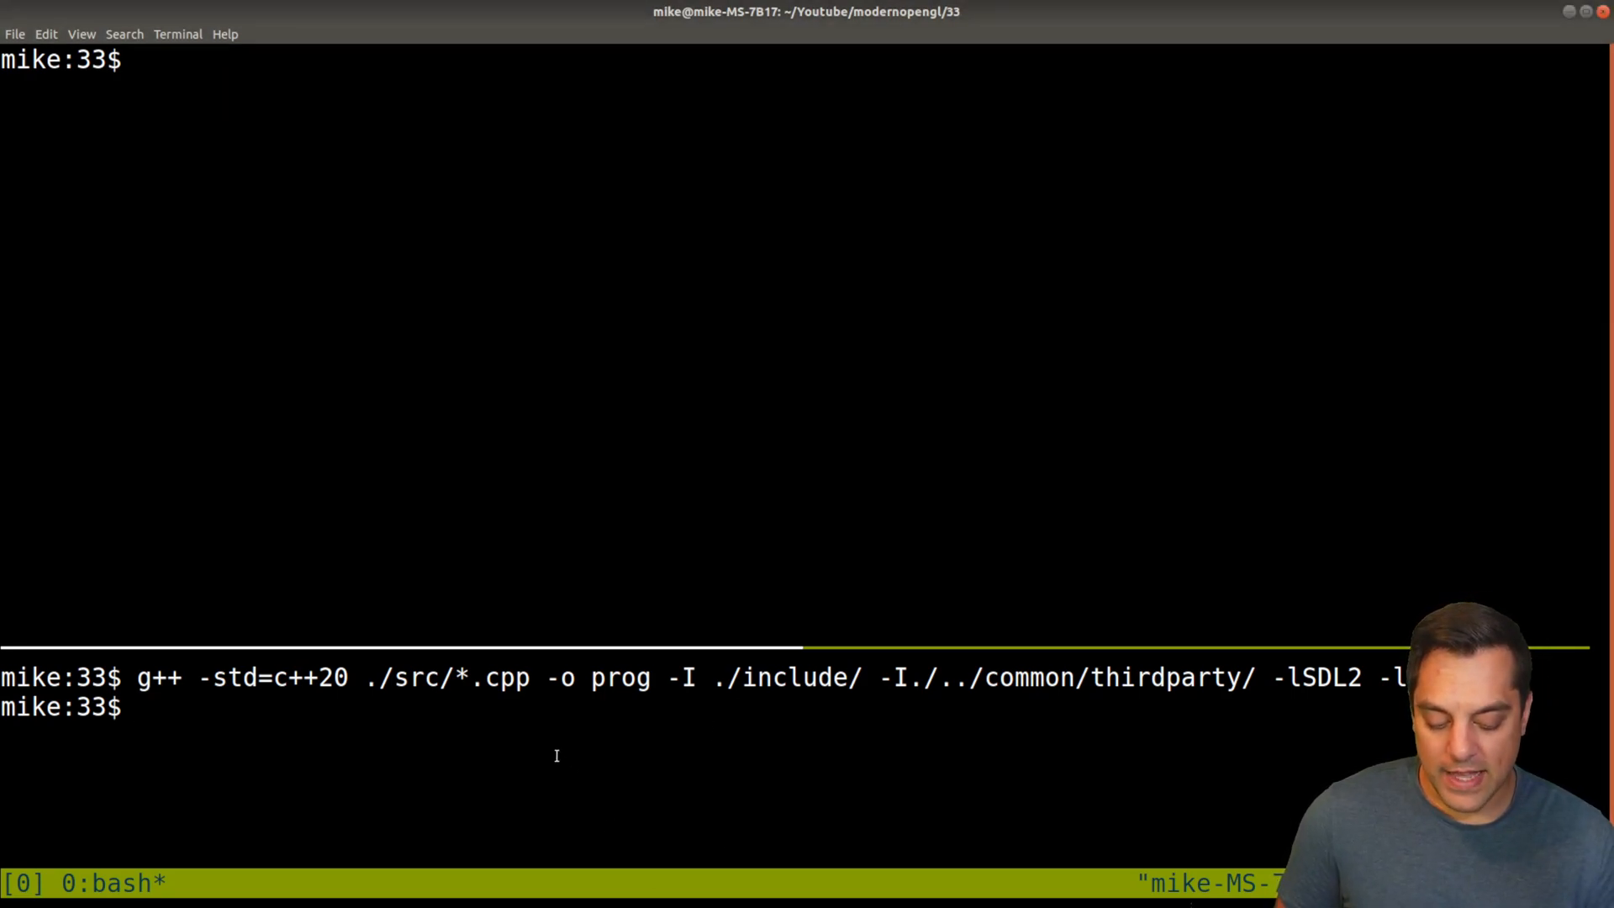
Step: Run ./prog to check the compiled OpenGL program, close its window, and reopen the source in vim
type("-ld")
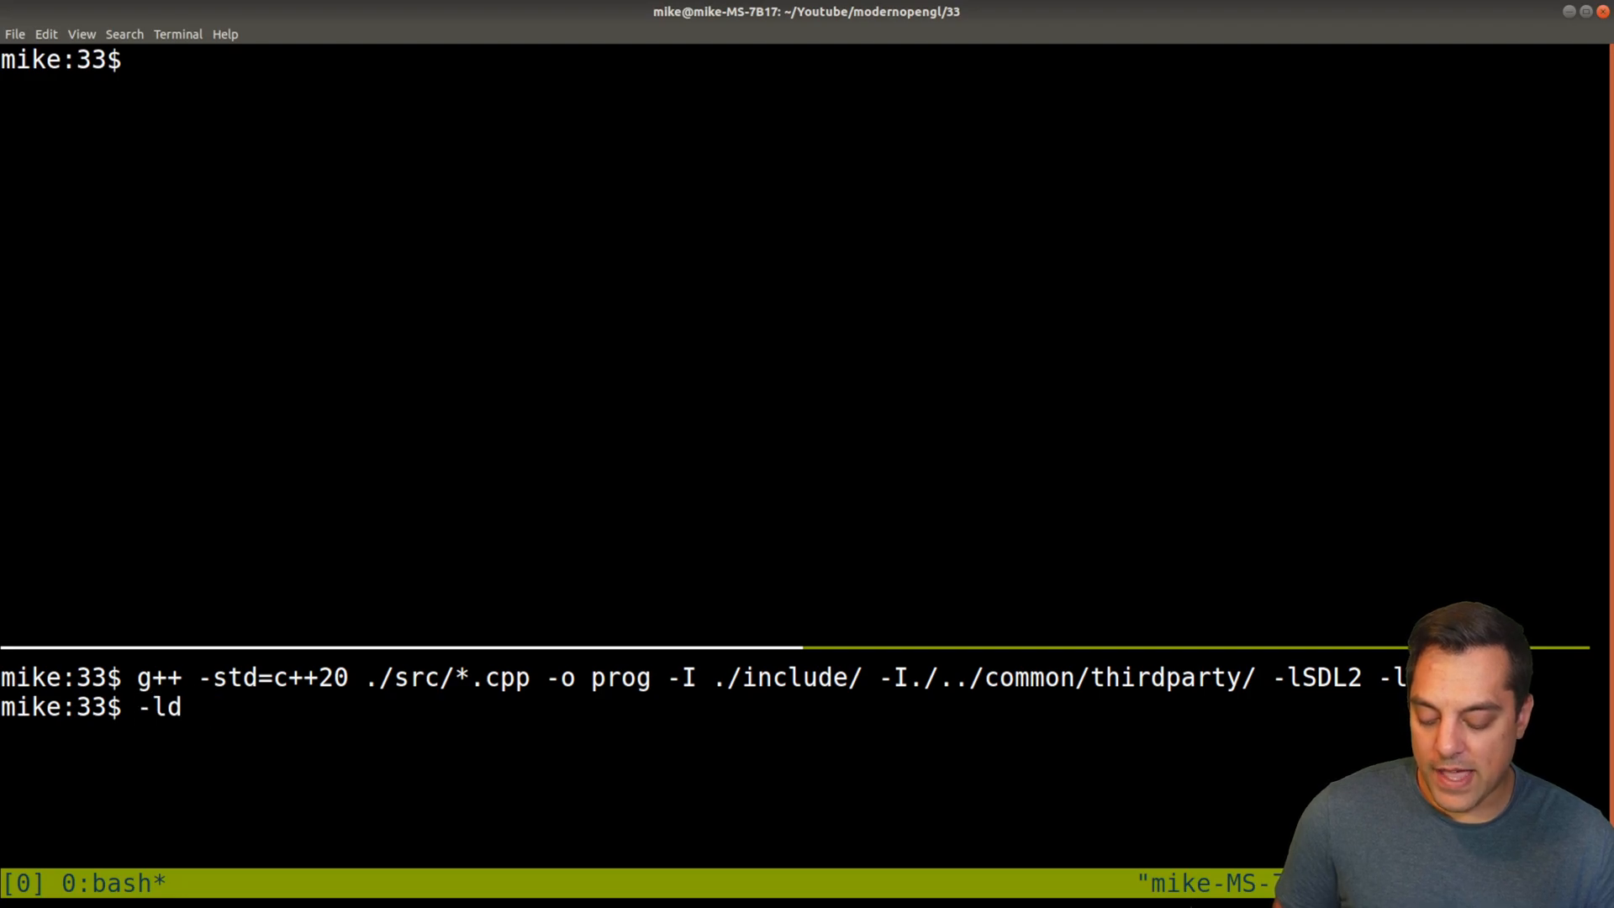
type("./")
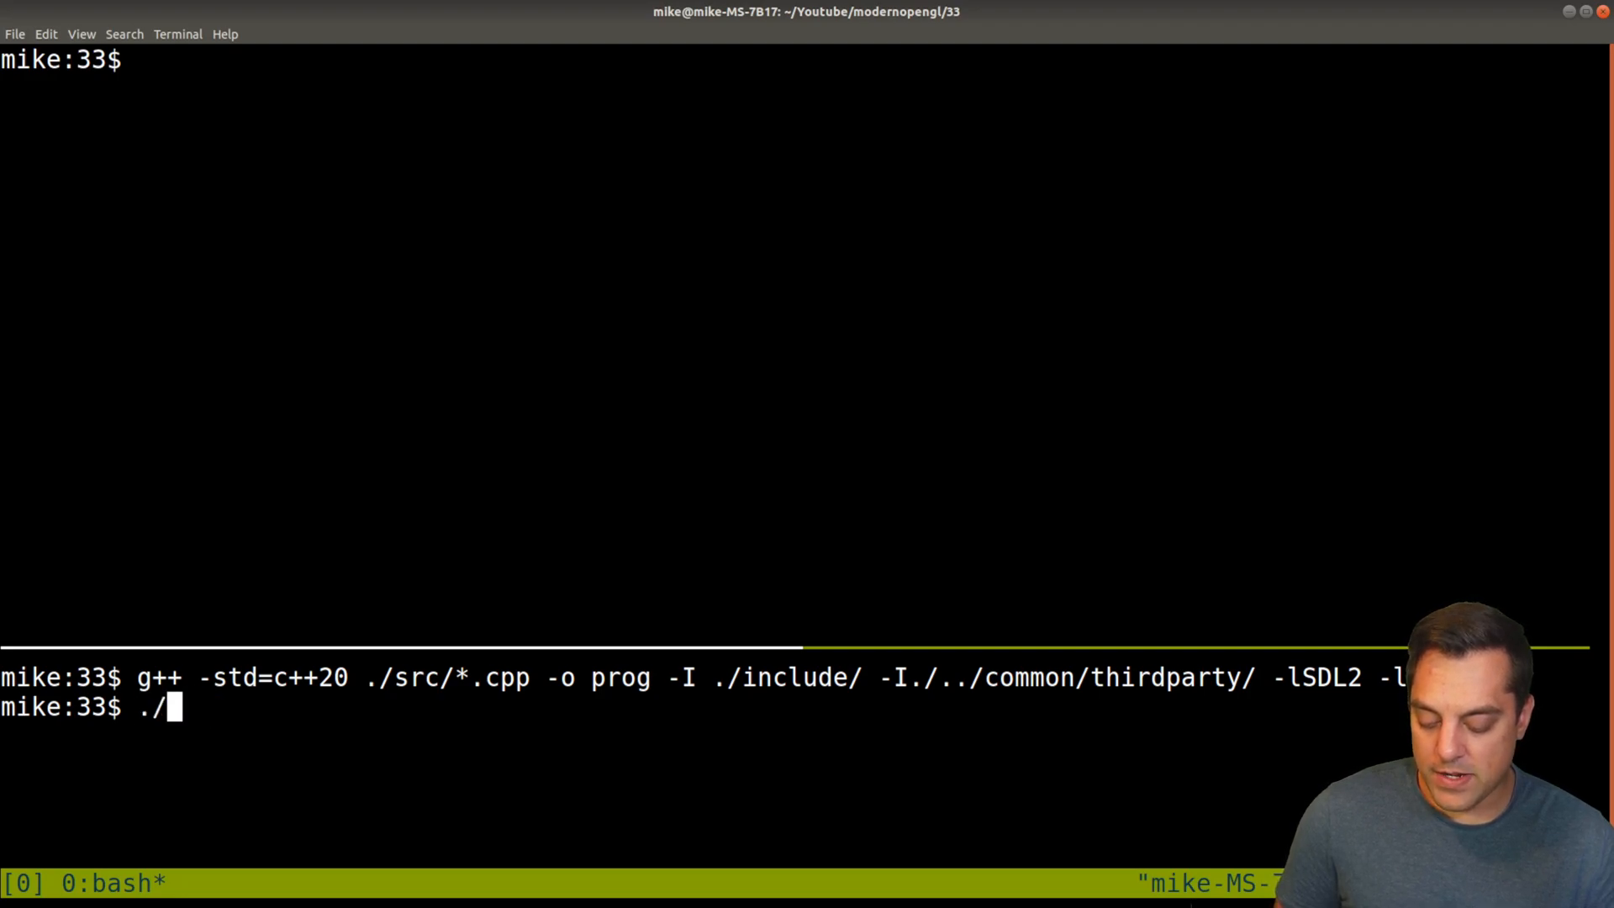
key("Return")
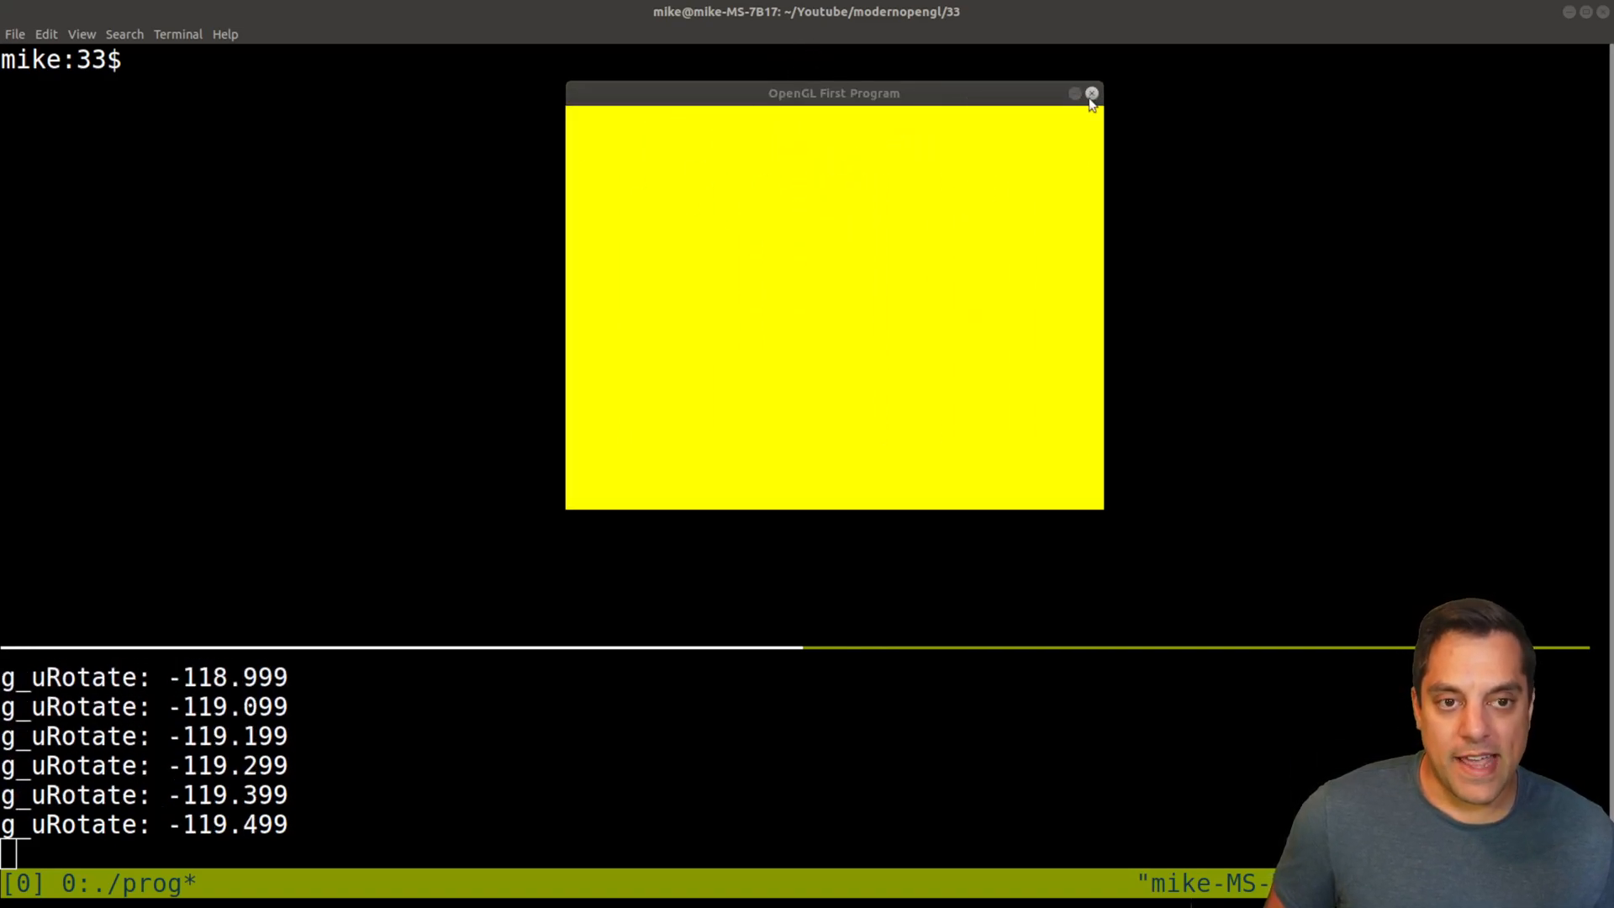
left_click(1091, 94)
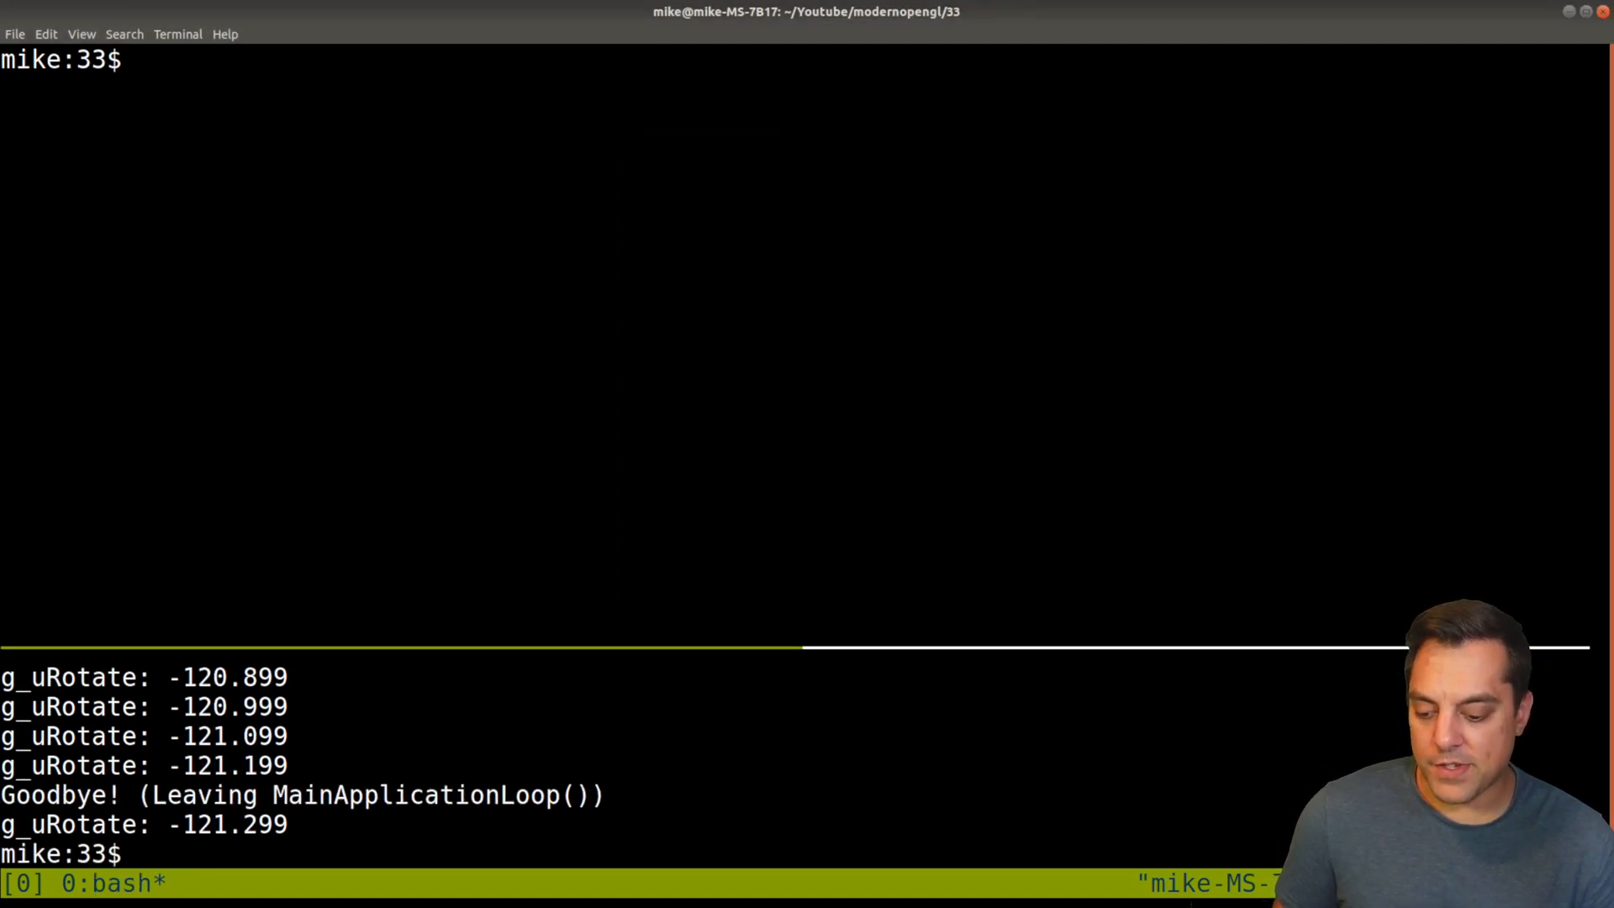
type("vim ./")
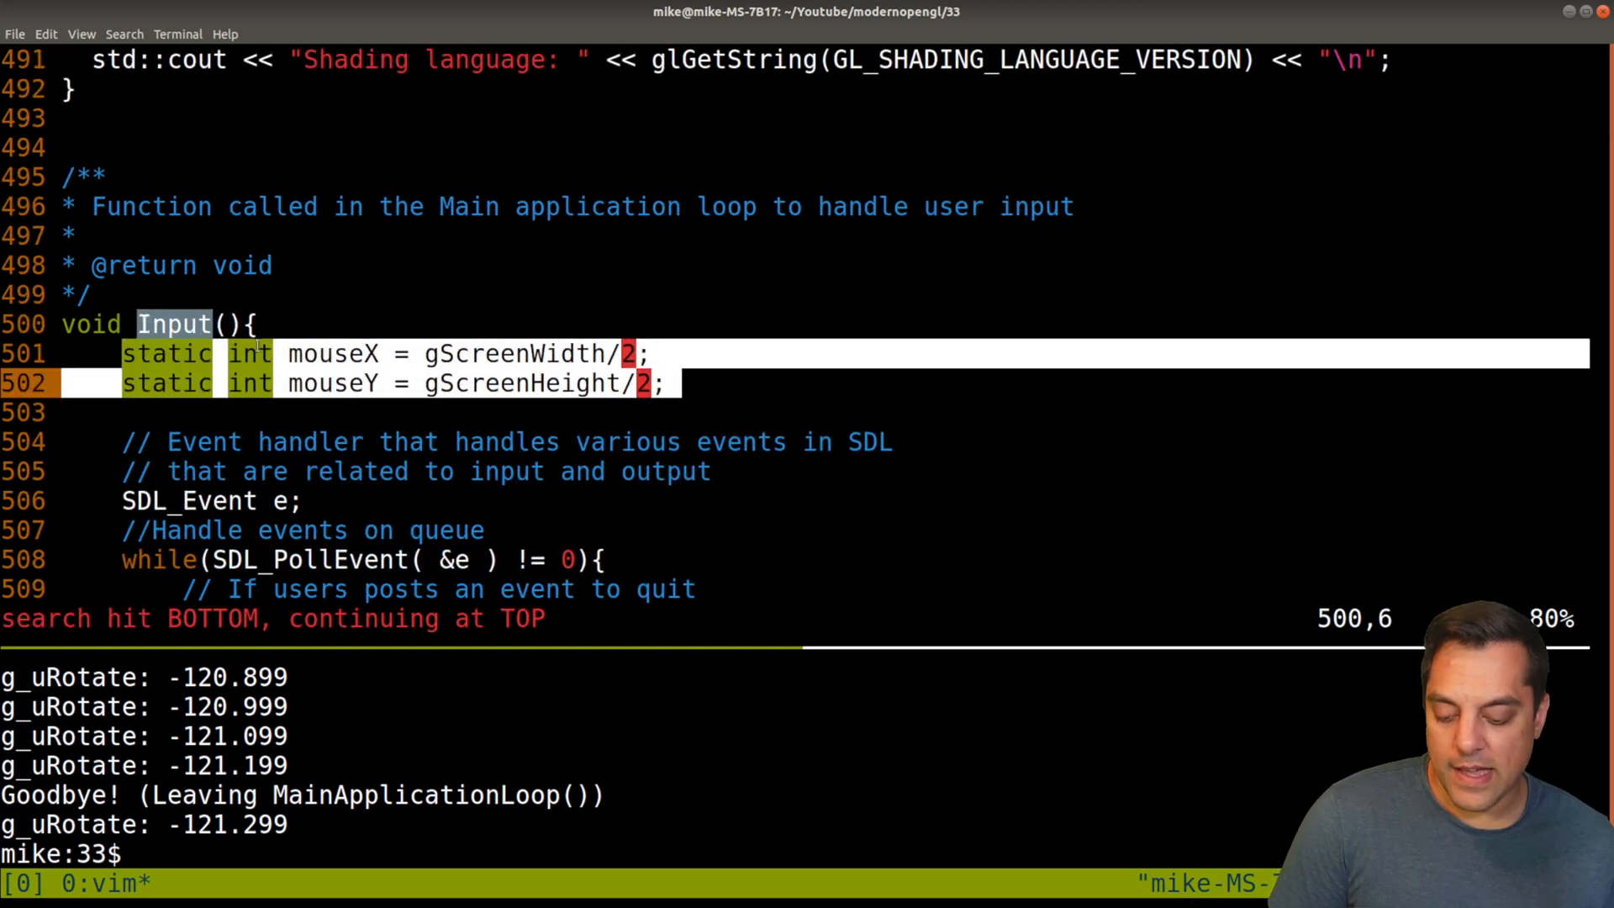
Step: Scroll past the MouseLook call in Input() and open ./src/Camera.cpp with :e
scroll("down", 3)
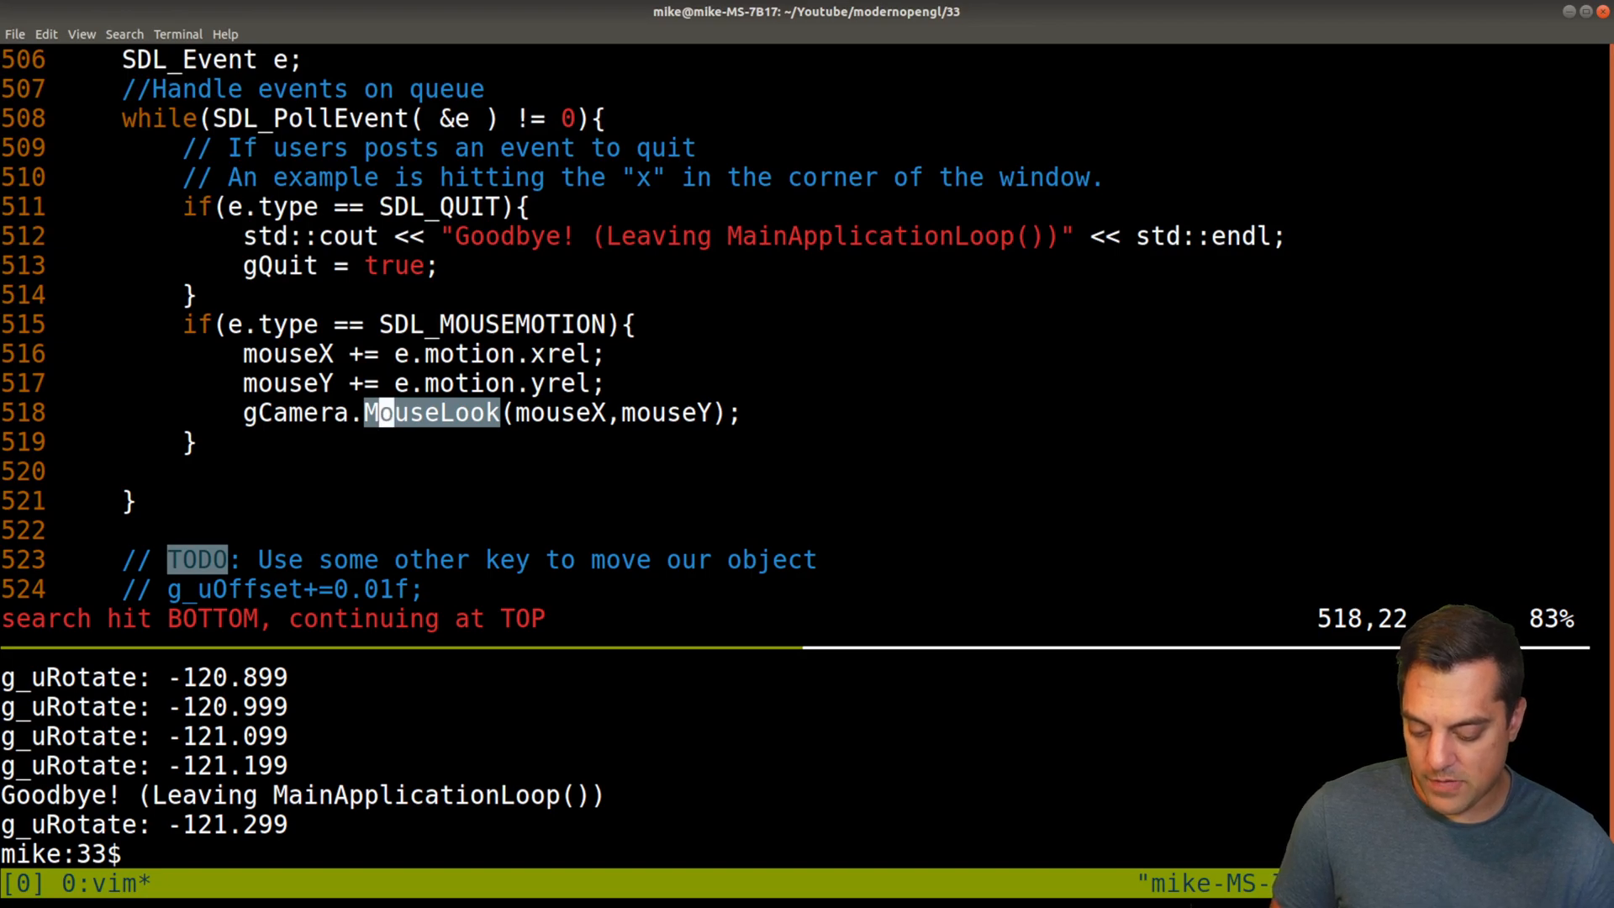
key(":")
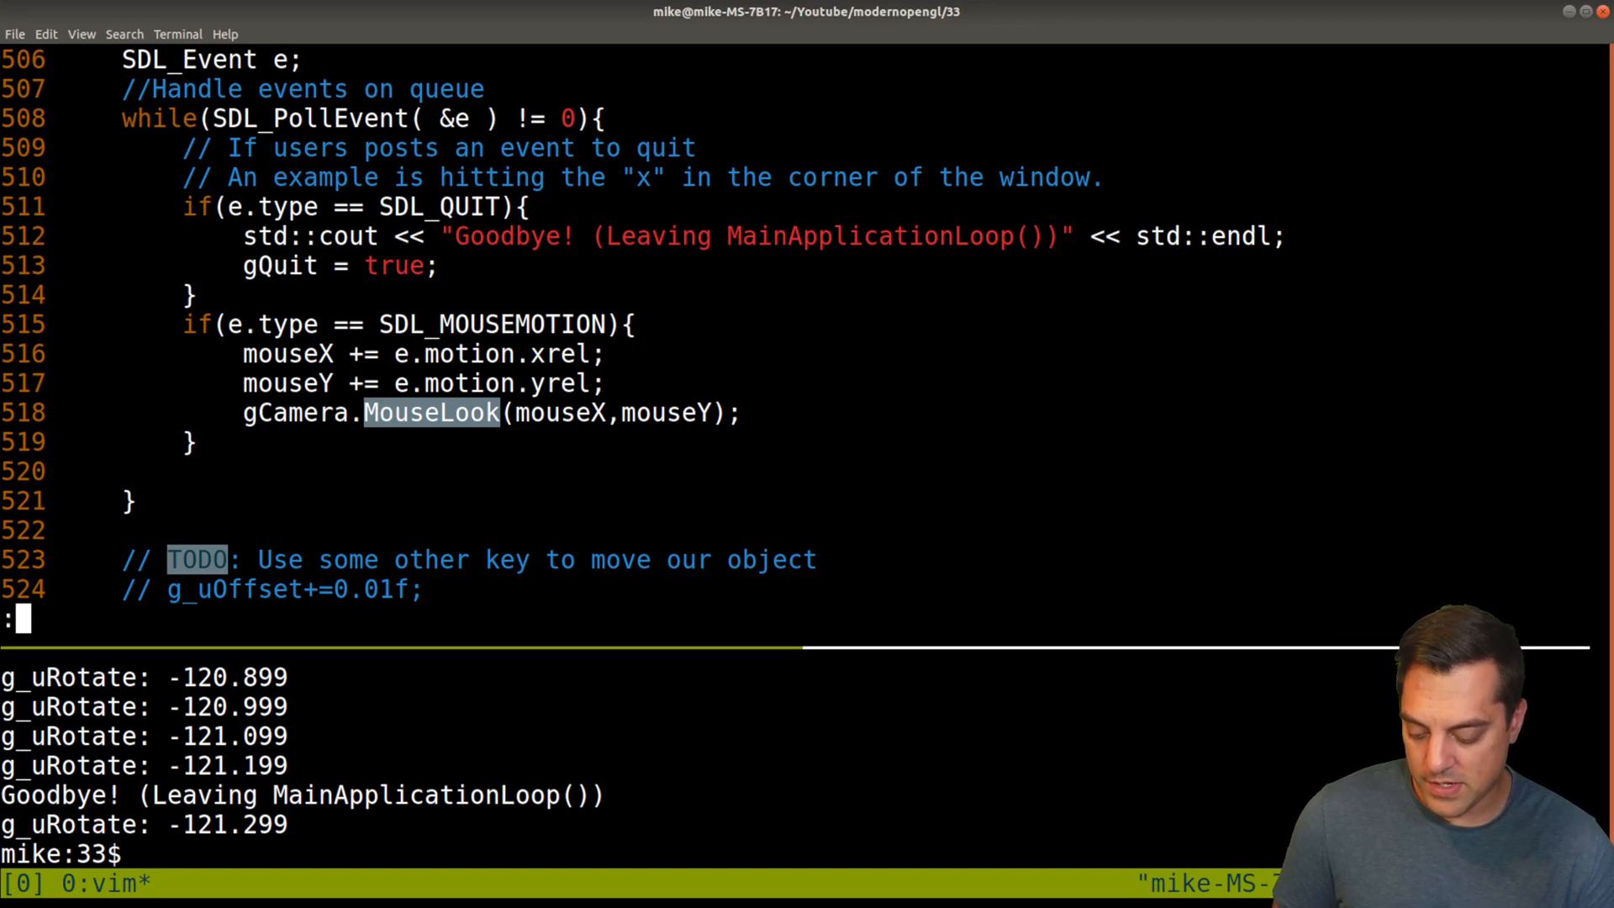
type("./sc")
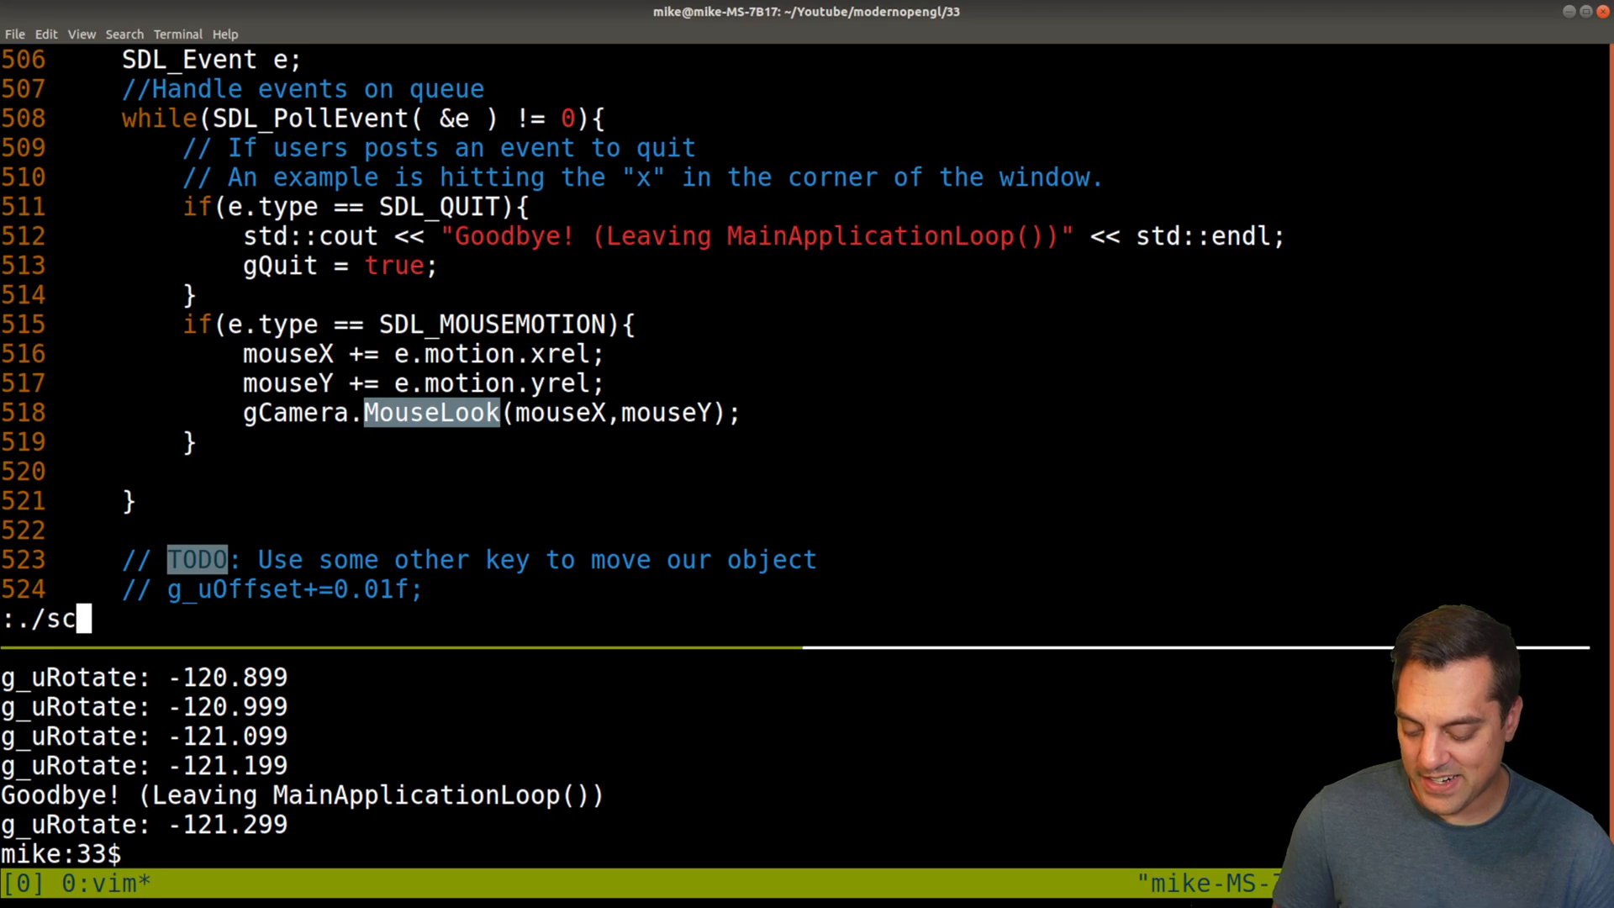
type(":e")
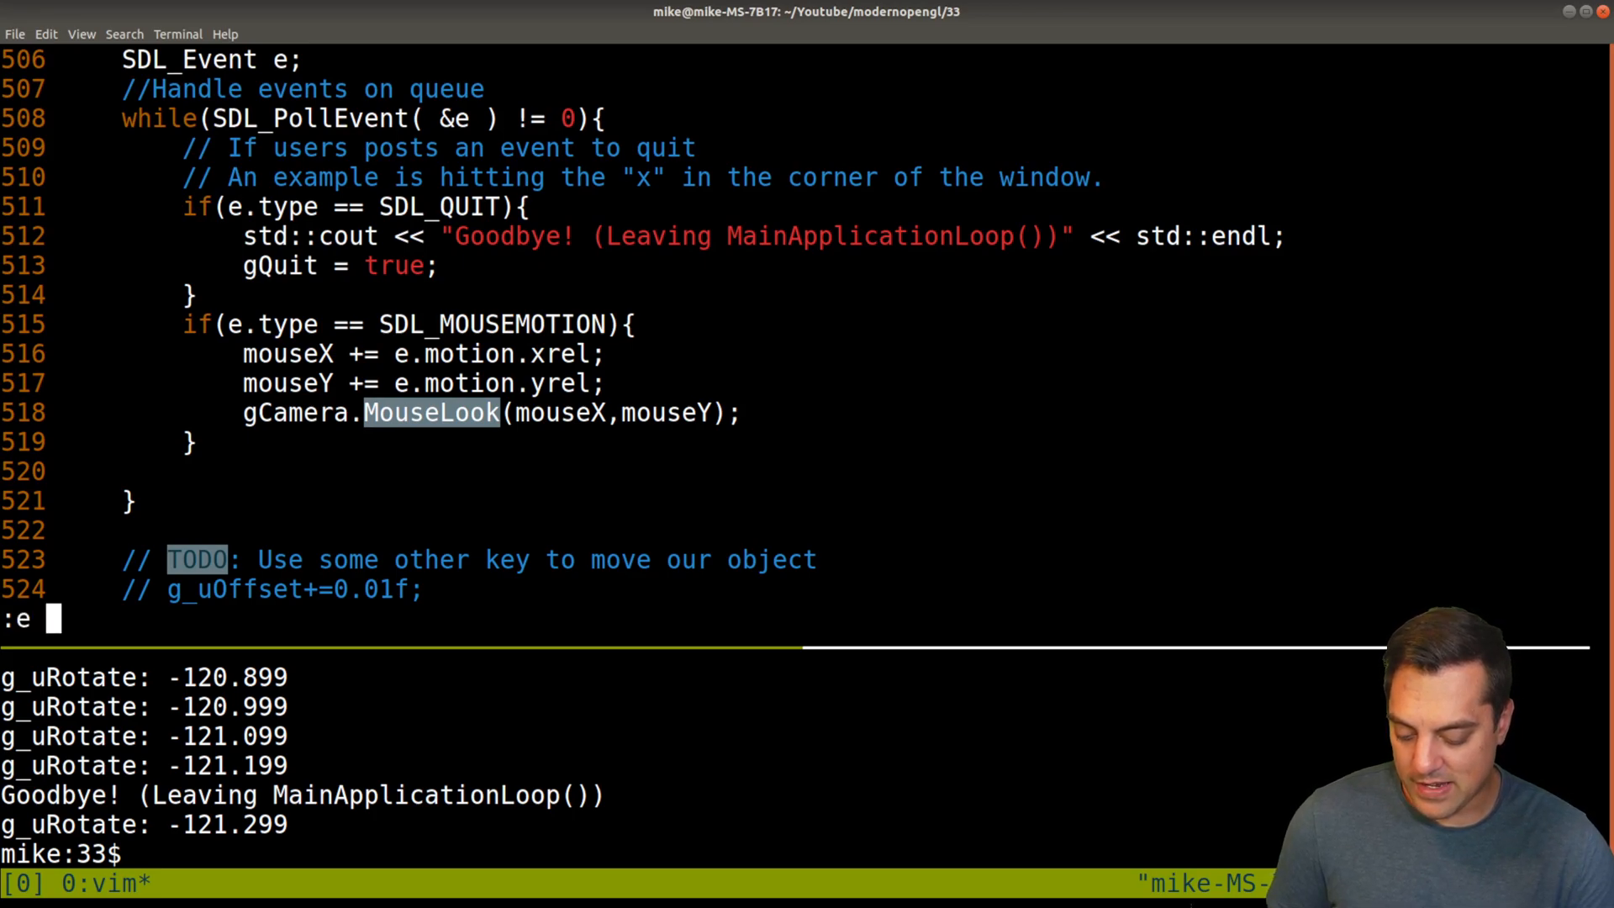
type("./src/M")
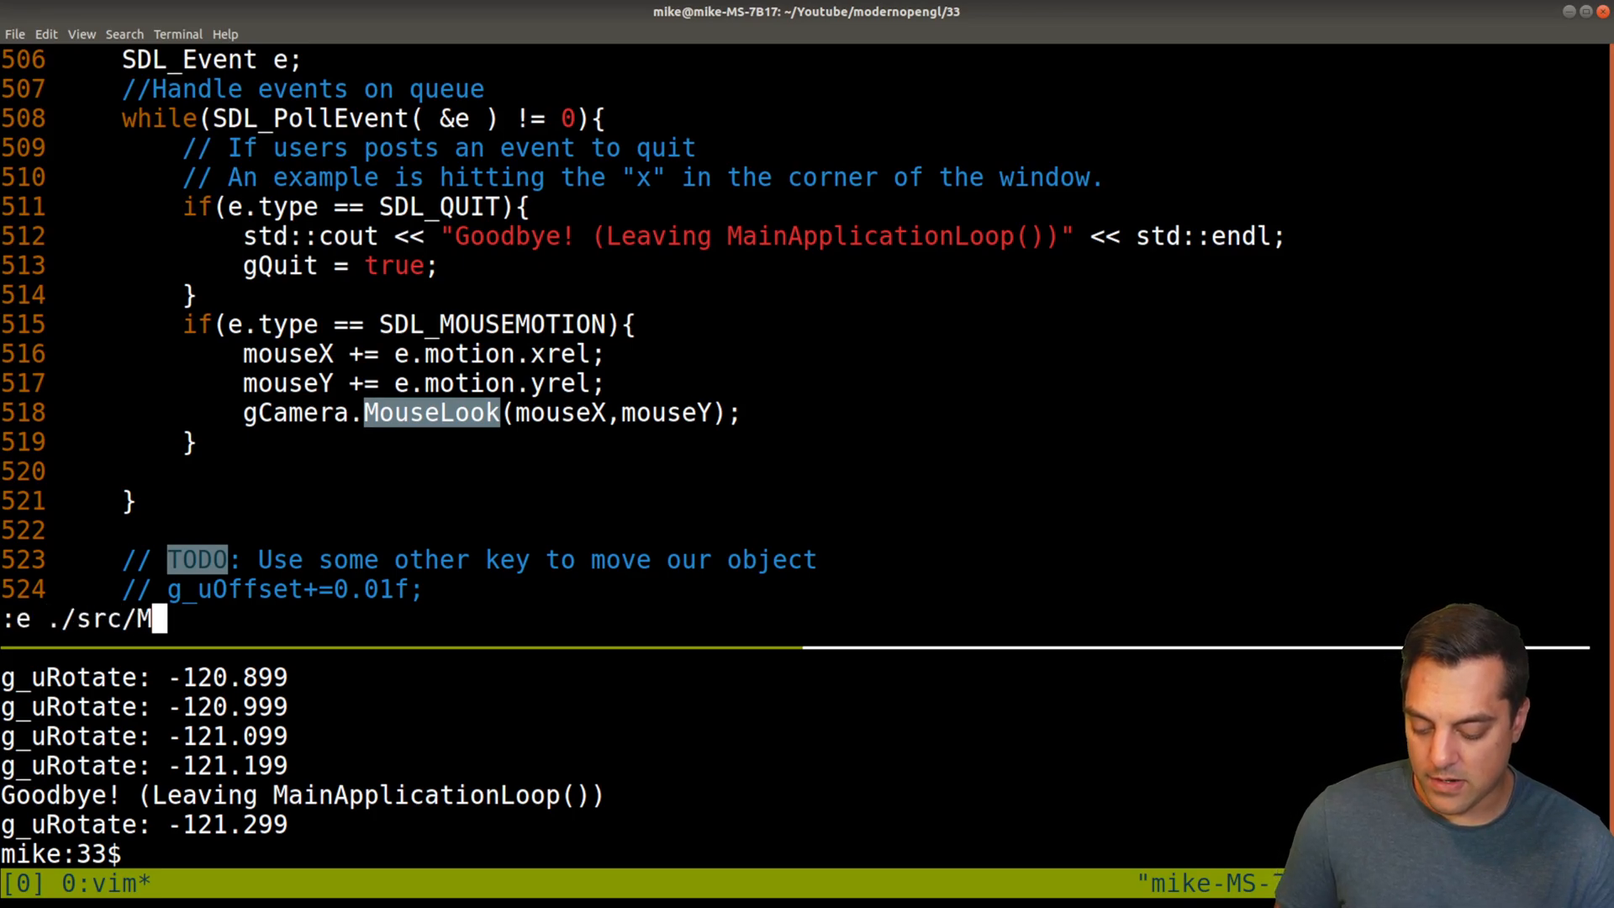
key("Return")
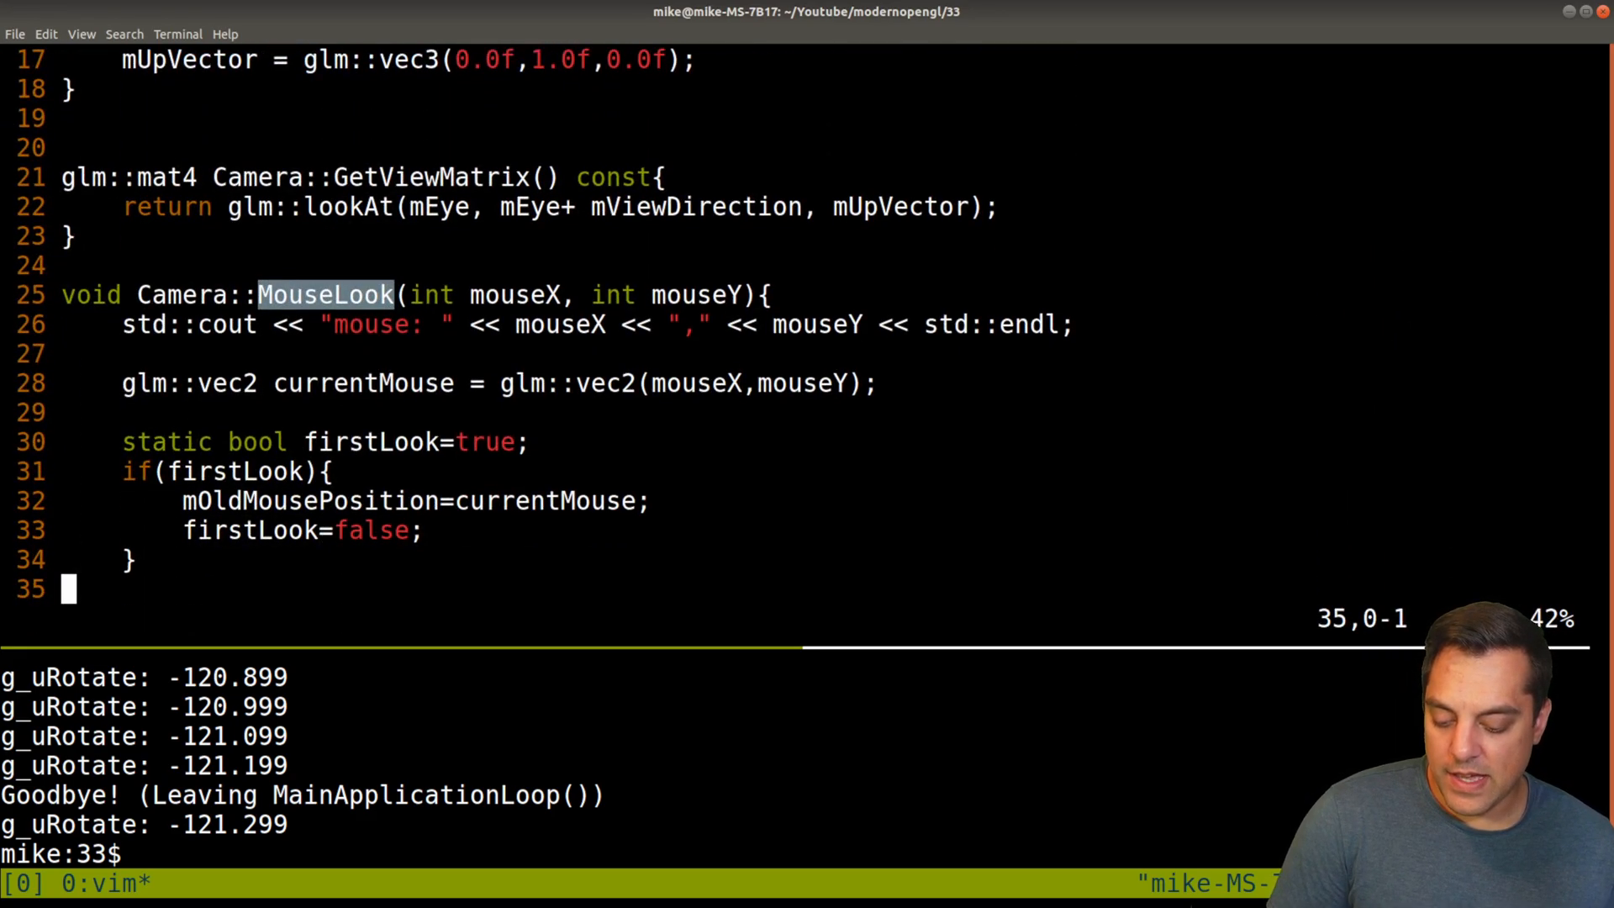
Step: Review Camera.cpp down to MoveForward, MoveBackward and the empty MoveLeft/MoveRight stubs
scroll("down", 3)
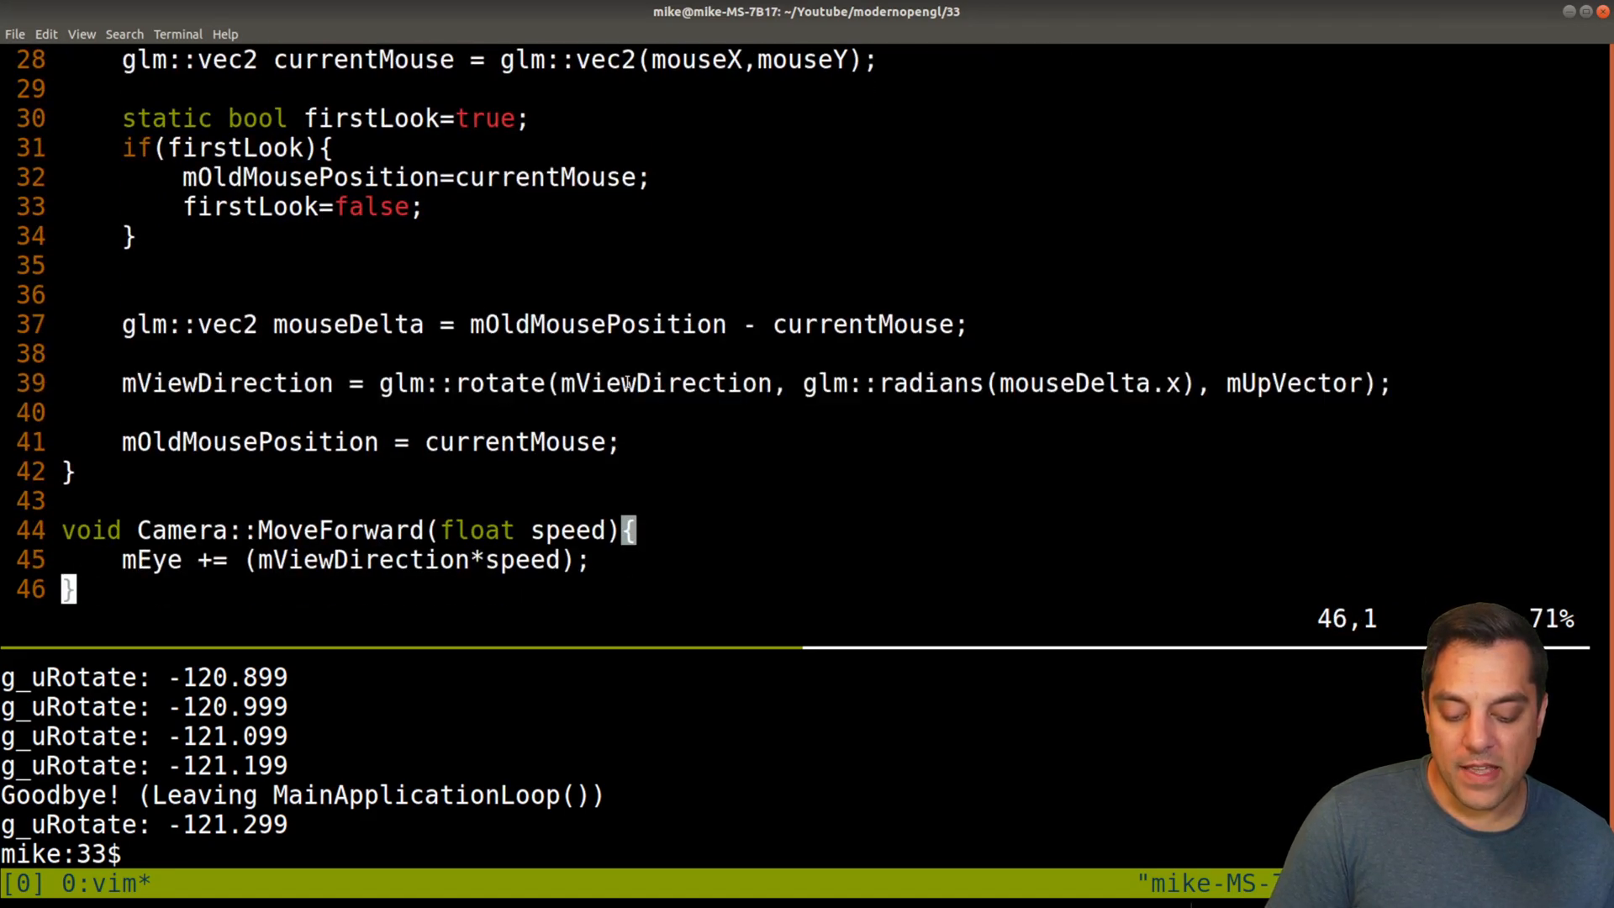
double_click(1286, 383)
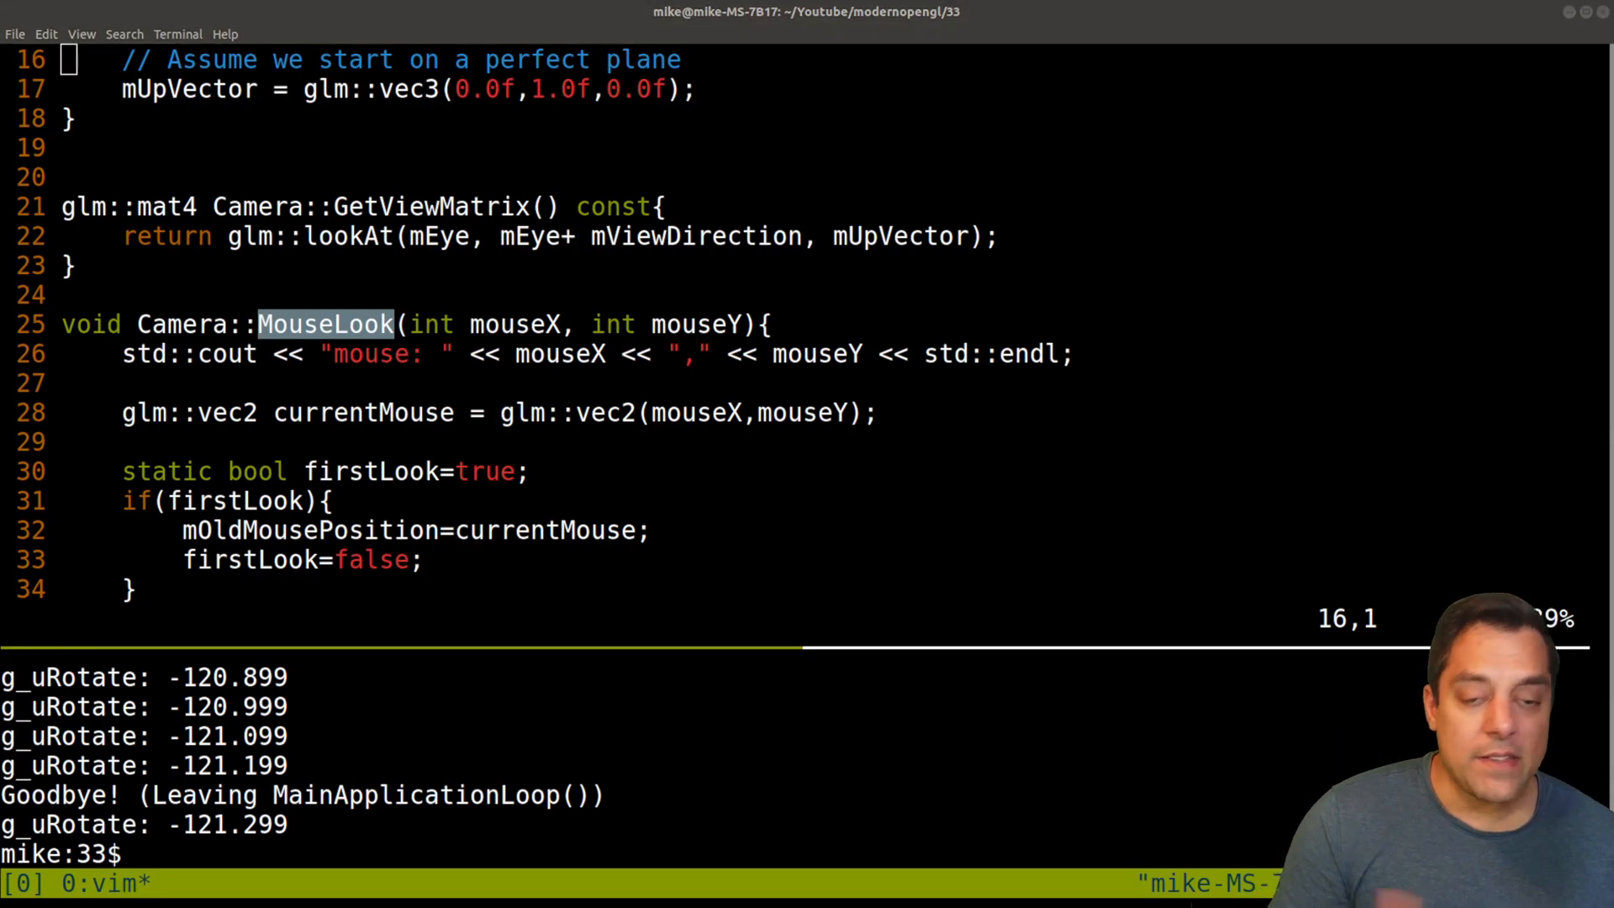
scroll("down", 3)
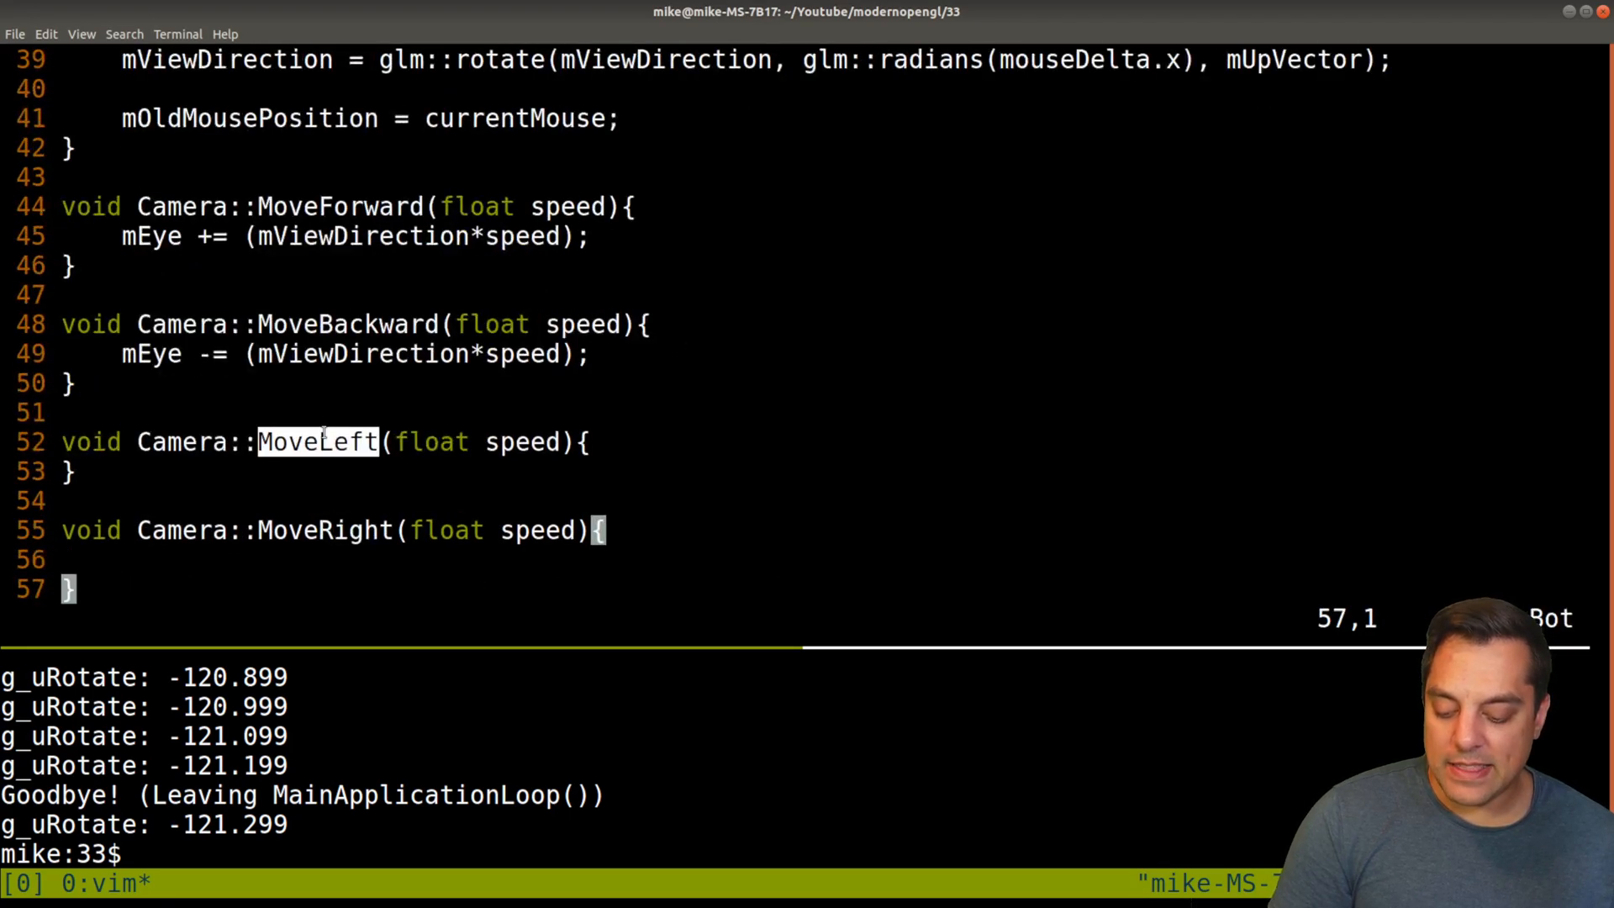
mouse_move(552, 353)
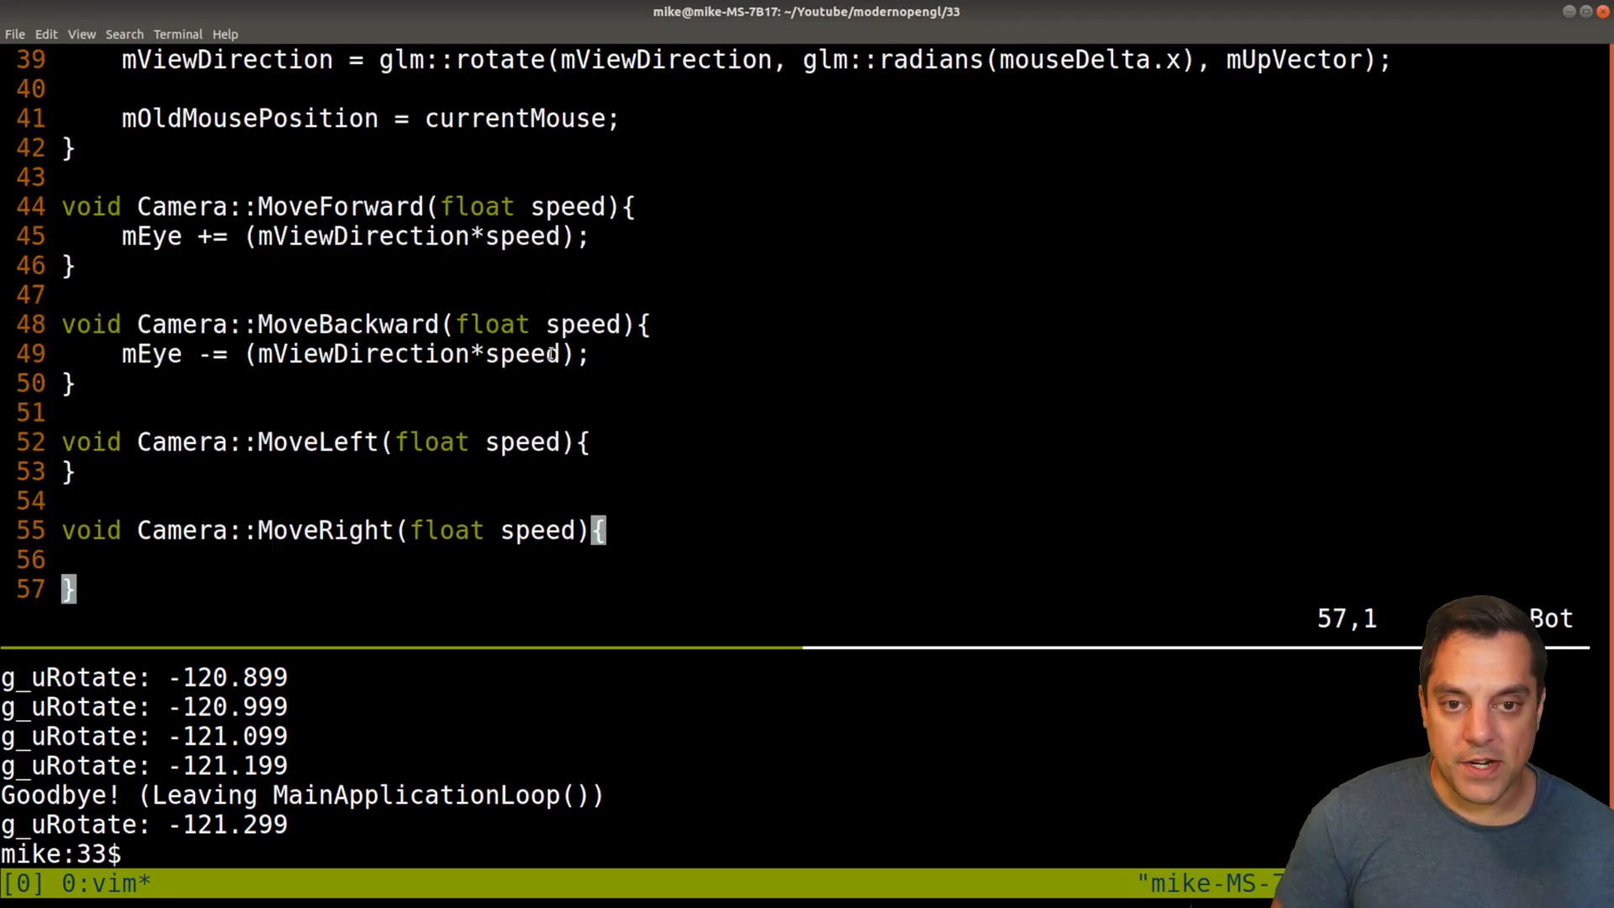
Step: Write mEye.x -= speed; in MoveLeft and a copied mEye.x += speed; in MoveRight
key("o")
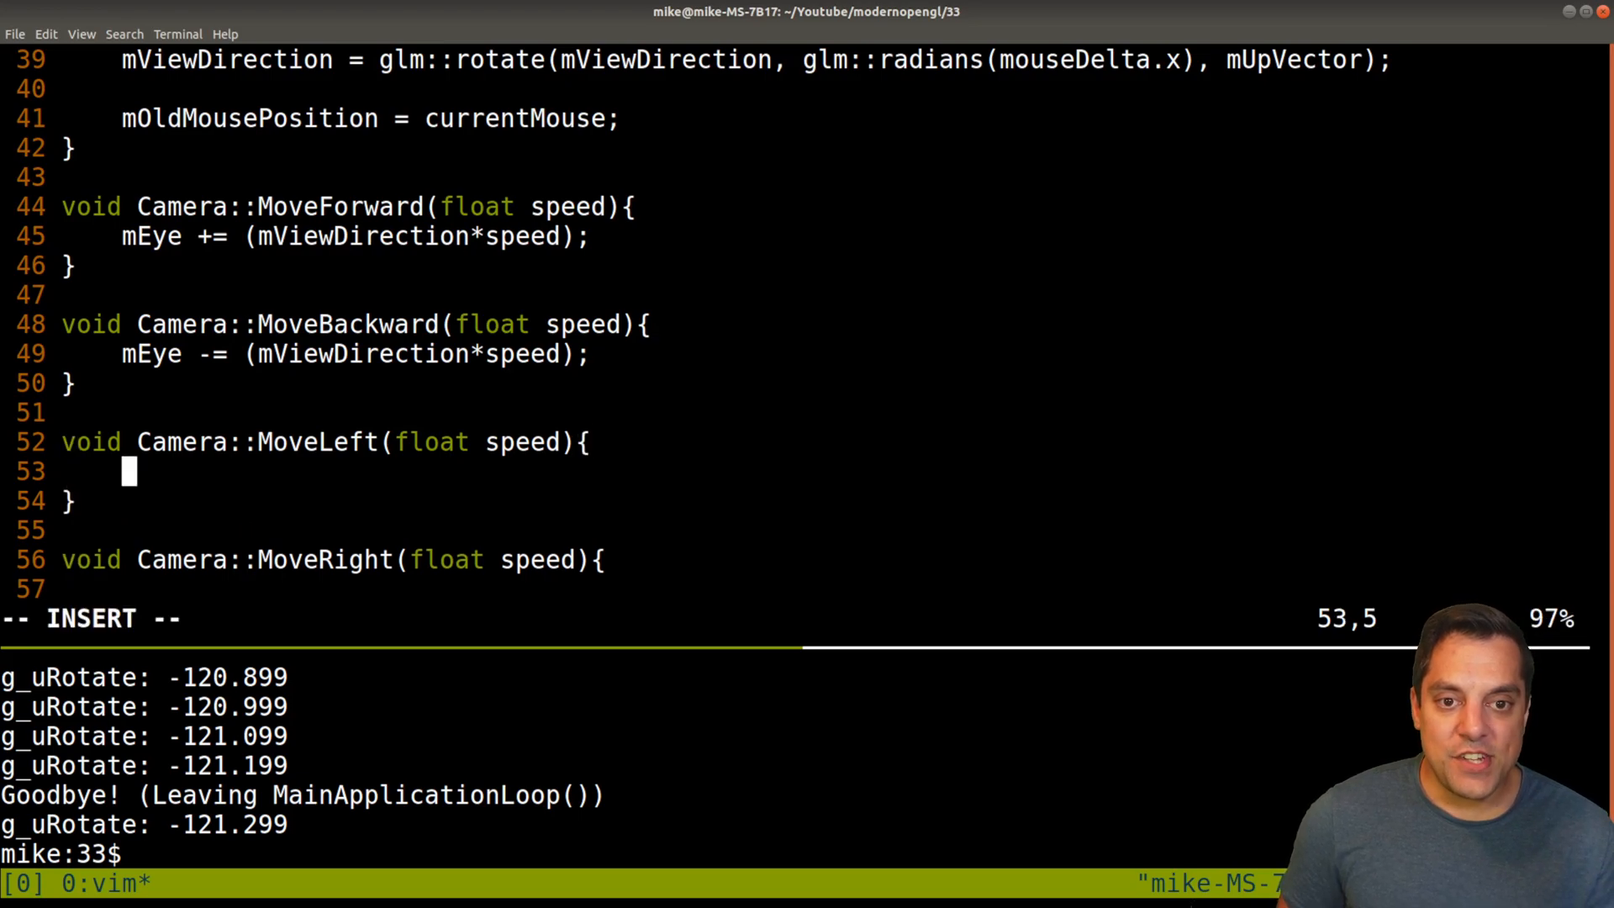
type("mEye")
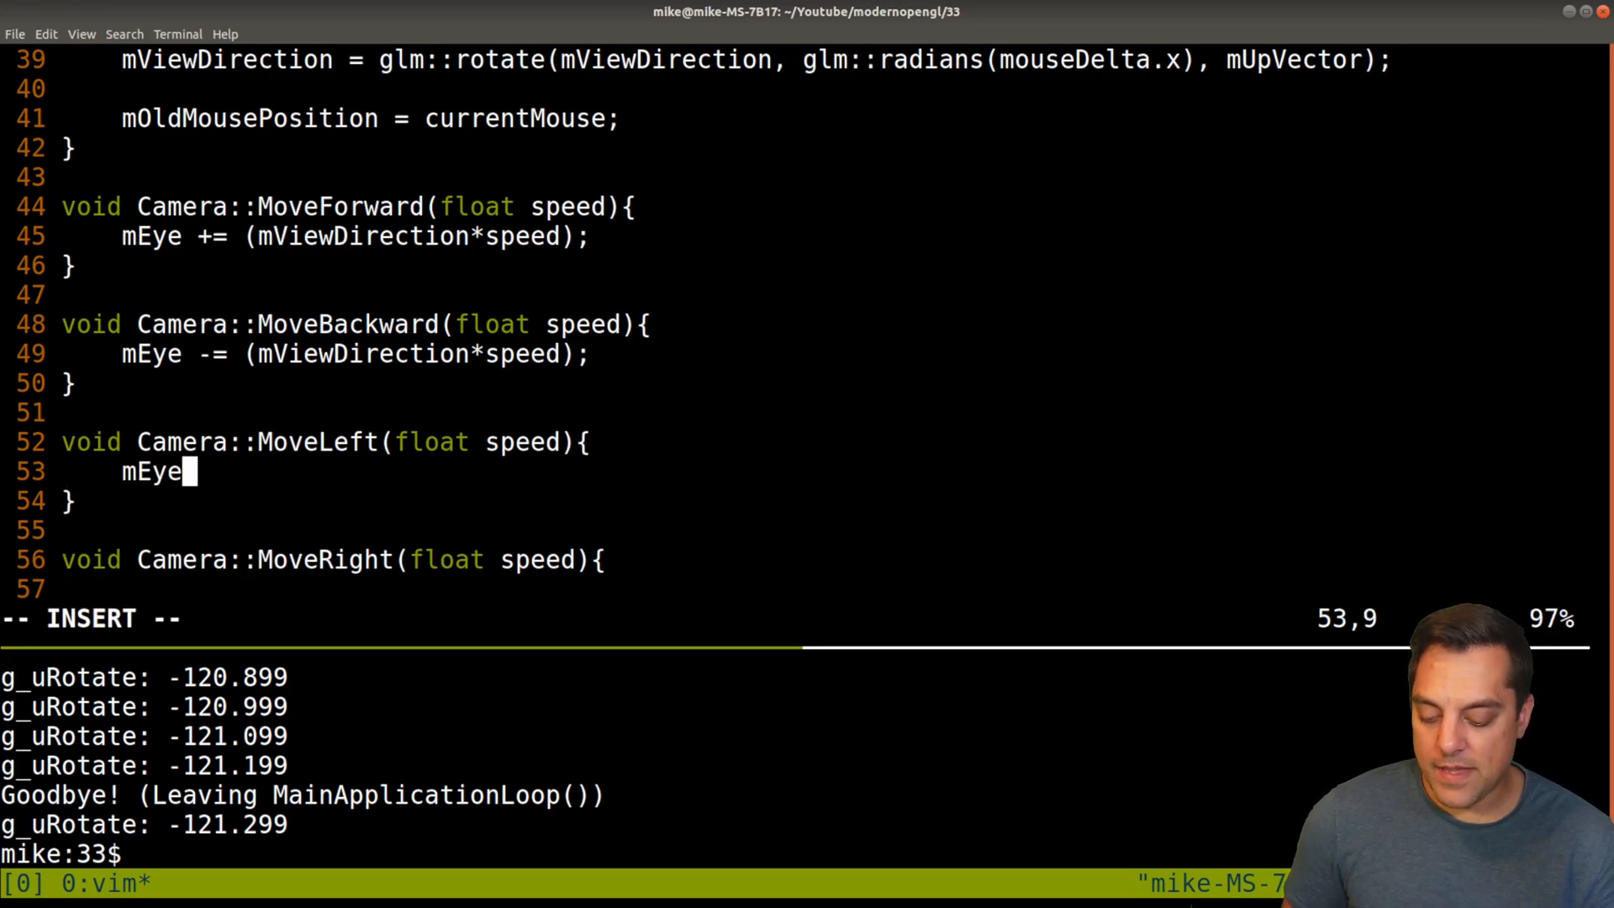
type(".x -= speed;")
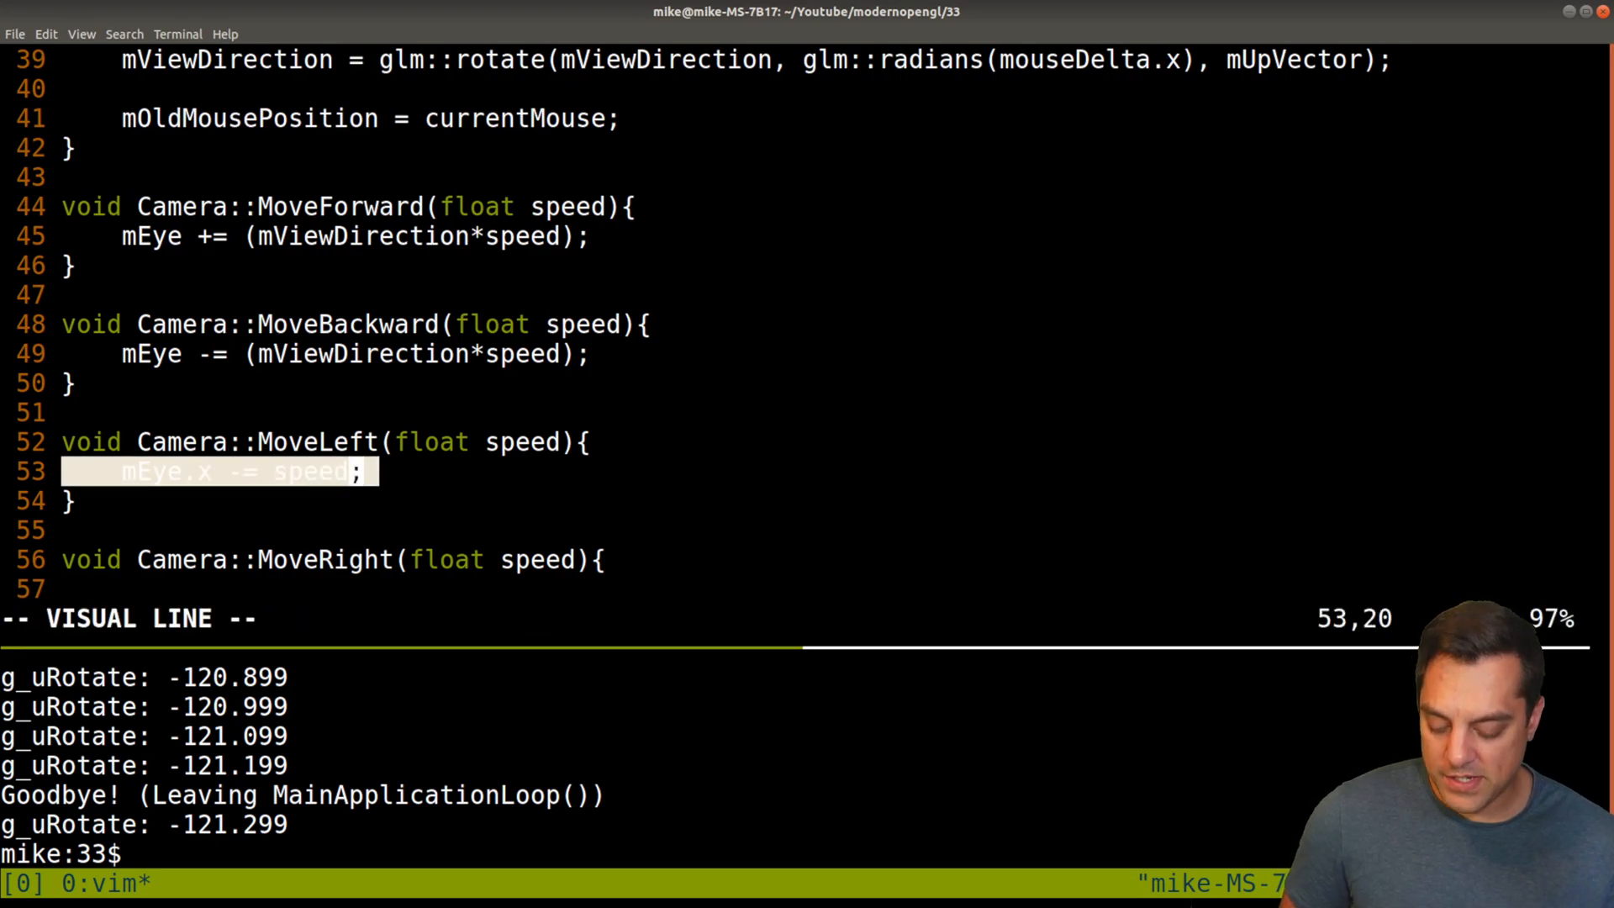
key("p")
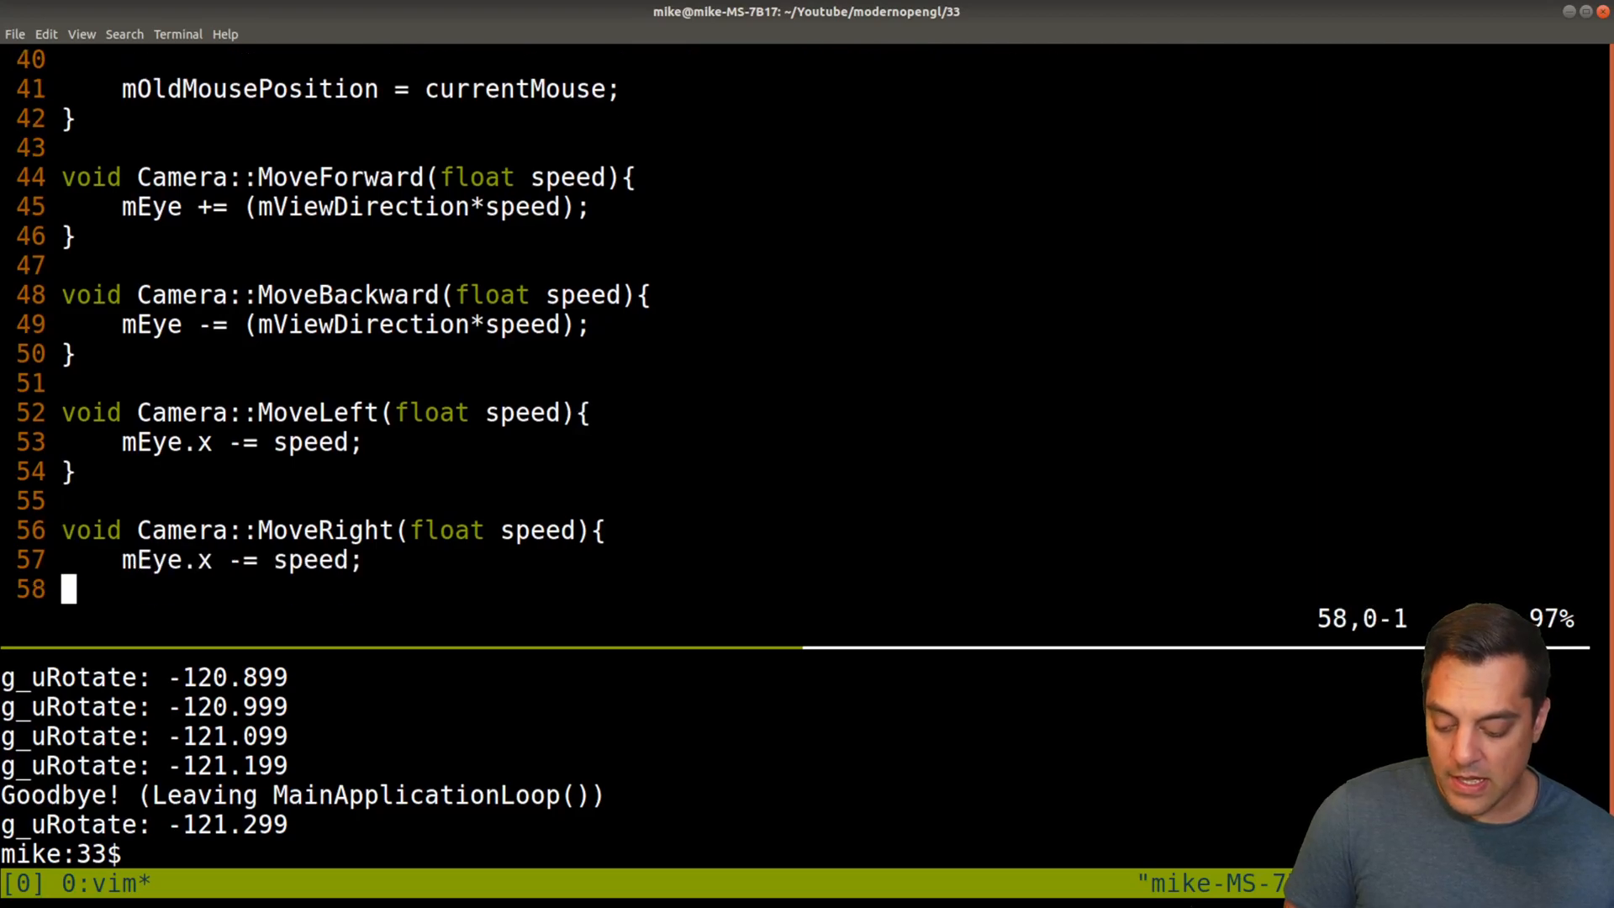
key("i")
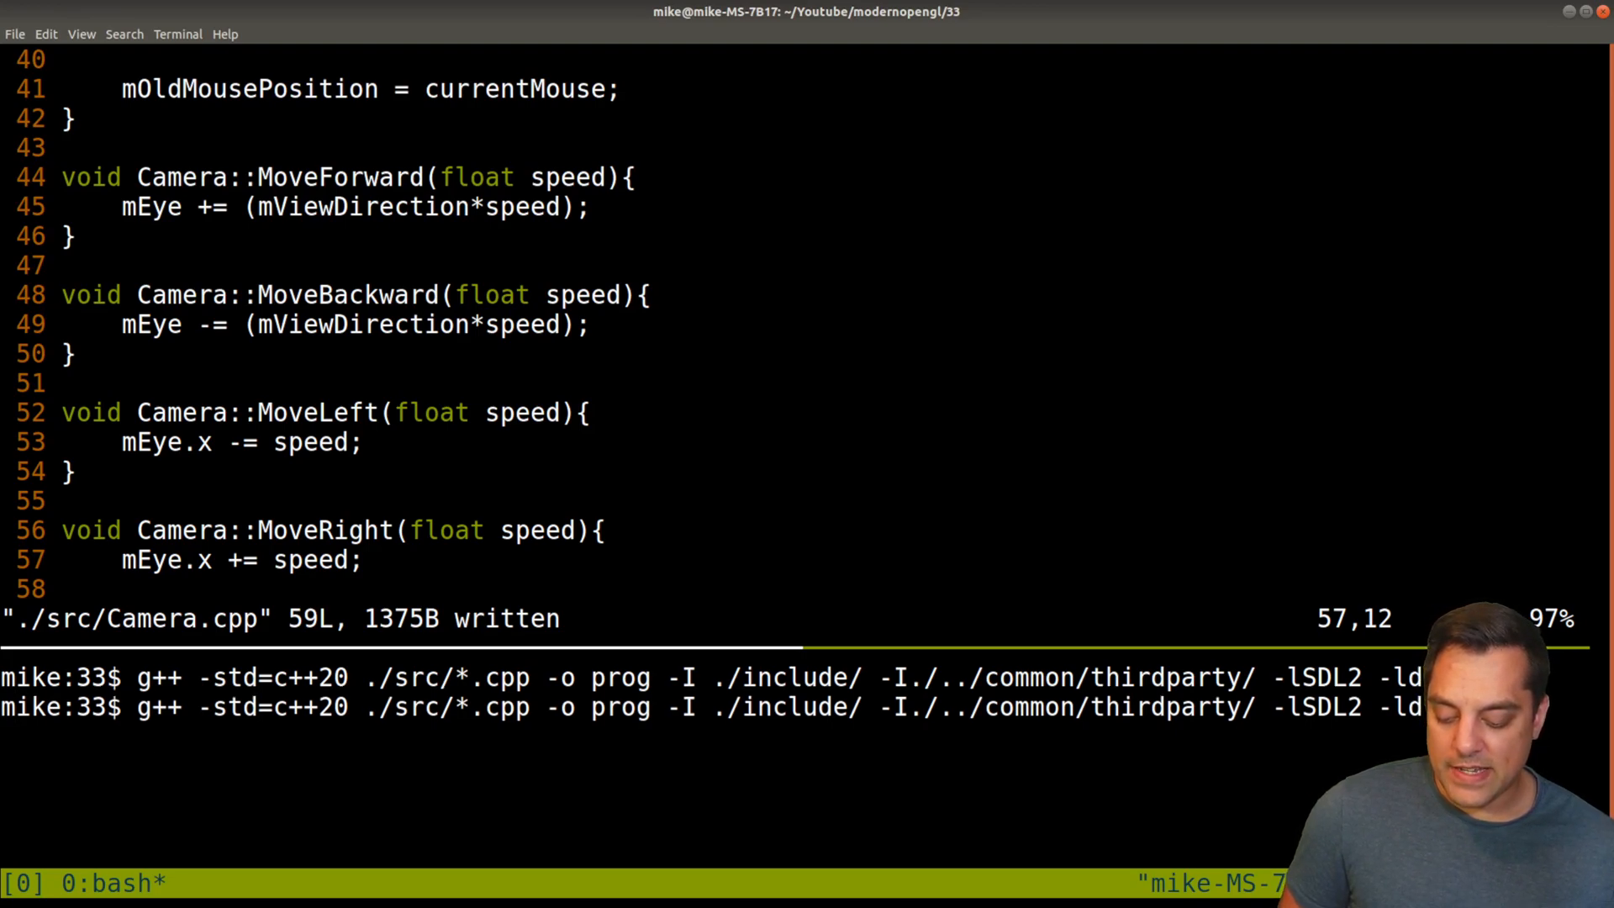
Step: Rerun the g++ compile command and test-run ./prog until quitting
key("Return")
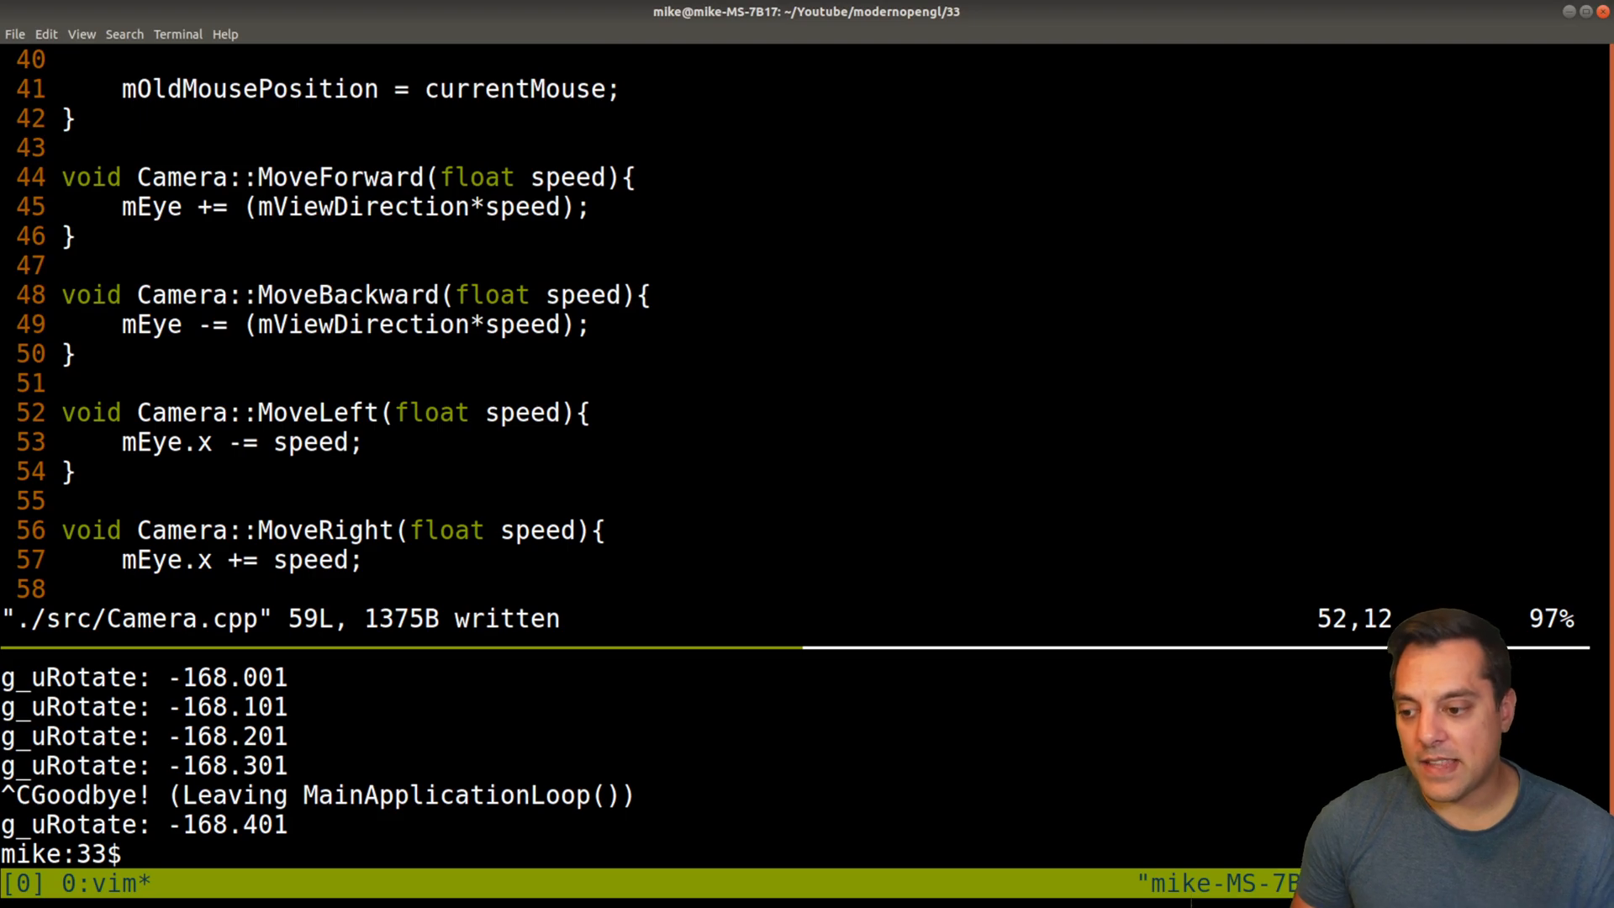
Step: Start a line in MoveLeft declaring glm::vec3 rightVector = glm::cross(
type("glm::ve")
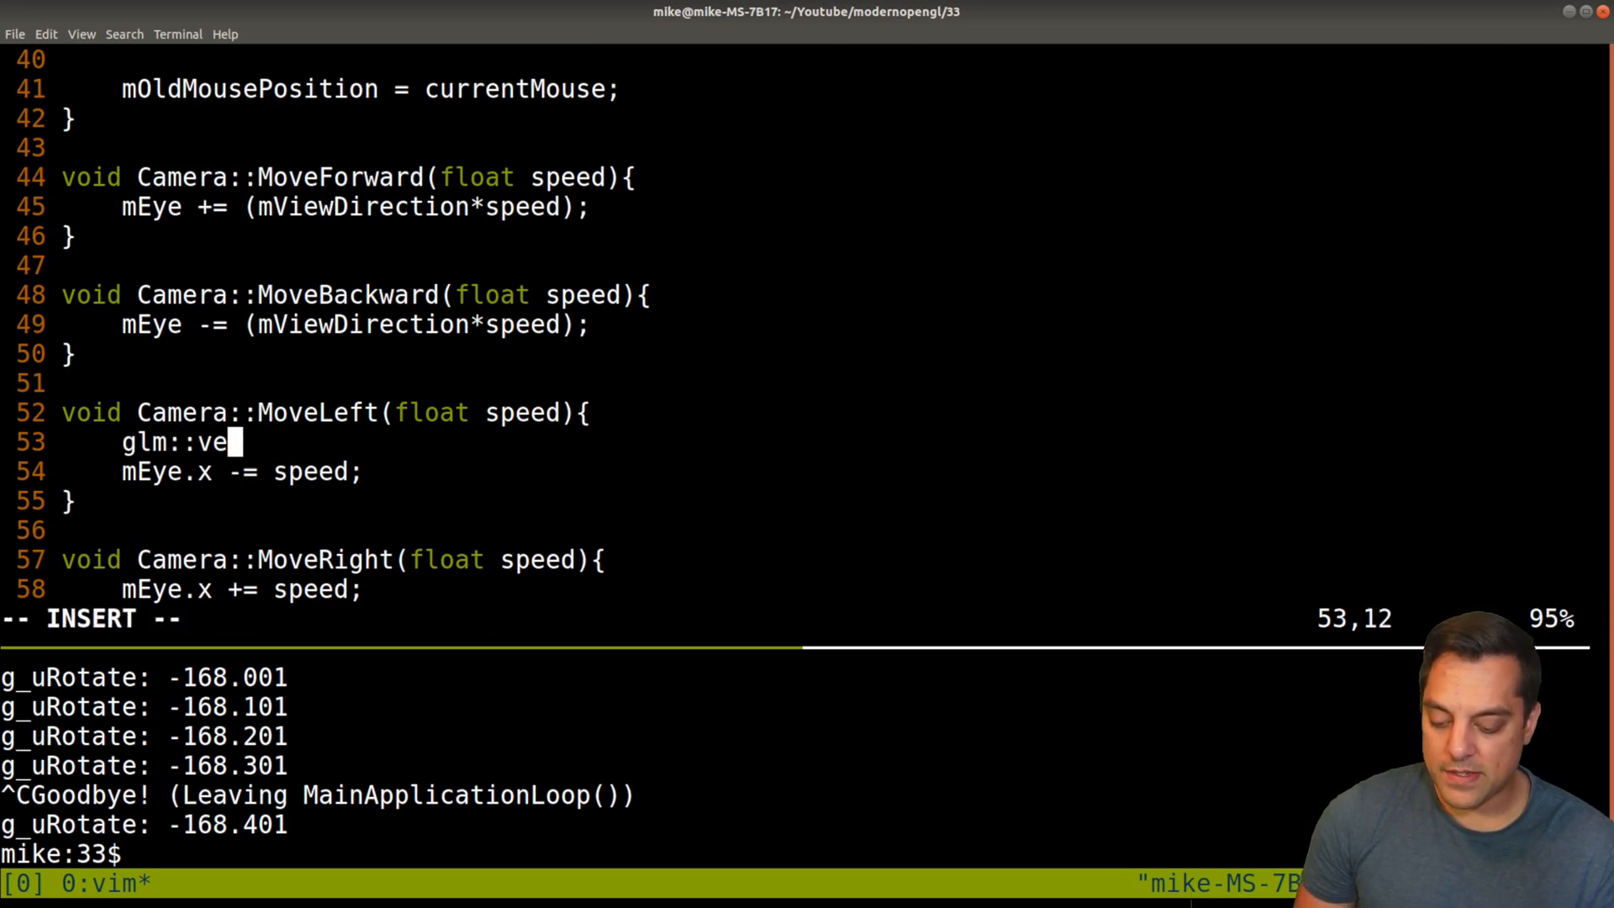
type("c3 rightVe")
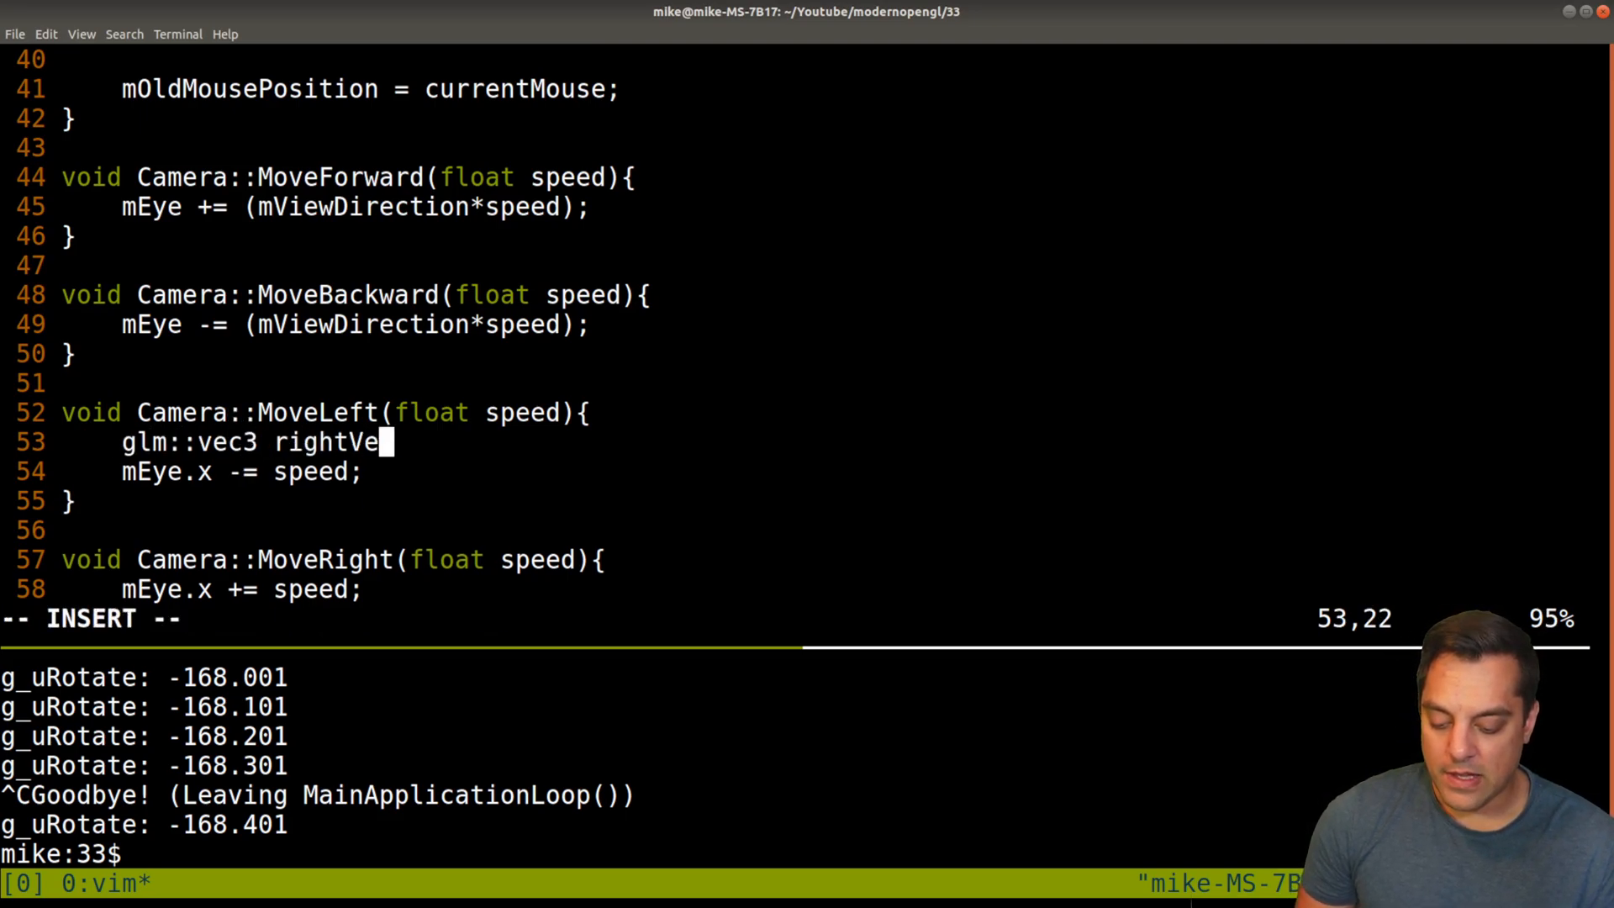
type("ctor =")
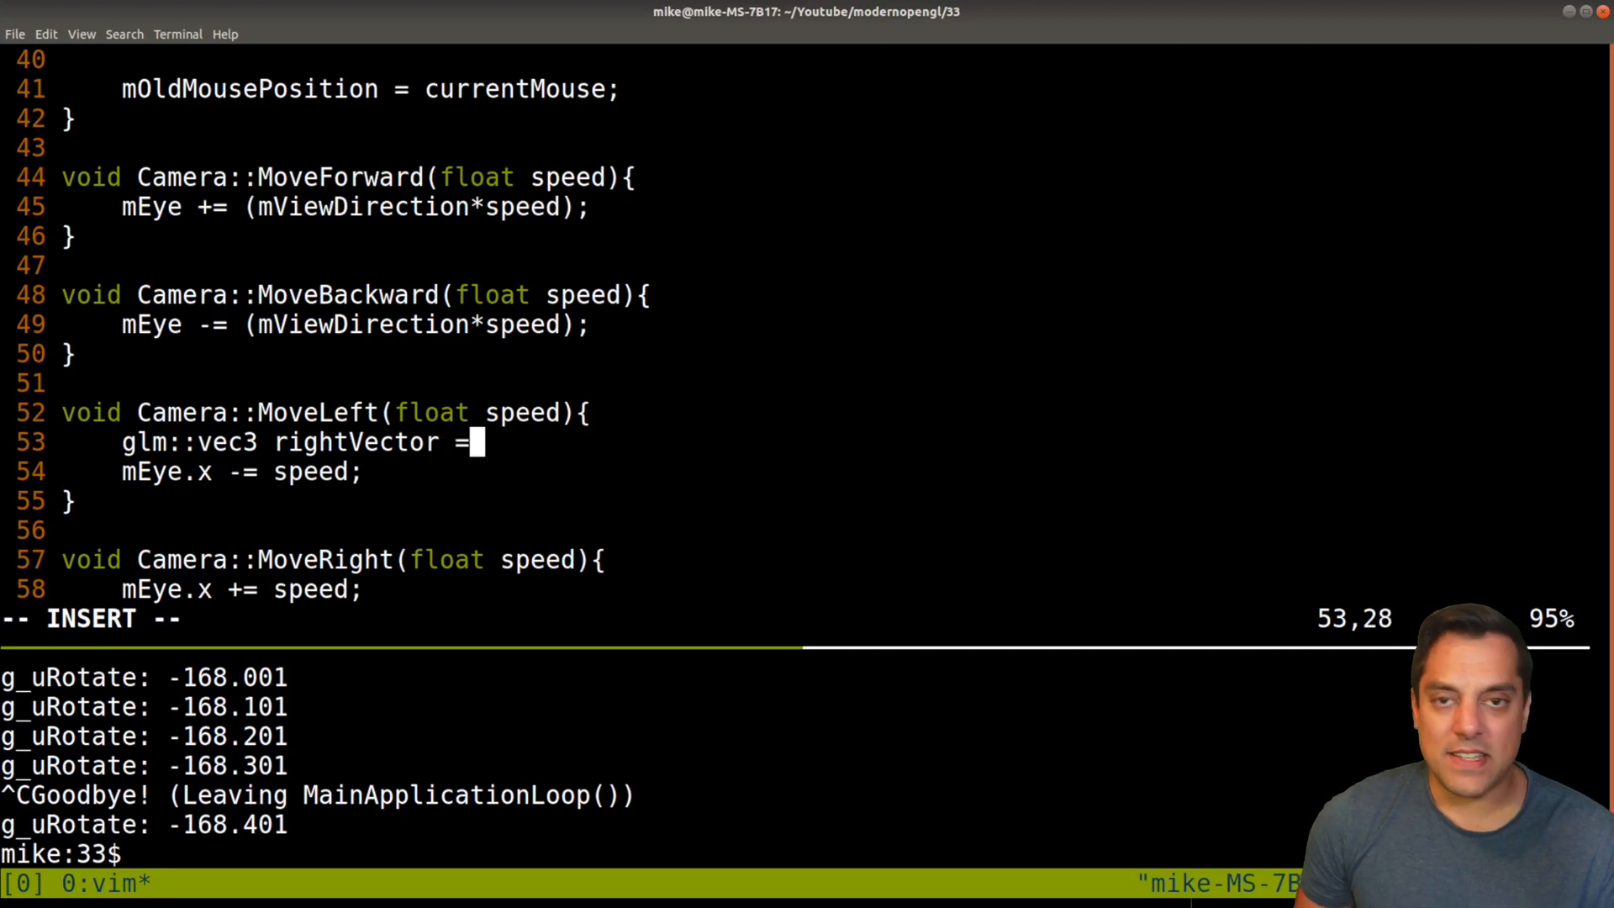
type("glm::cros")
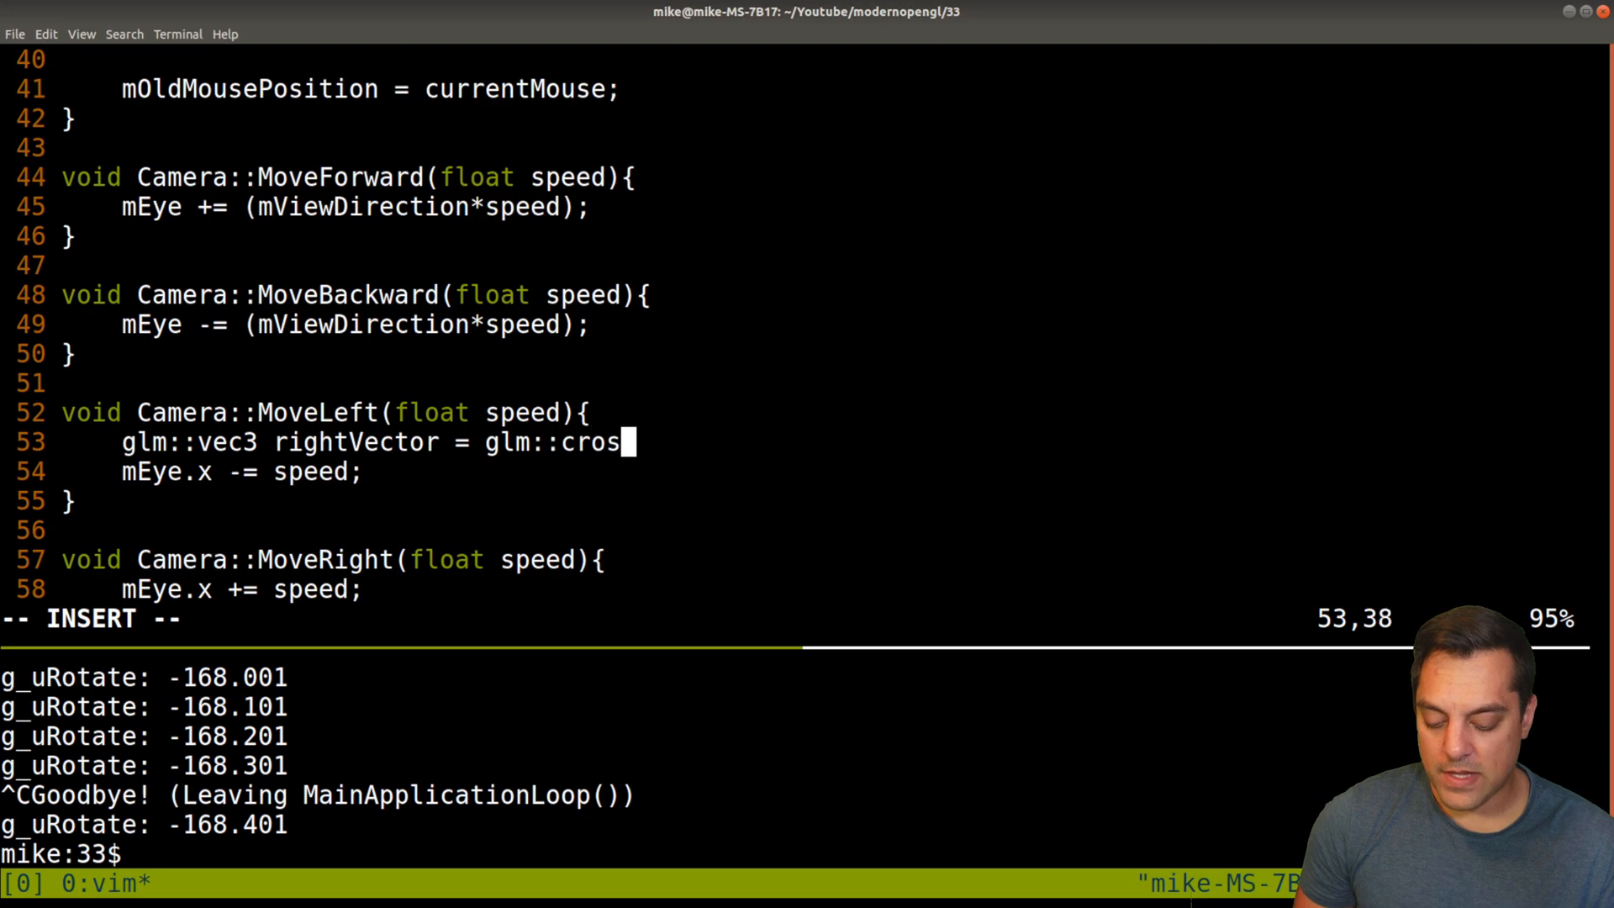
type("s(")
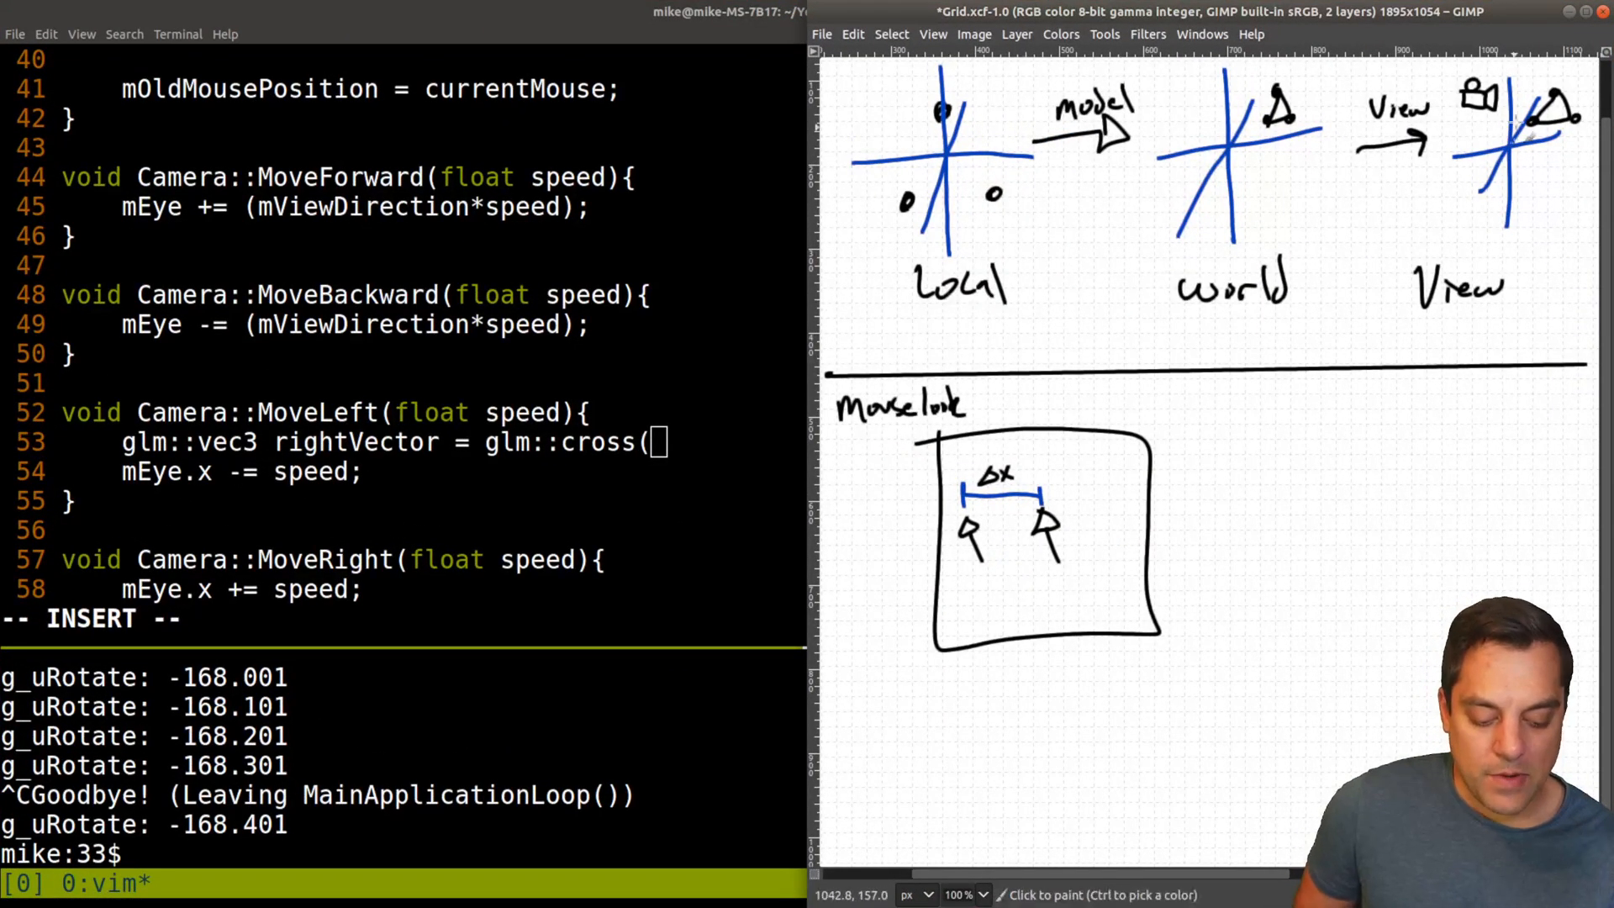
mouse_move(1266, 419)
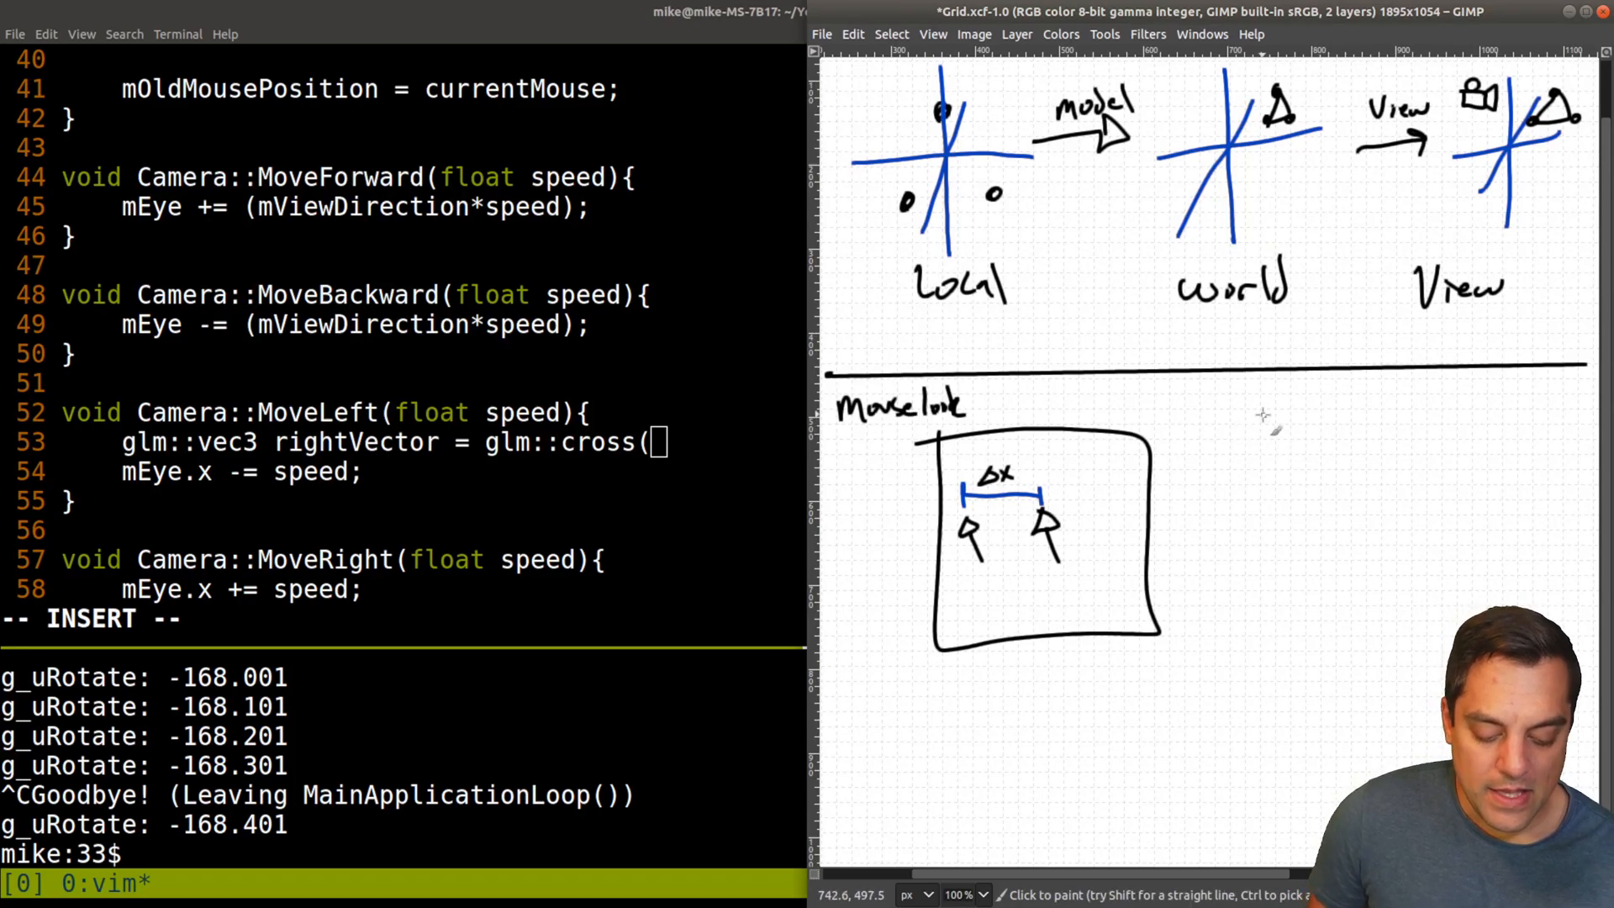
mouse_move(1226, 464)
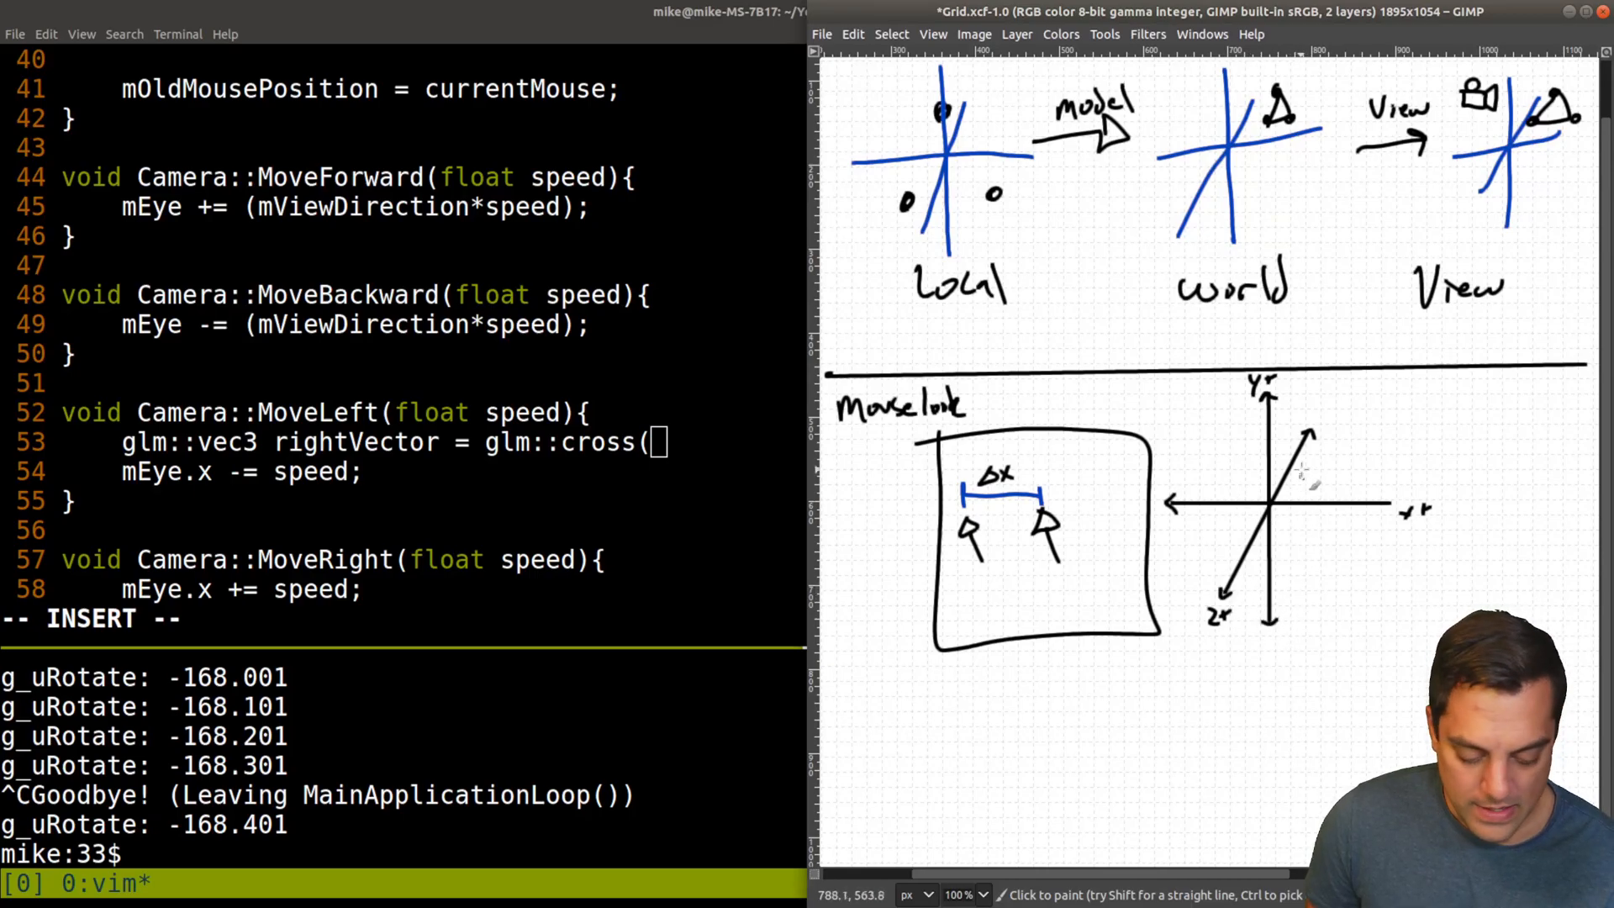
mouse_move(1322, 464)
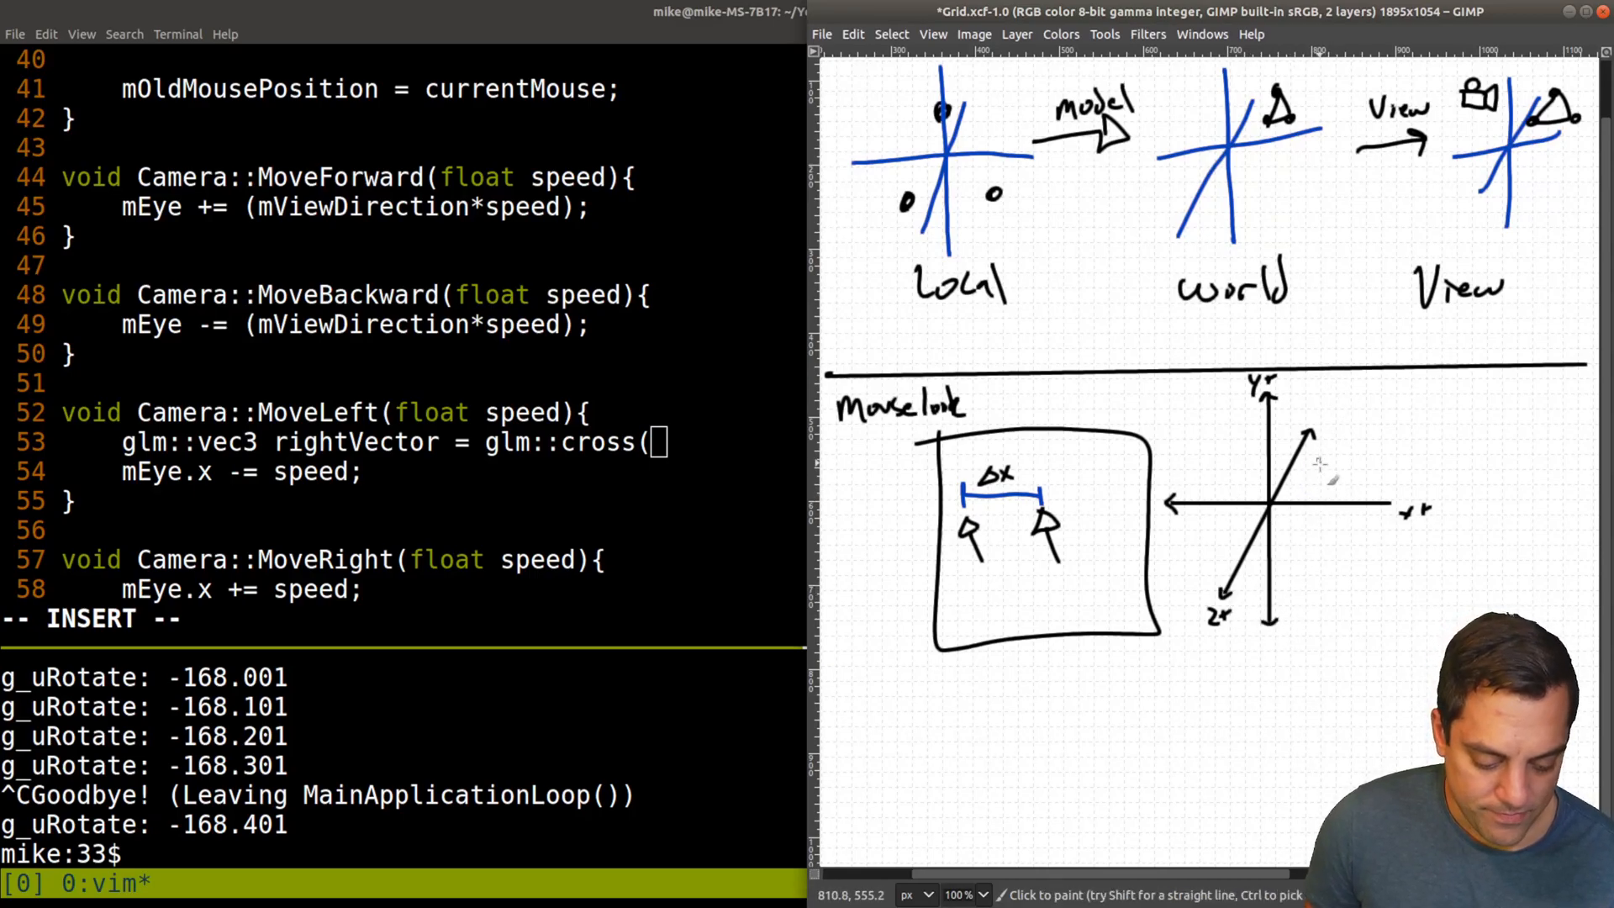
mouse_move(1328, 469)
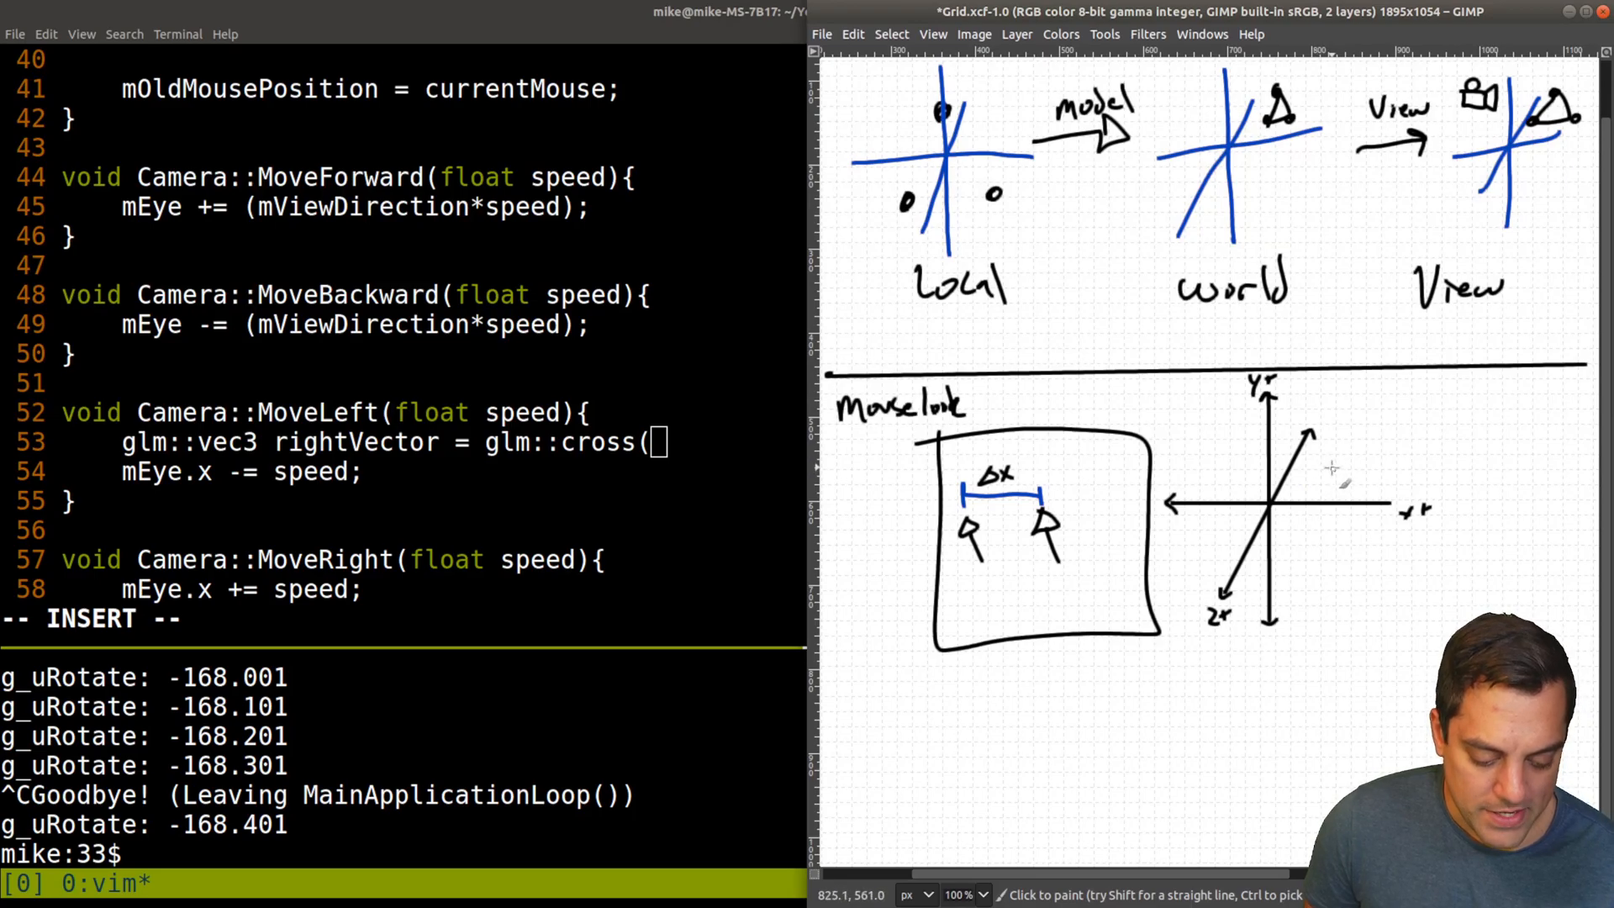
mouse_move(1338, 474)
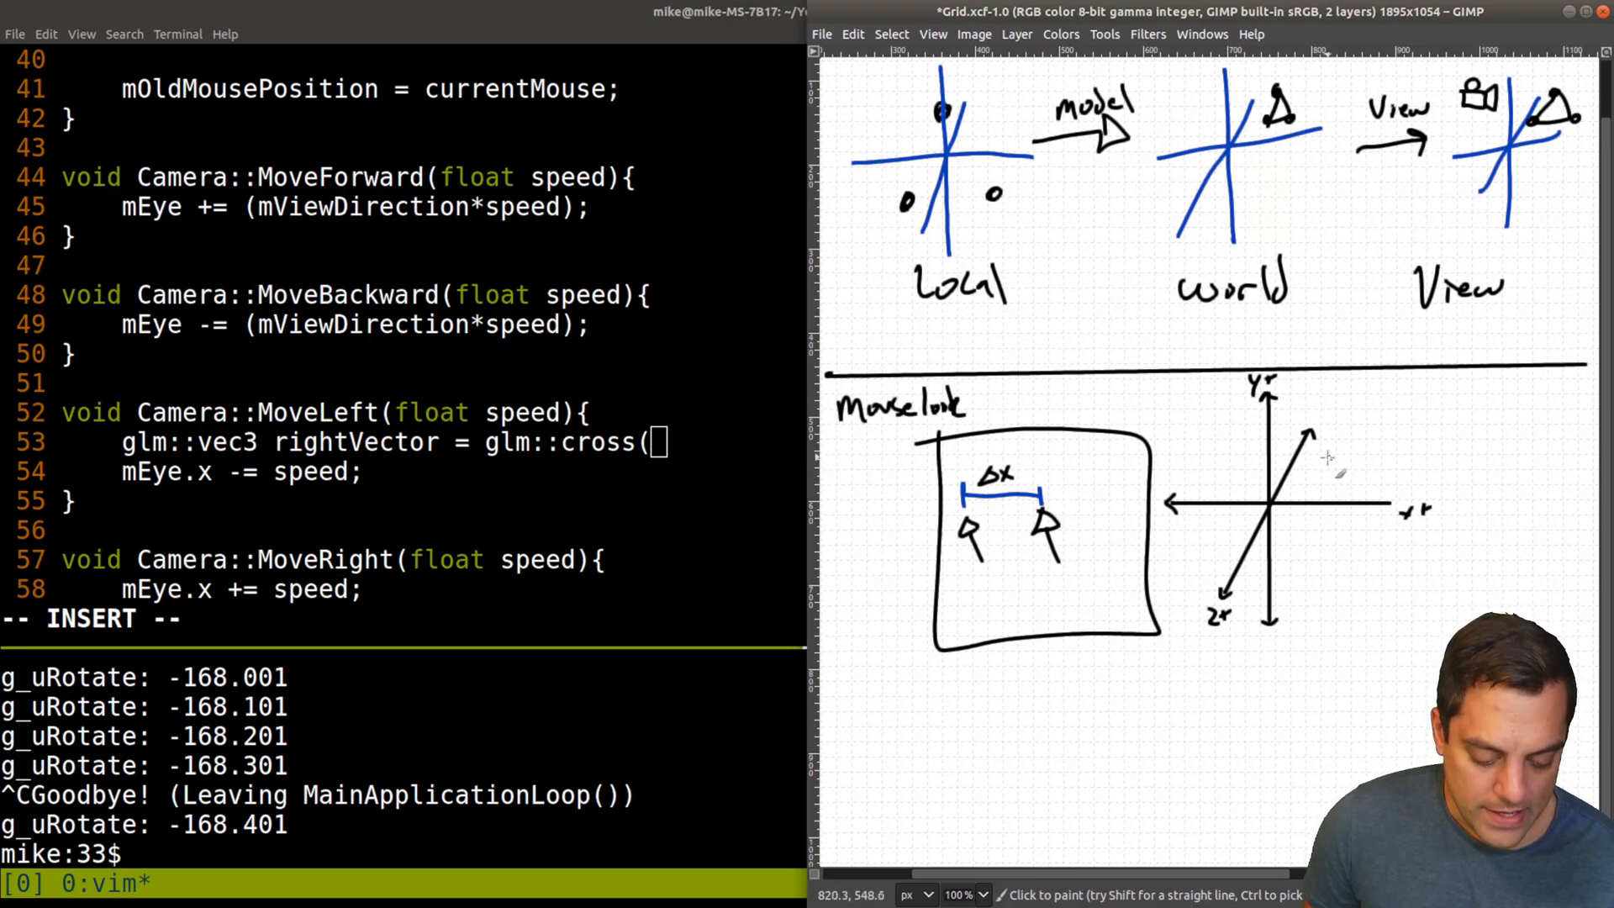
mouse_move(1337, 466)
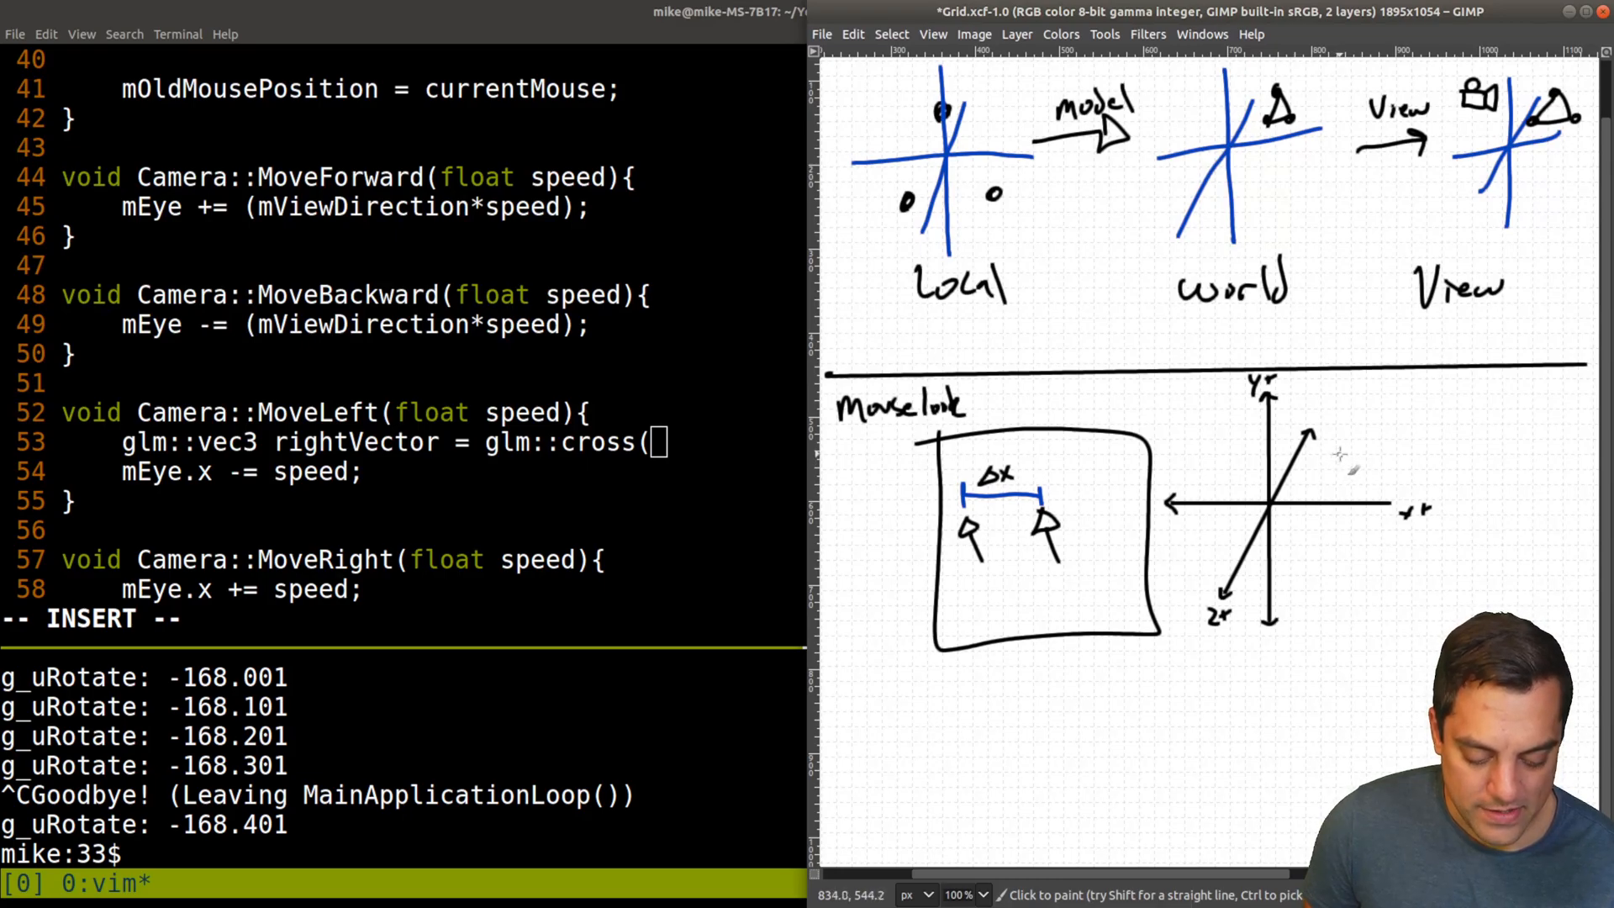
Step: Draw a camera on the Mouselook axes with a dotted view line and up/forward direction arrows
left_click(1341, 474)
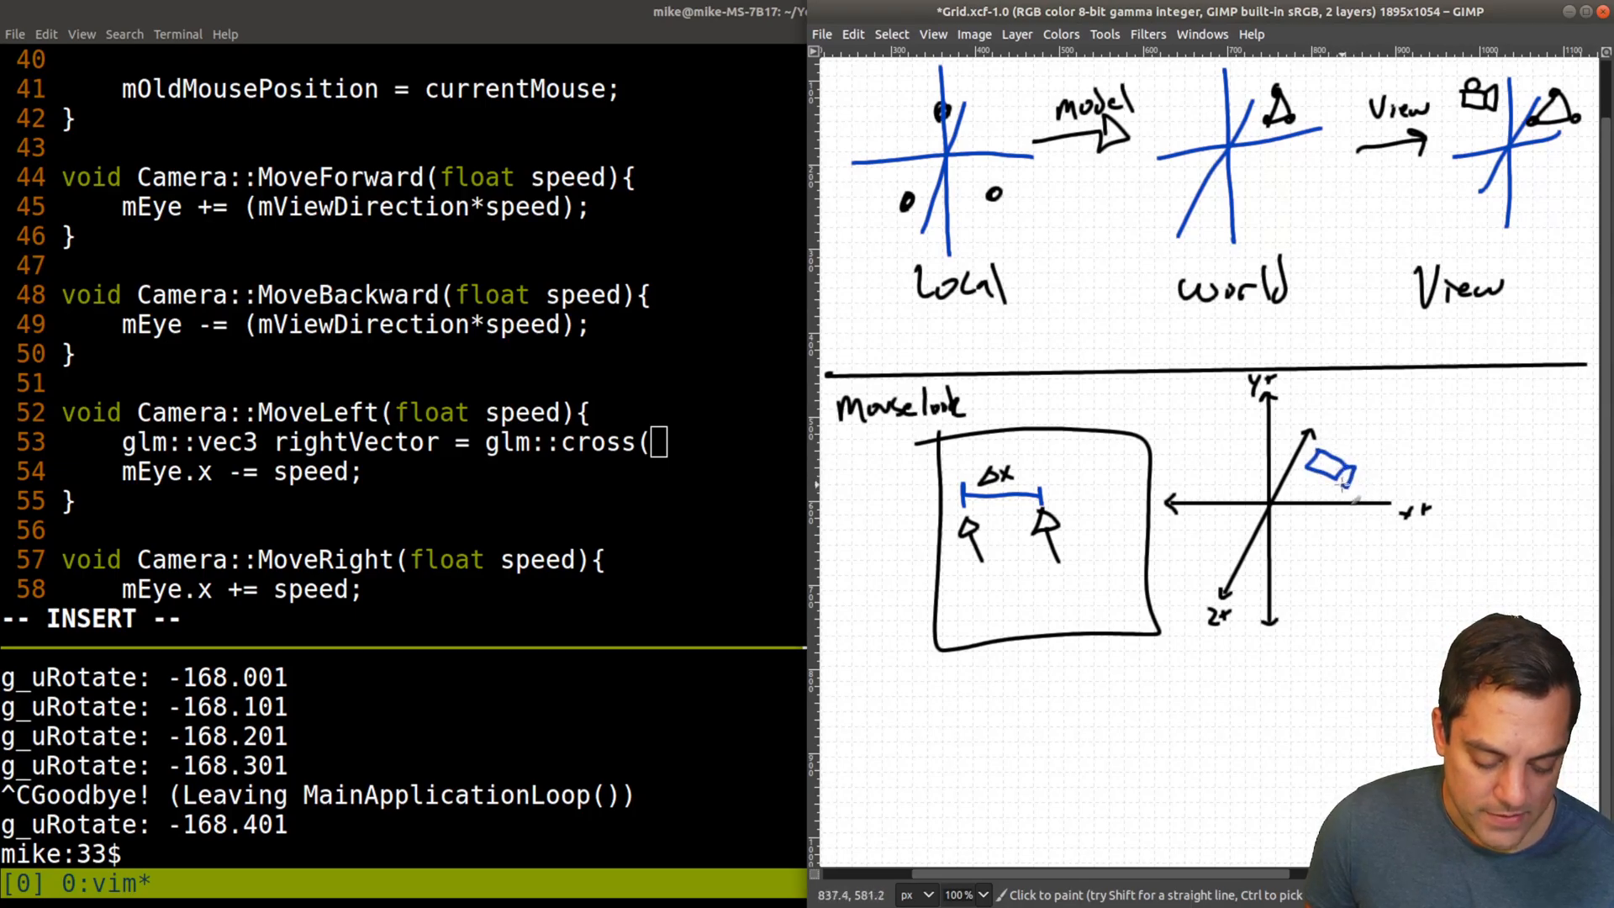
mouse_move(1318, 489)
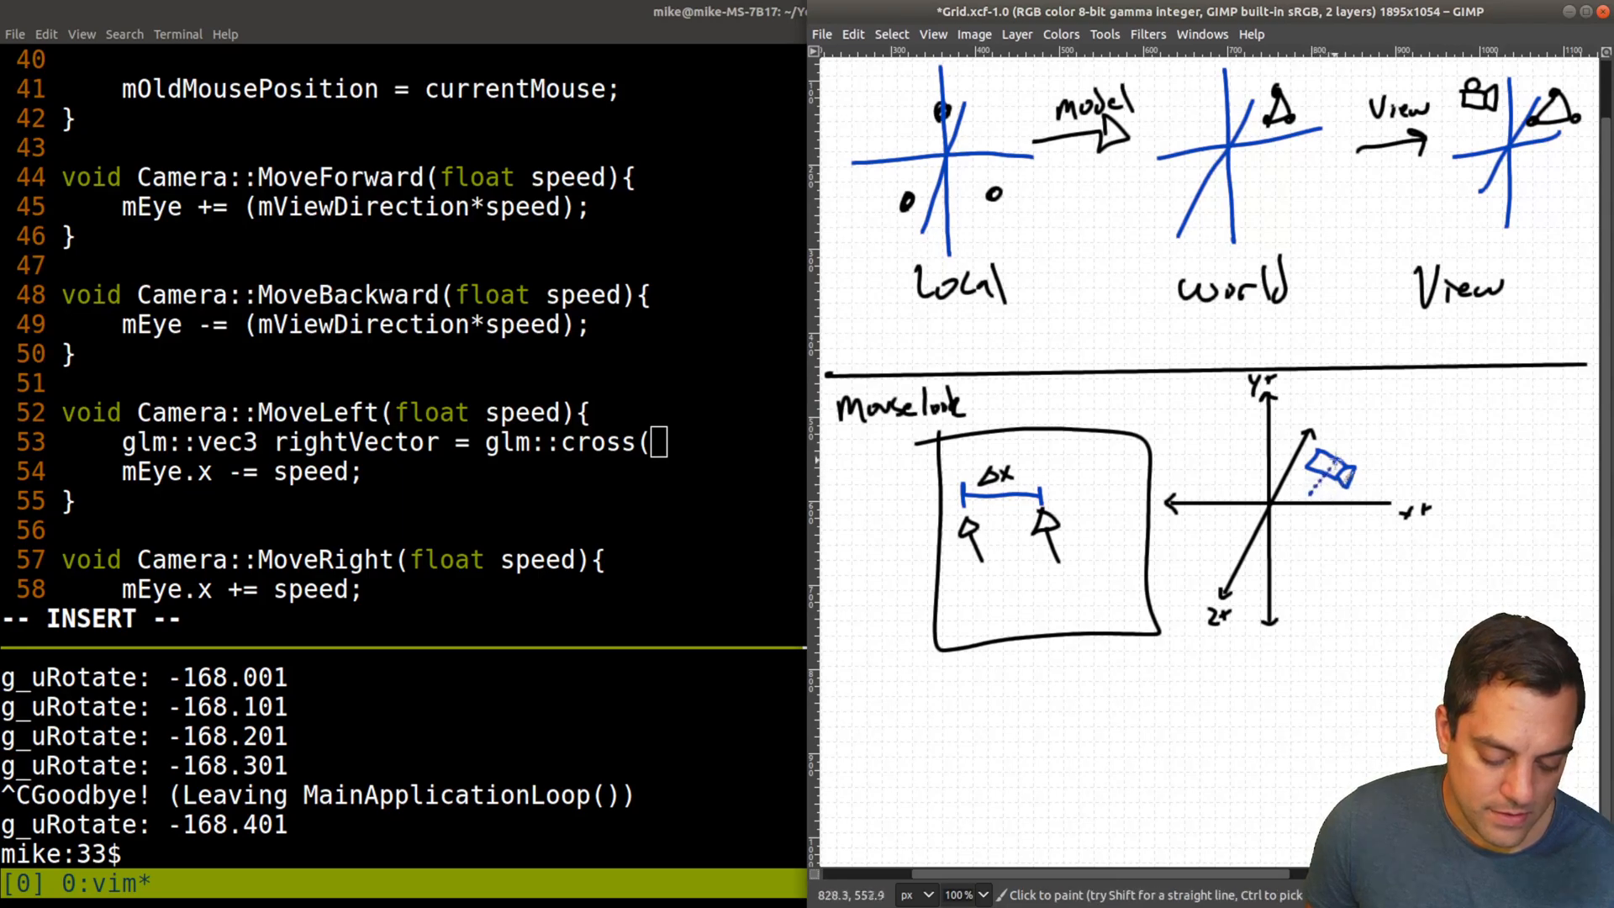
mouse_move(1373, 407)
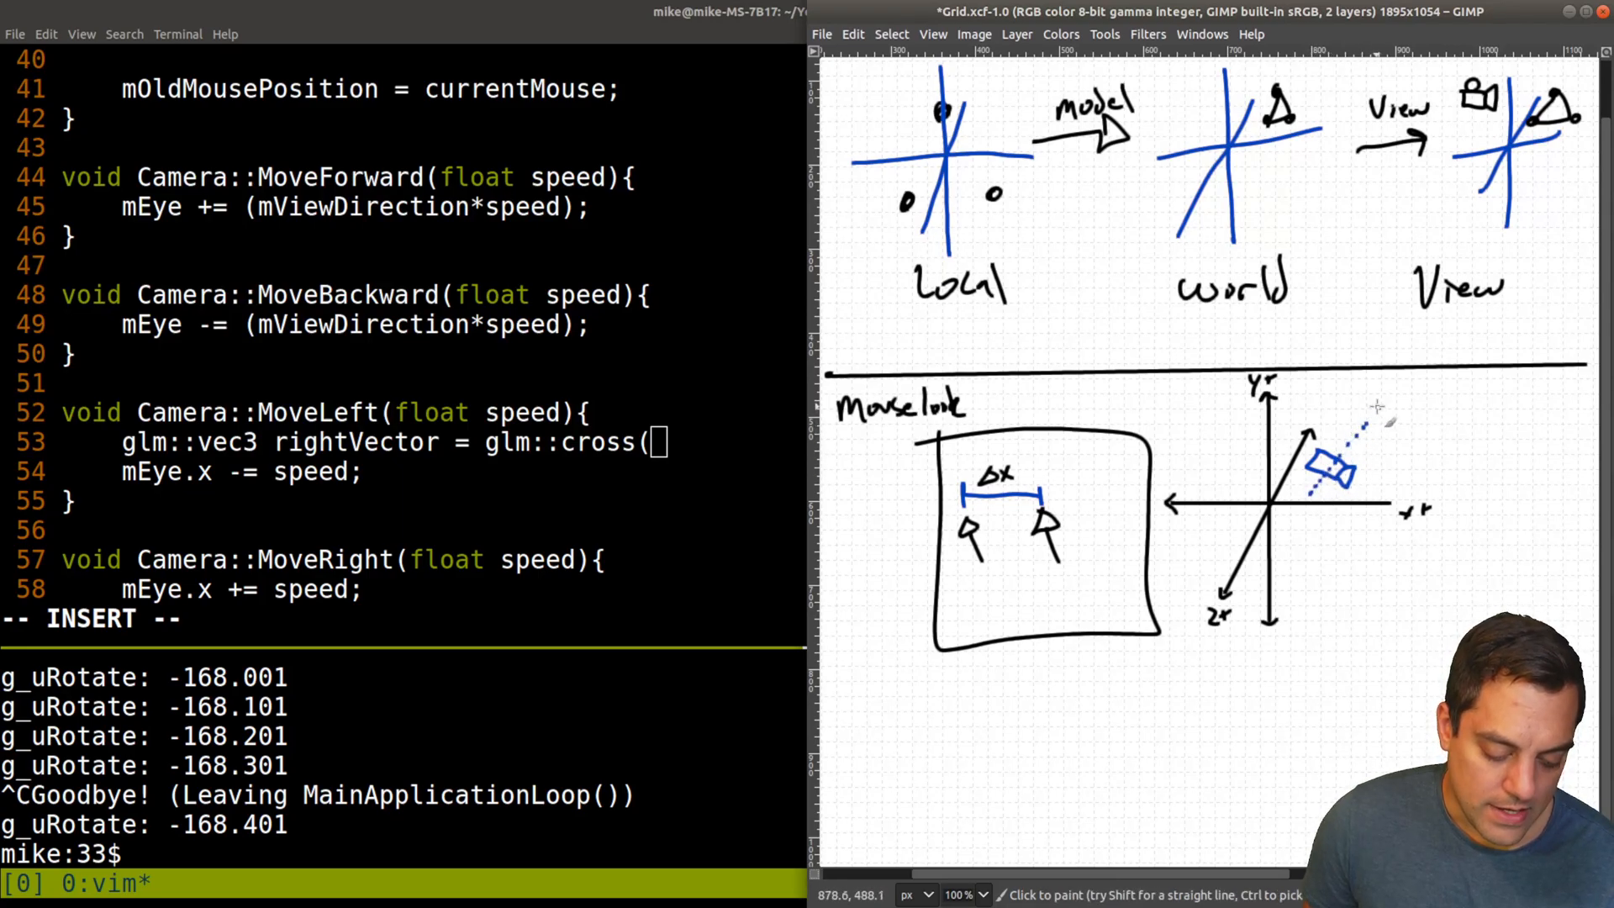
left_click(1373, 417)
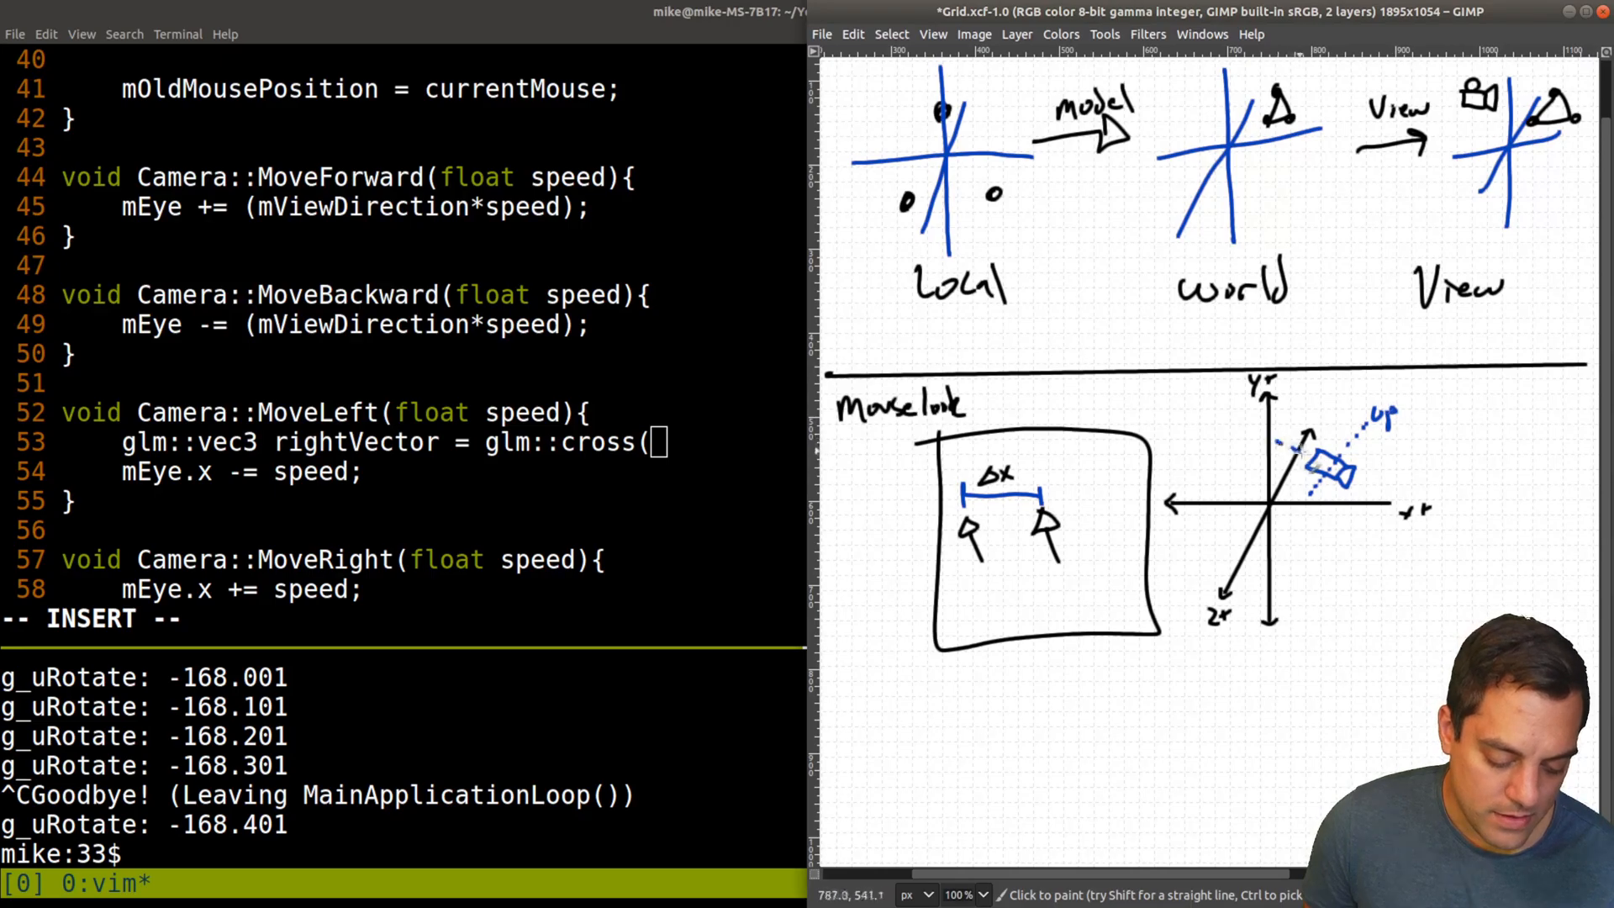
left_click(1395, 489)
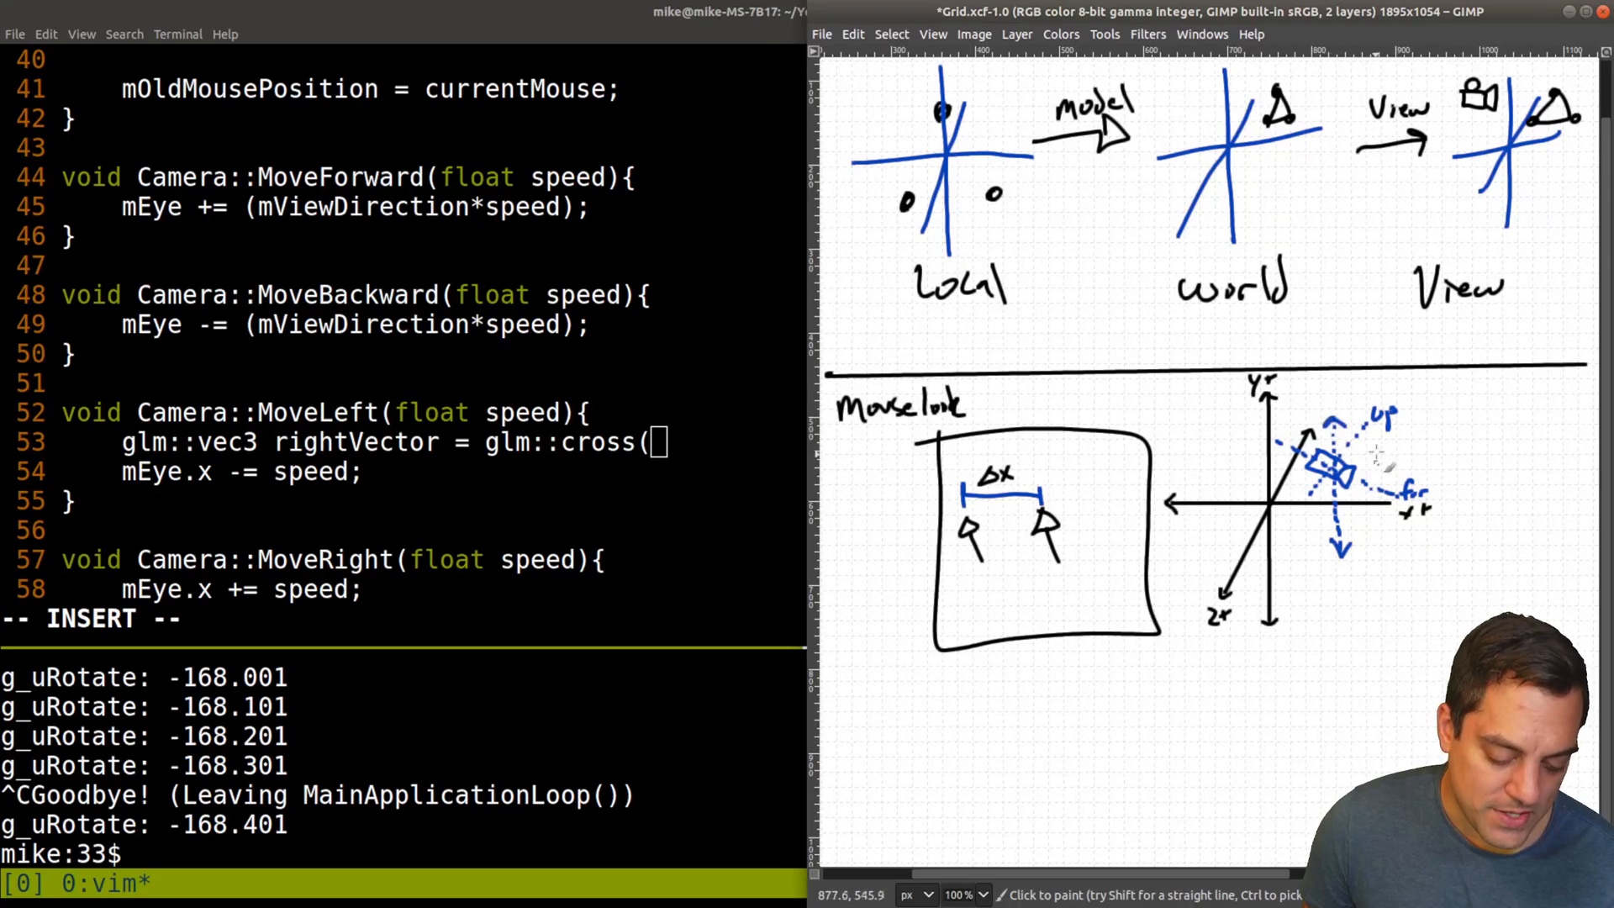
mouse_move(1395, 412)
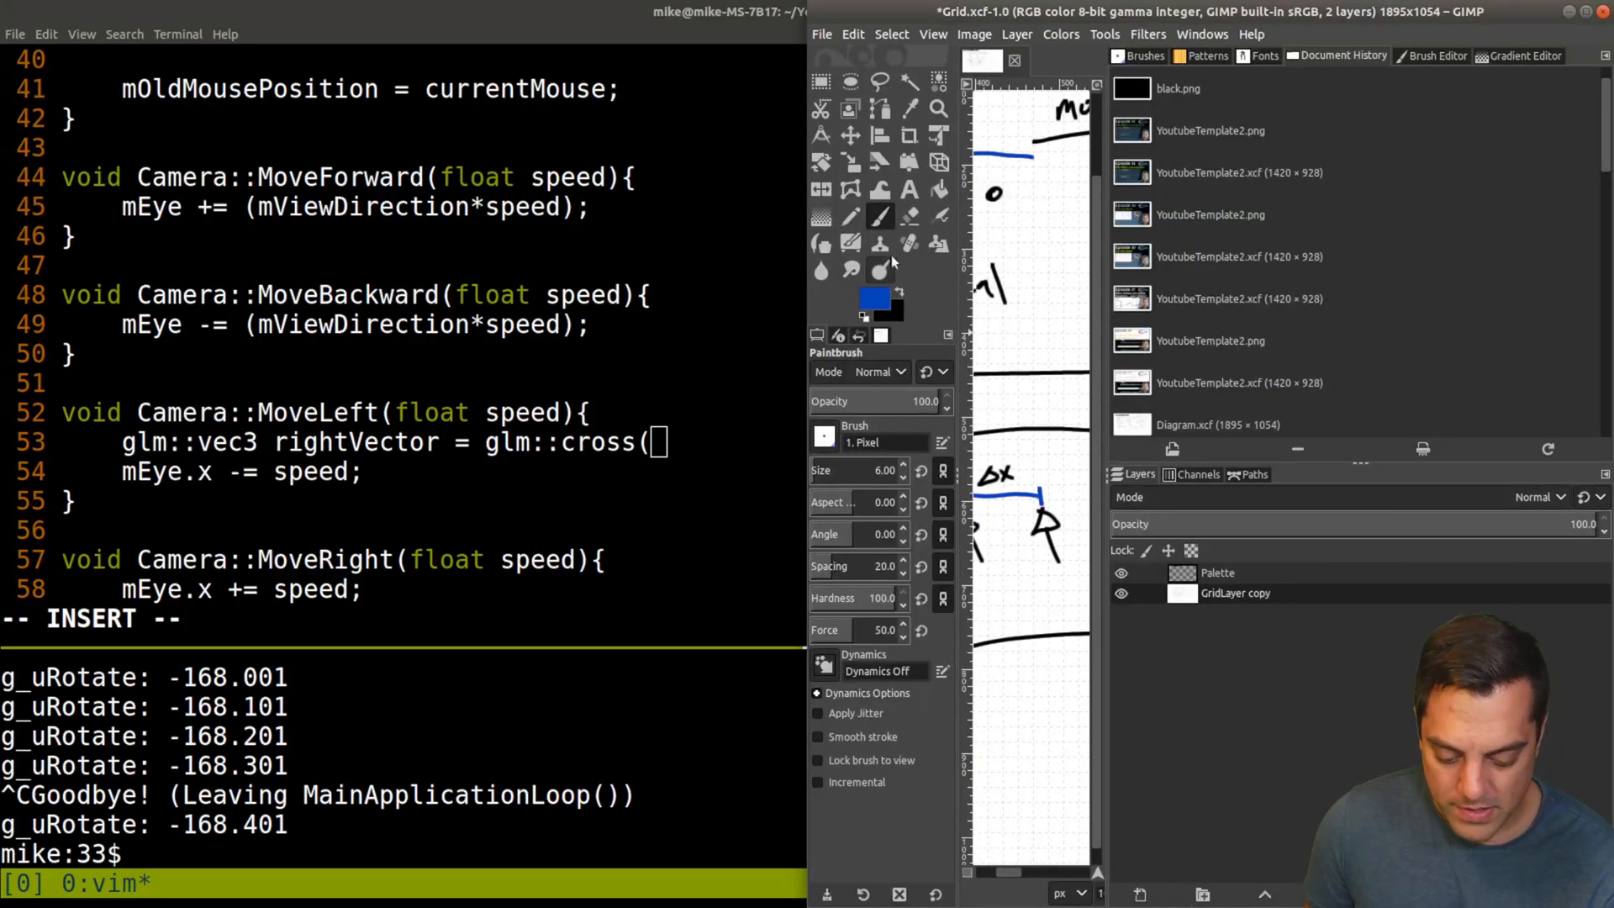
Step: Change the foreground paint colour from blue to red (bd0005)
left_click(872, 300)
type("bd0005")
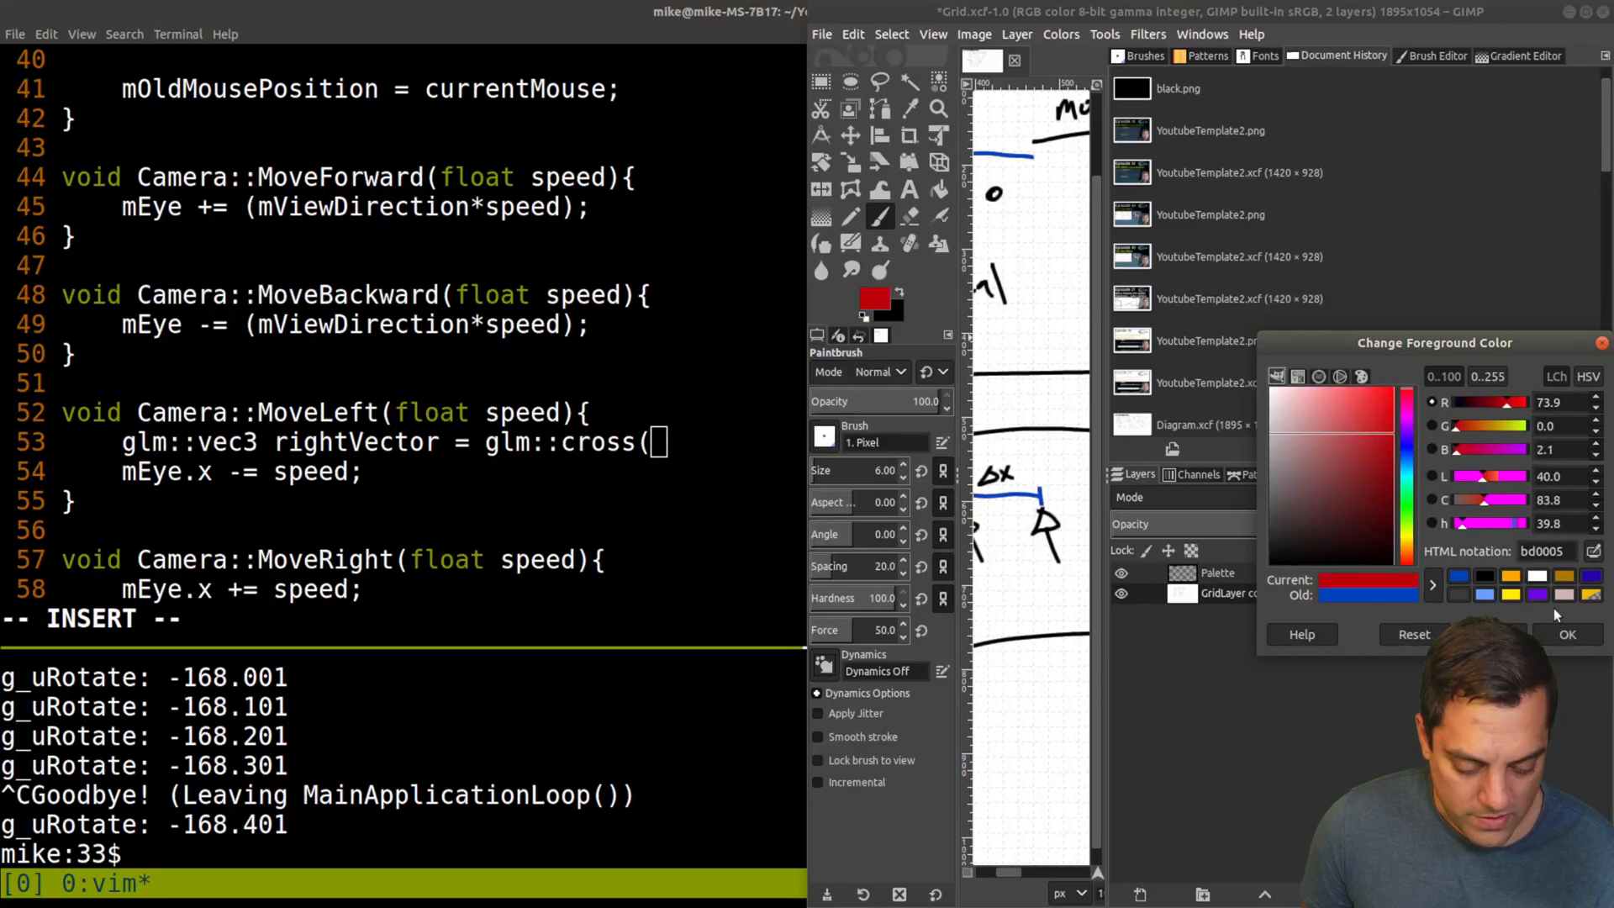
left_click(1565, 633)
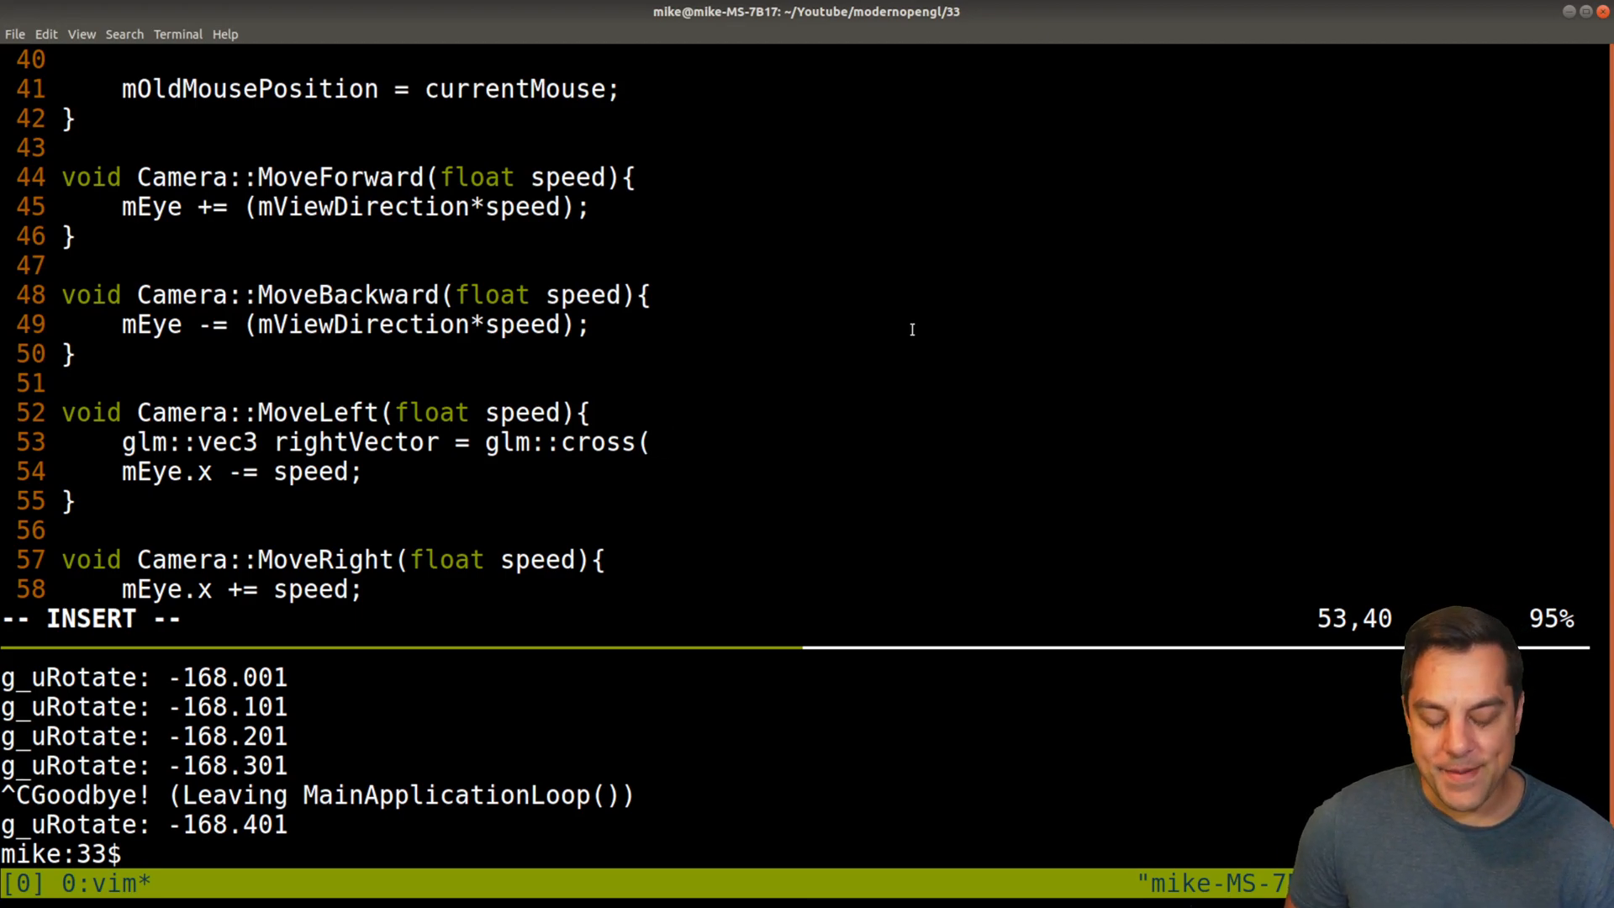
Step: Finish rightVector = glm::cross(mViewDirection,mUpVector), move mEye by rightVector*speed, and copy both lines into MoveRight with +=
type("mV")
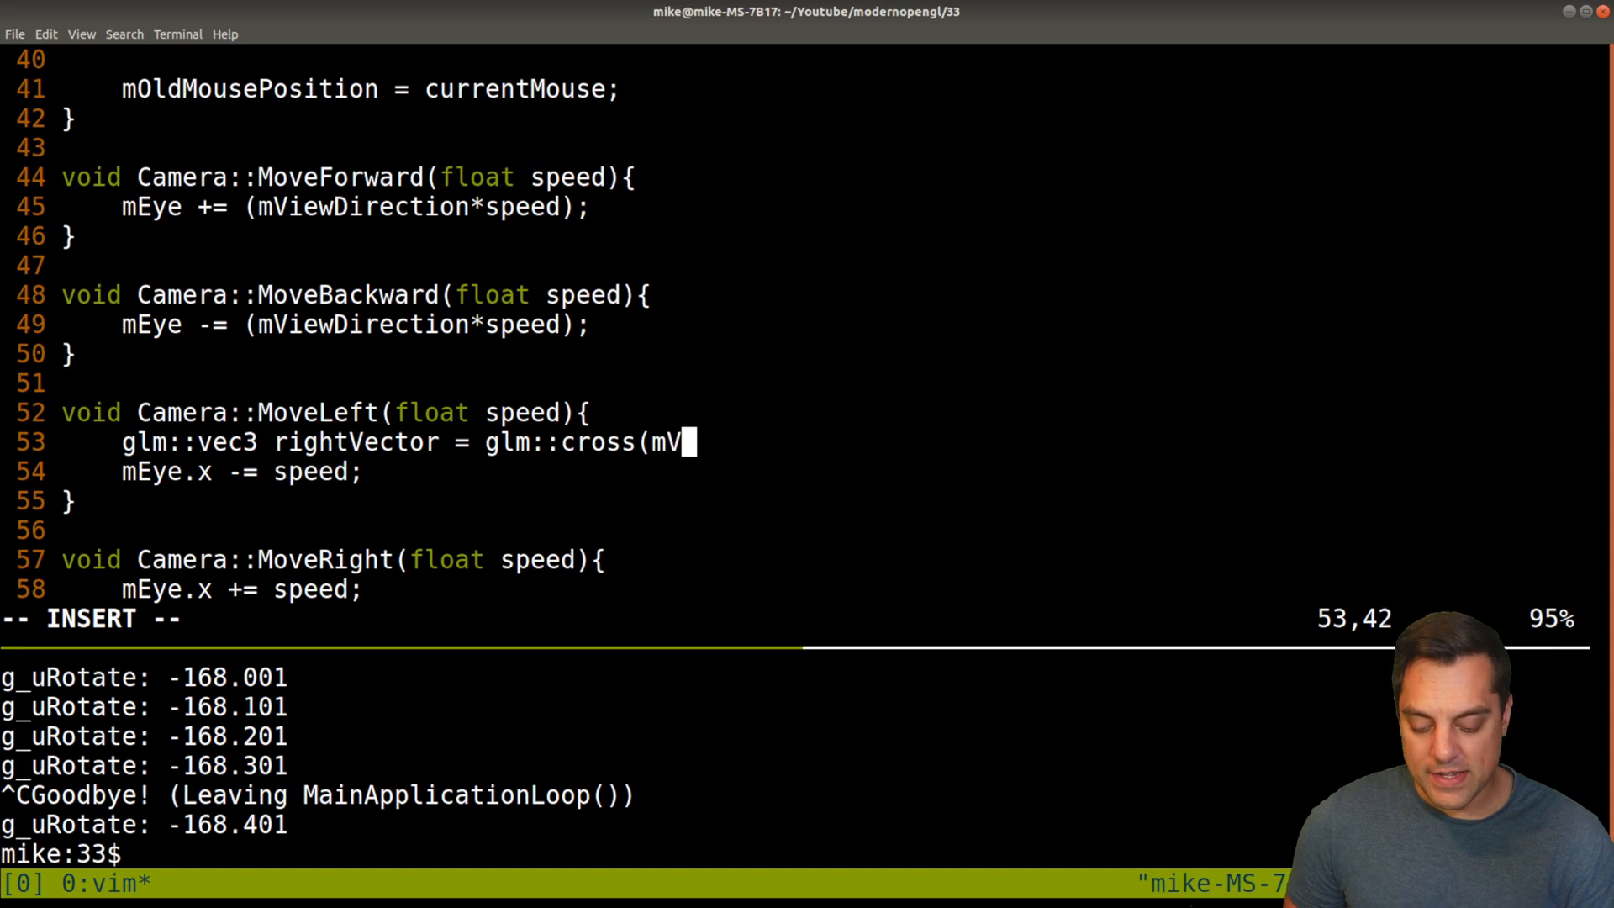
type("iewDirection,mU")
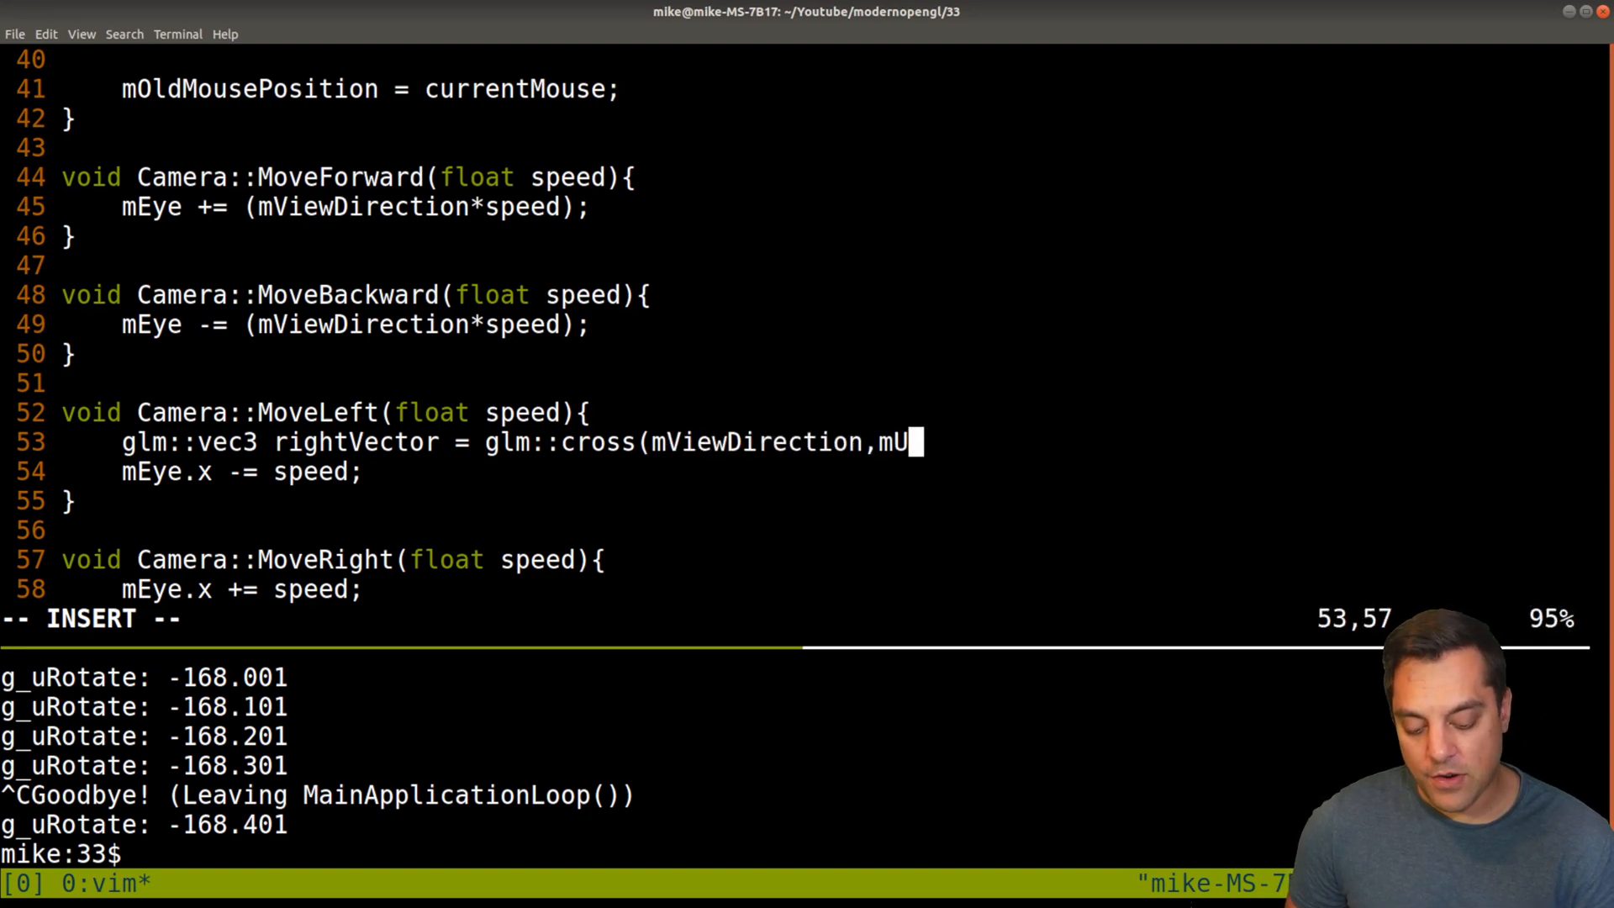
type("pVector);")
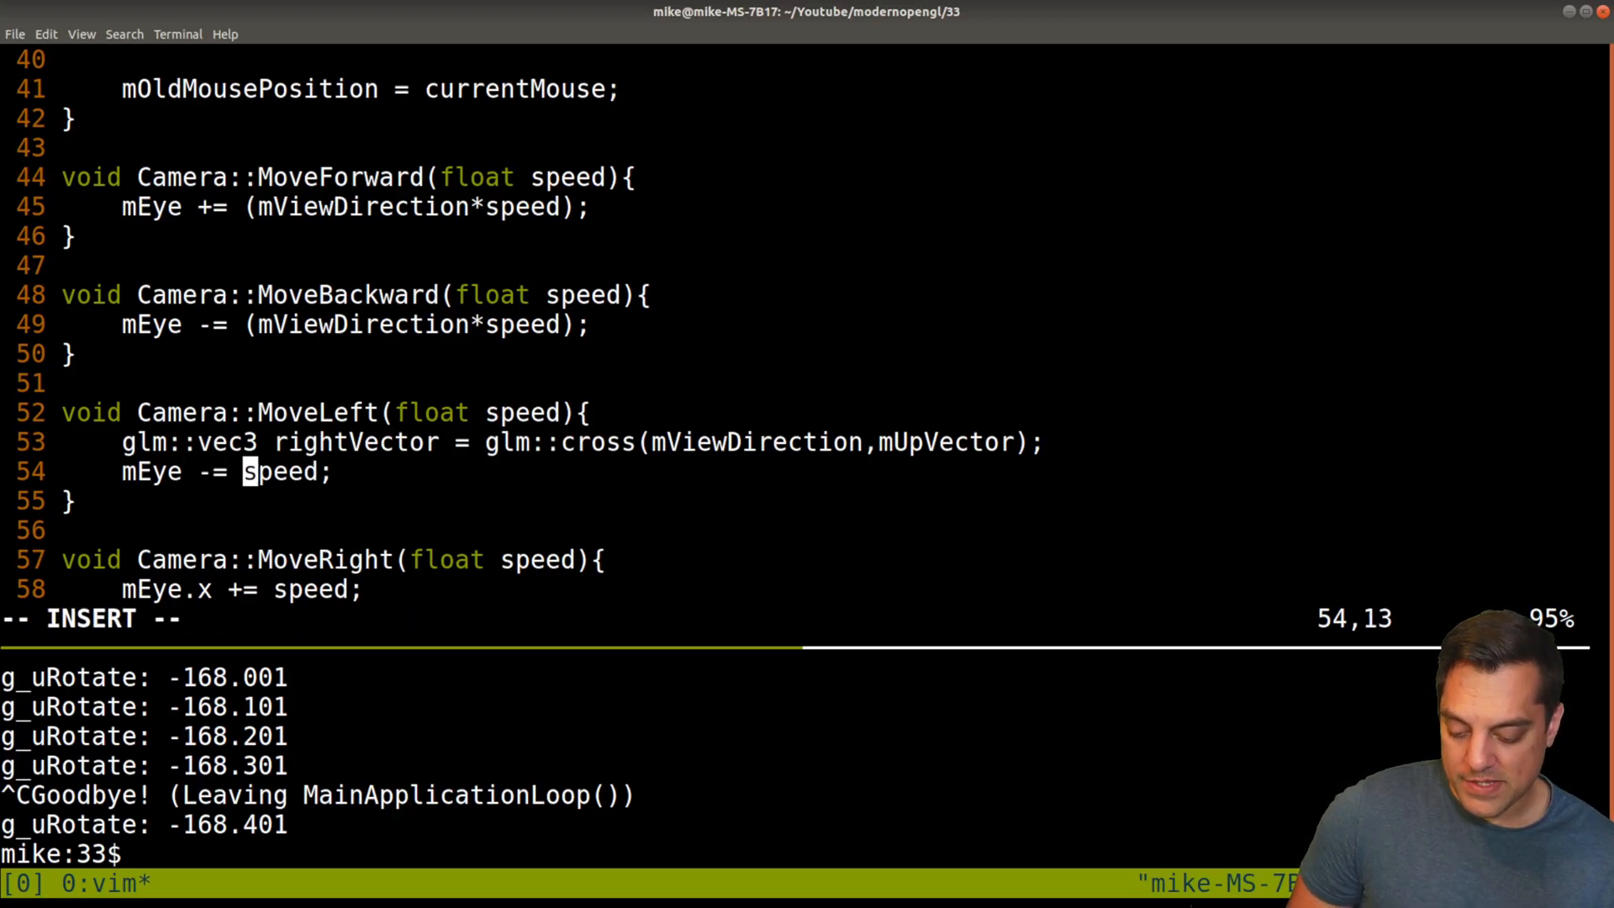
type("rightVector*")
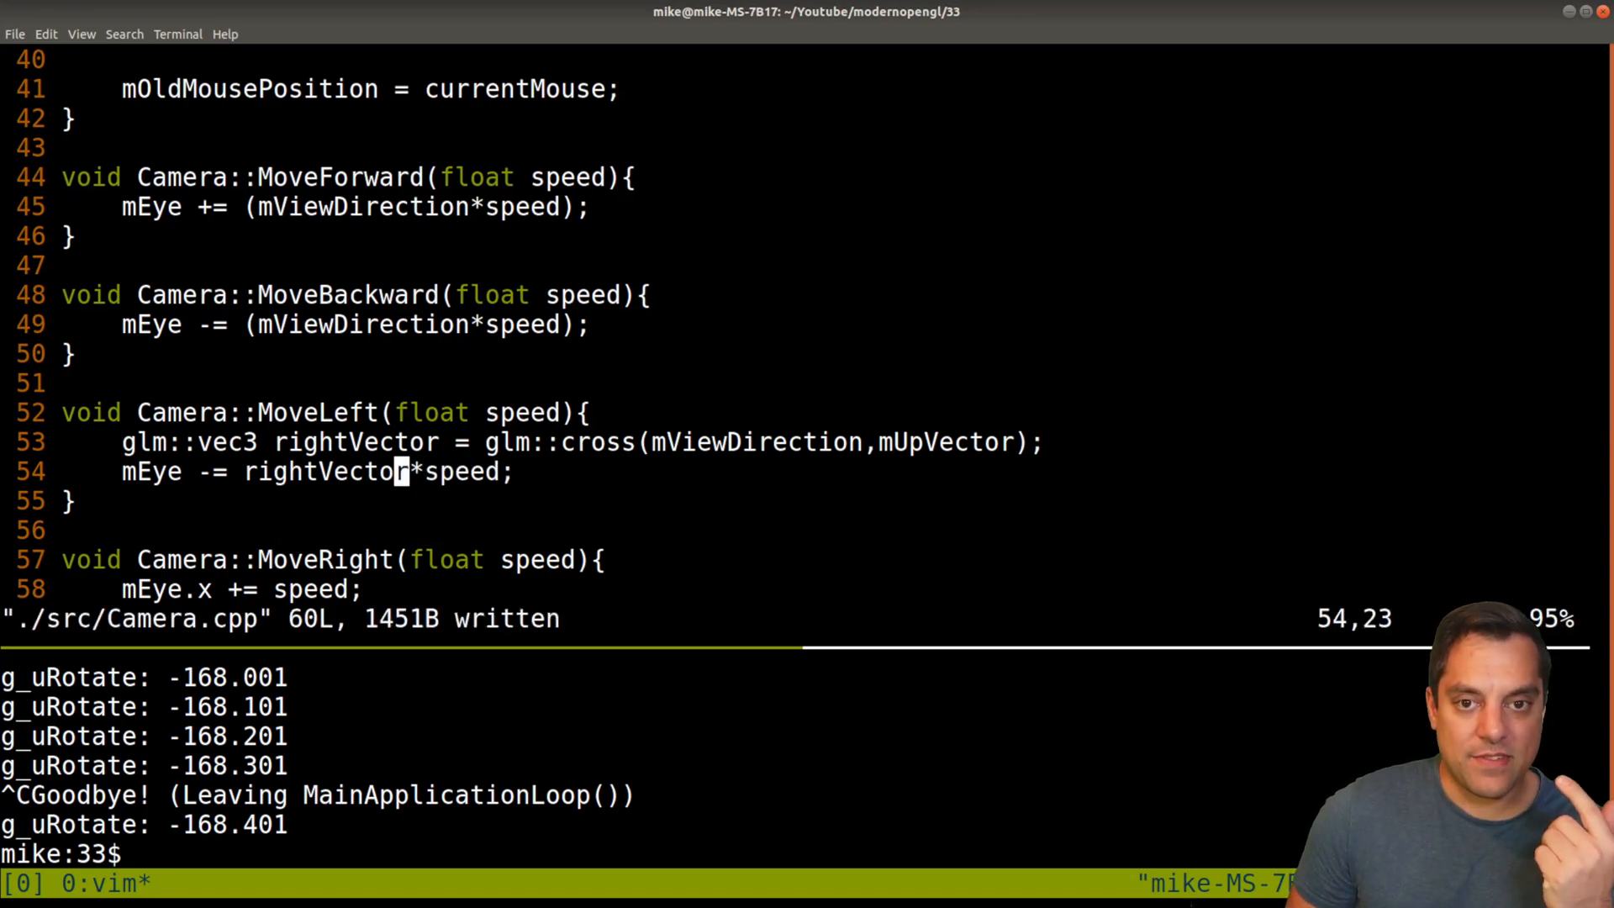
key("V")
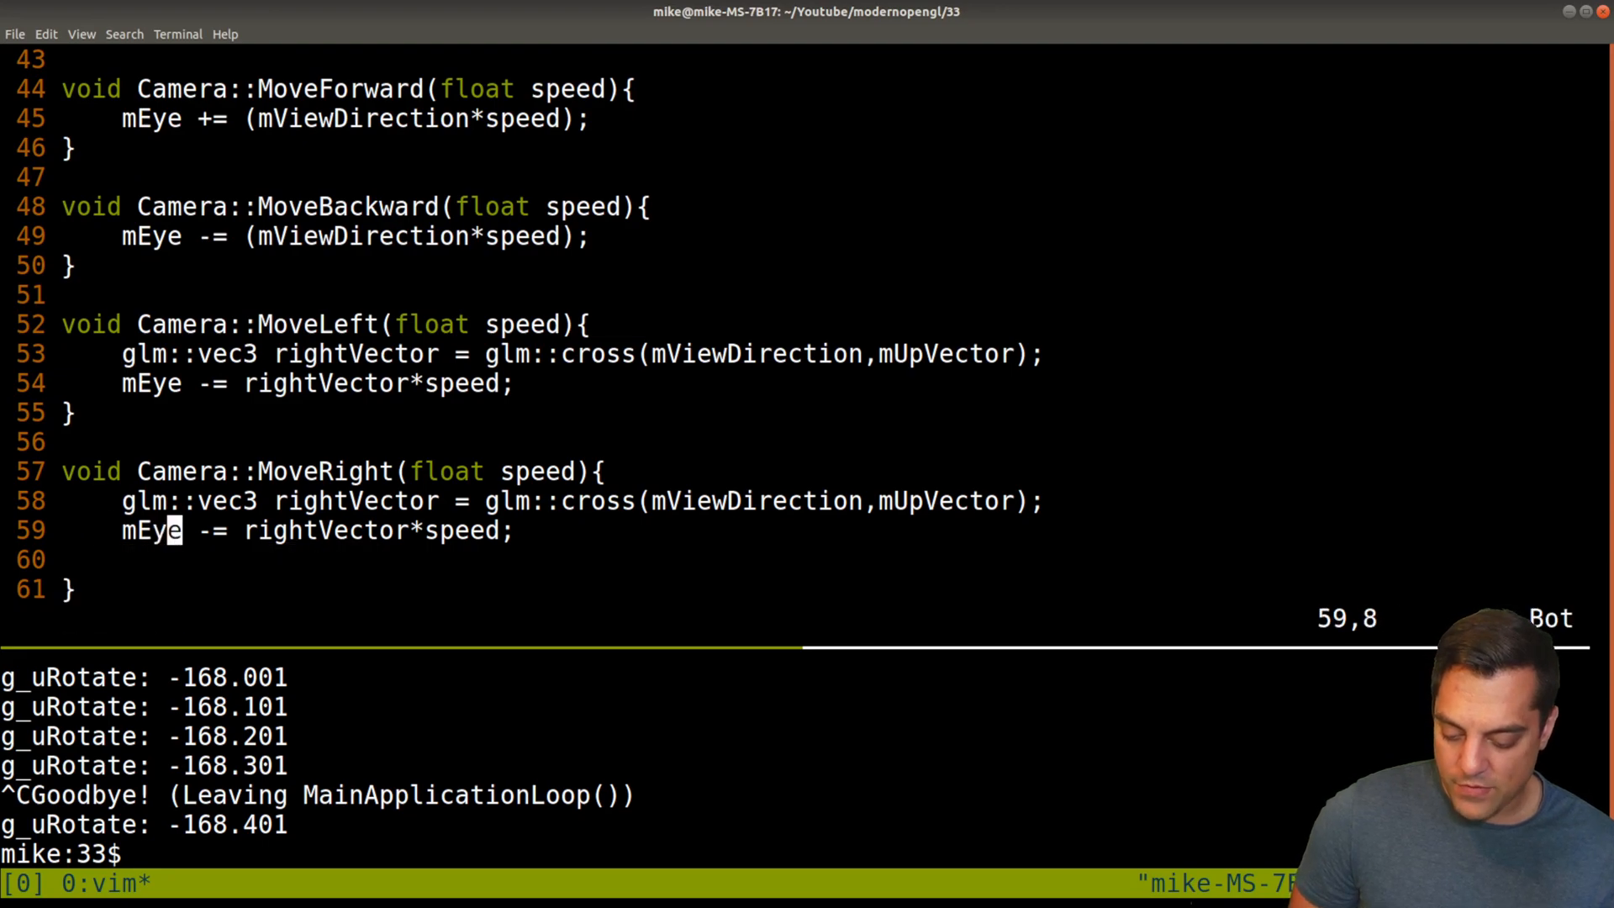
type("+")
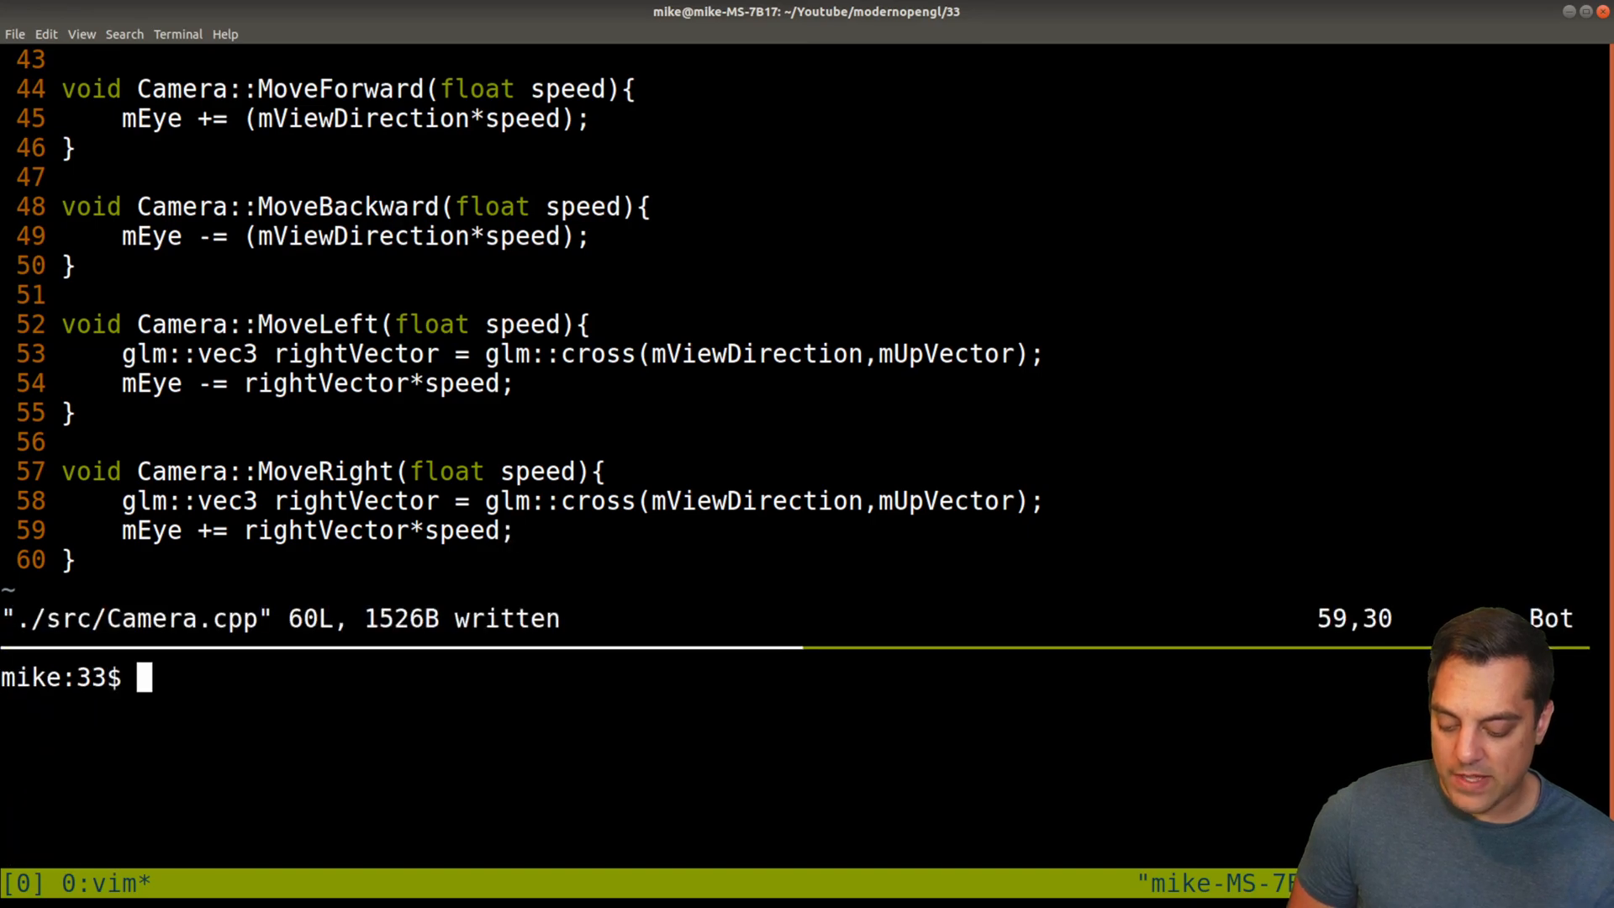
Step: Compile with g++ -std=c++20, test-run the sideways movement, then switch to the online courses page
type("g++ -std=c++20 ./src/*.cpp -o prog -I ./include/ -I./../common/thirdparty/ -lSDL2 -ld")
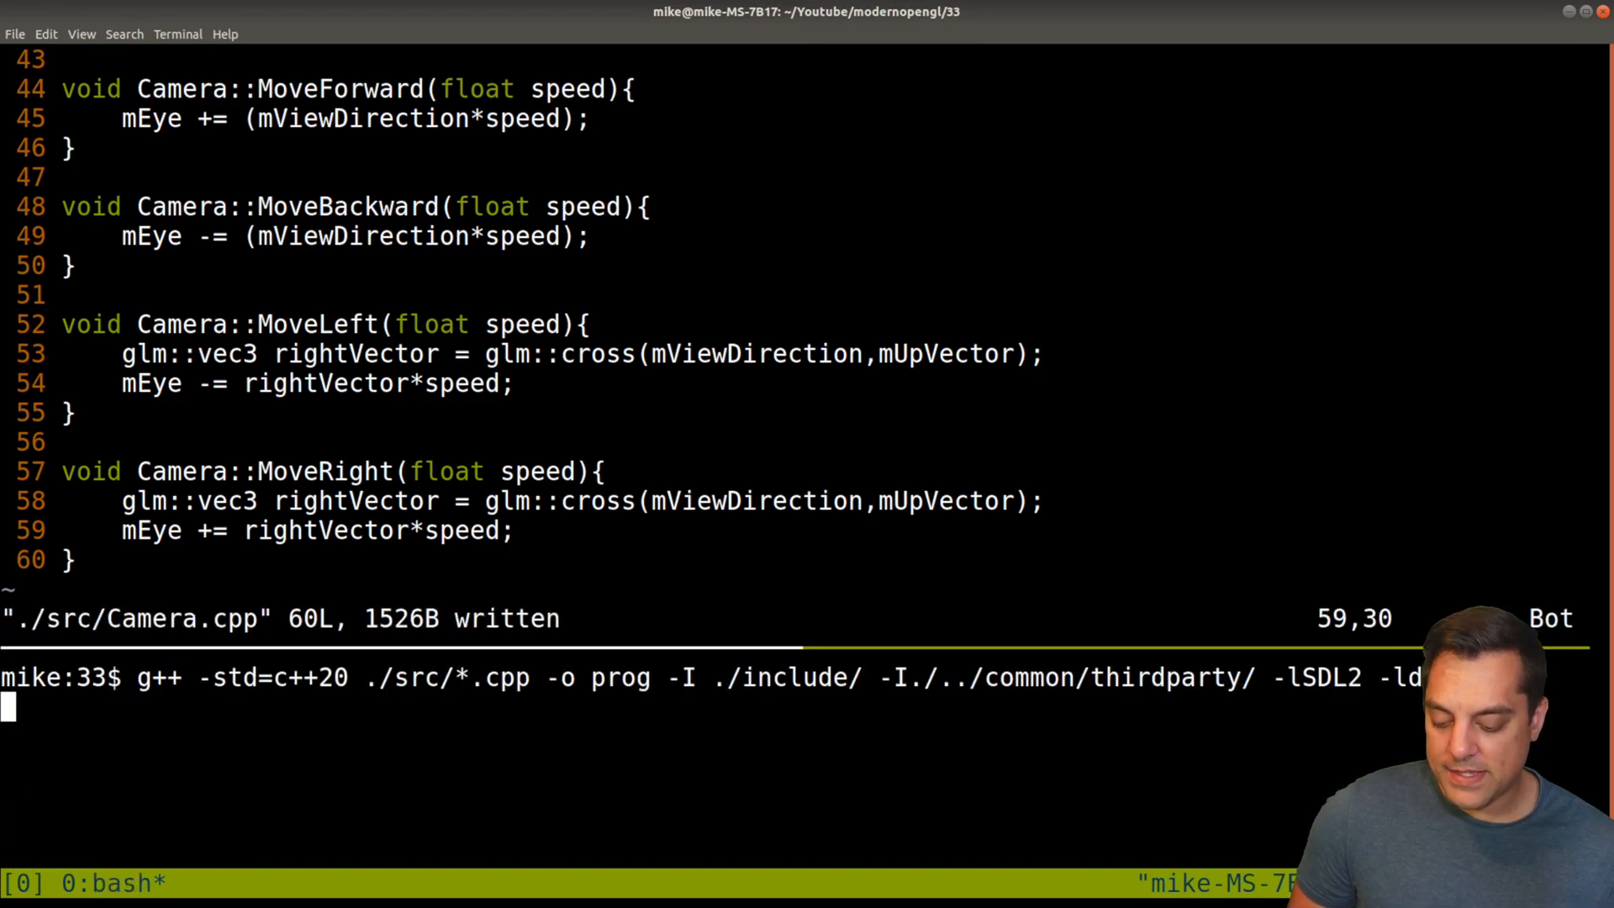
key("Return")
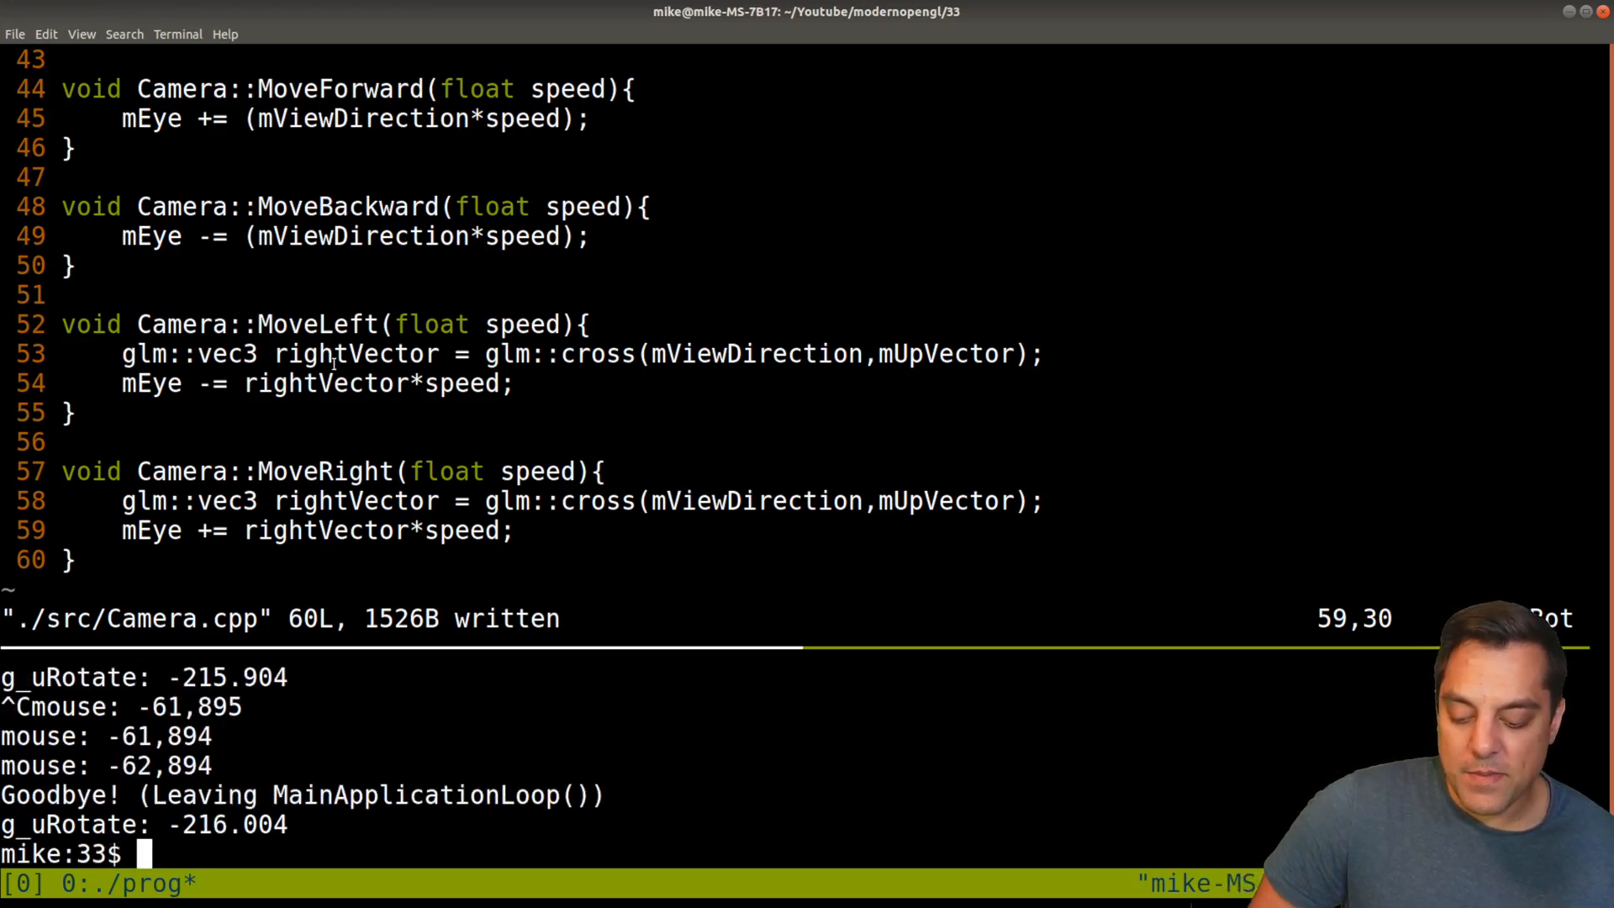
double_click(355, 353)
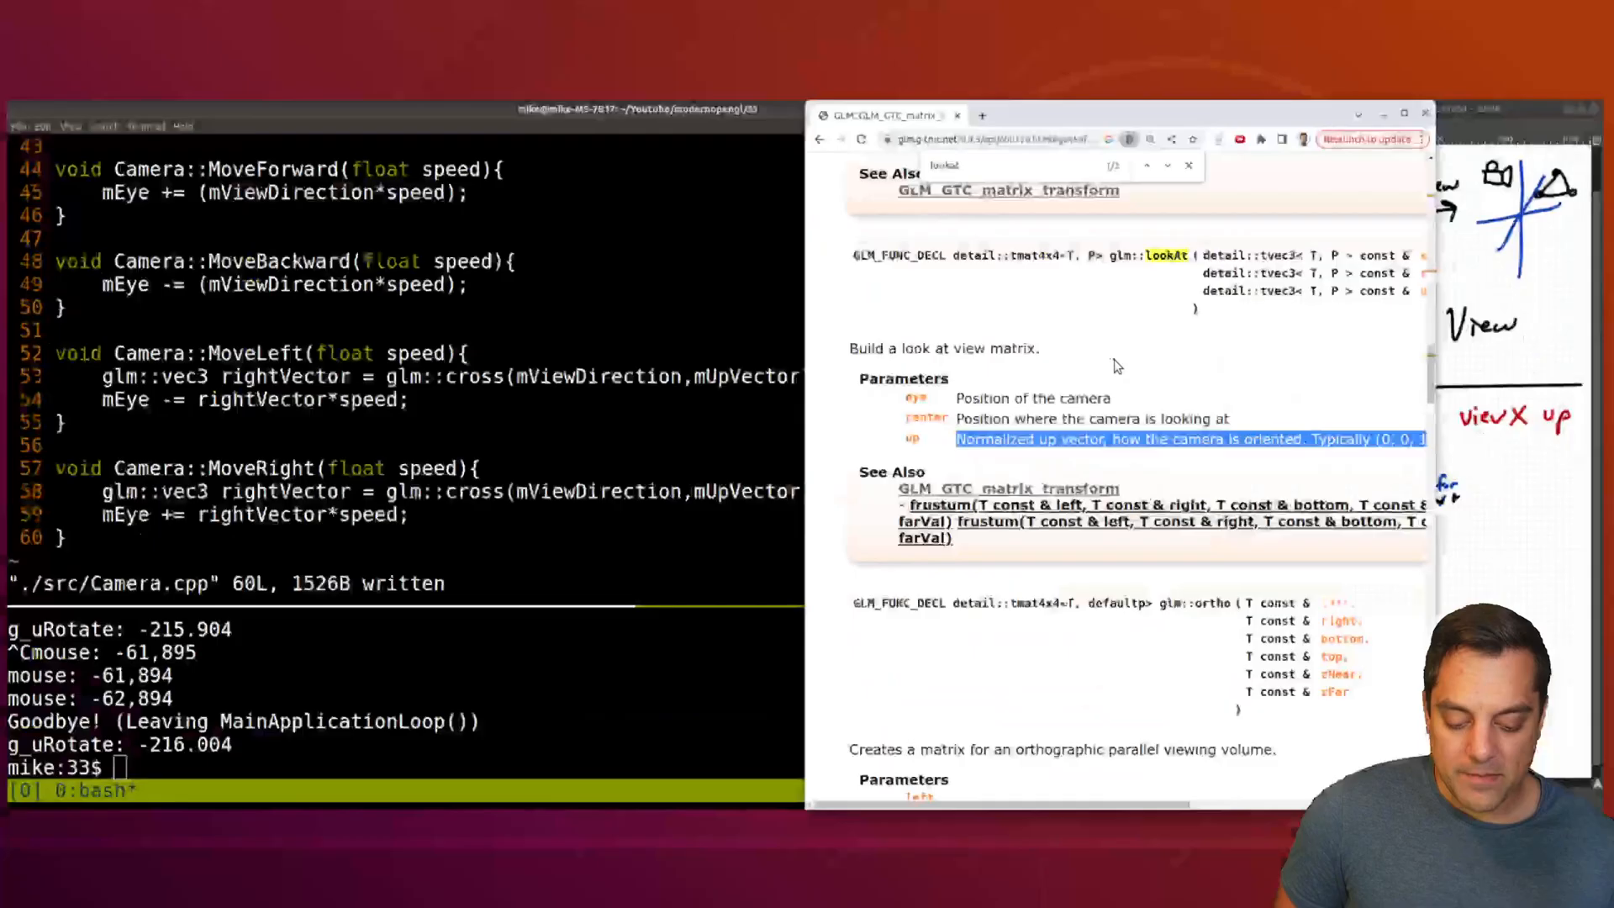
left_click(1113, 20)
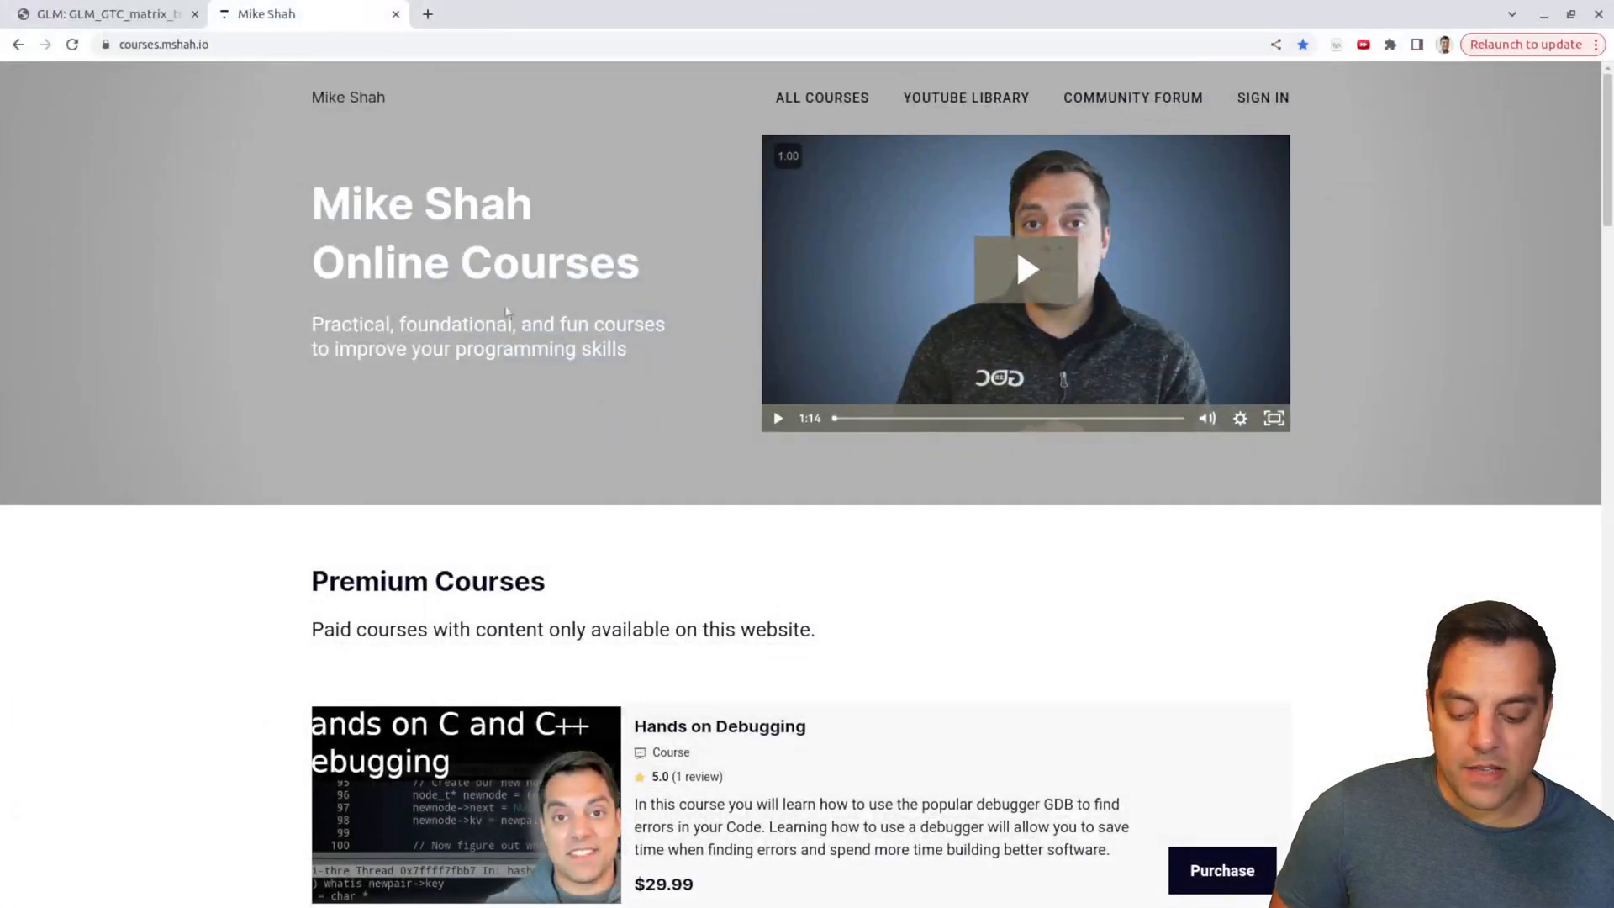
Step: Scroll the courses page down to the Free Programming Language Courses listings
scroll("down", 3)
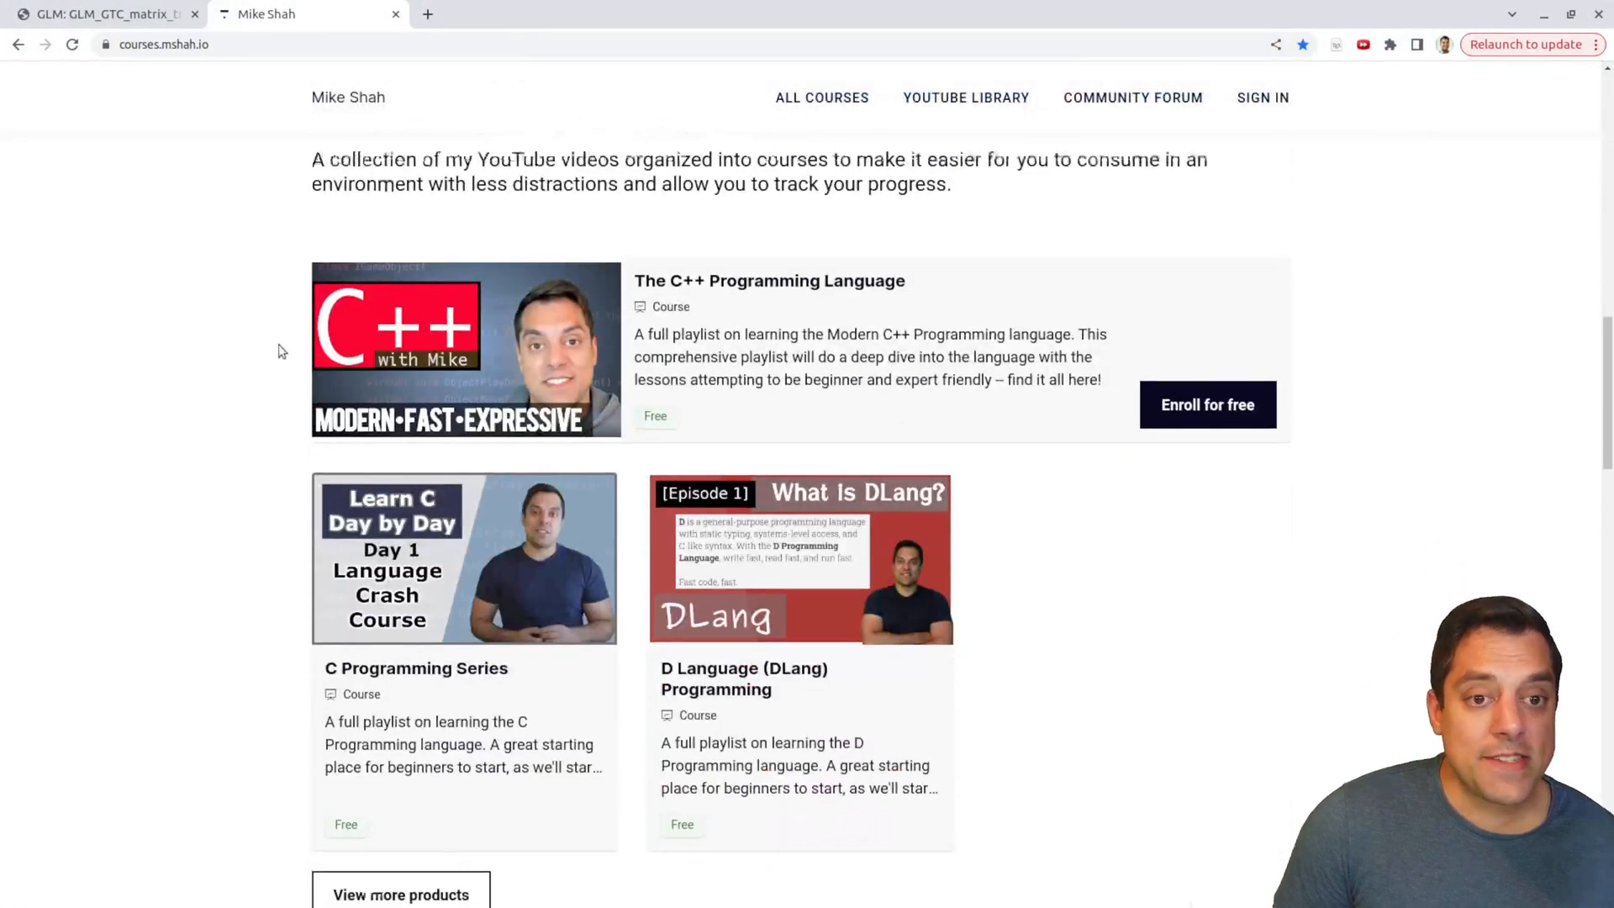
scroll("down", 3)
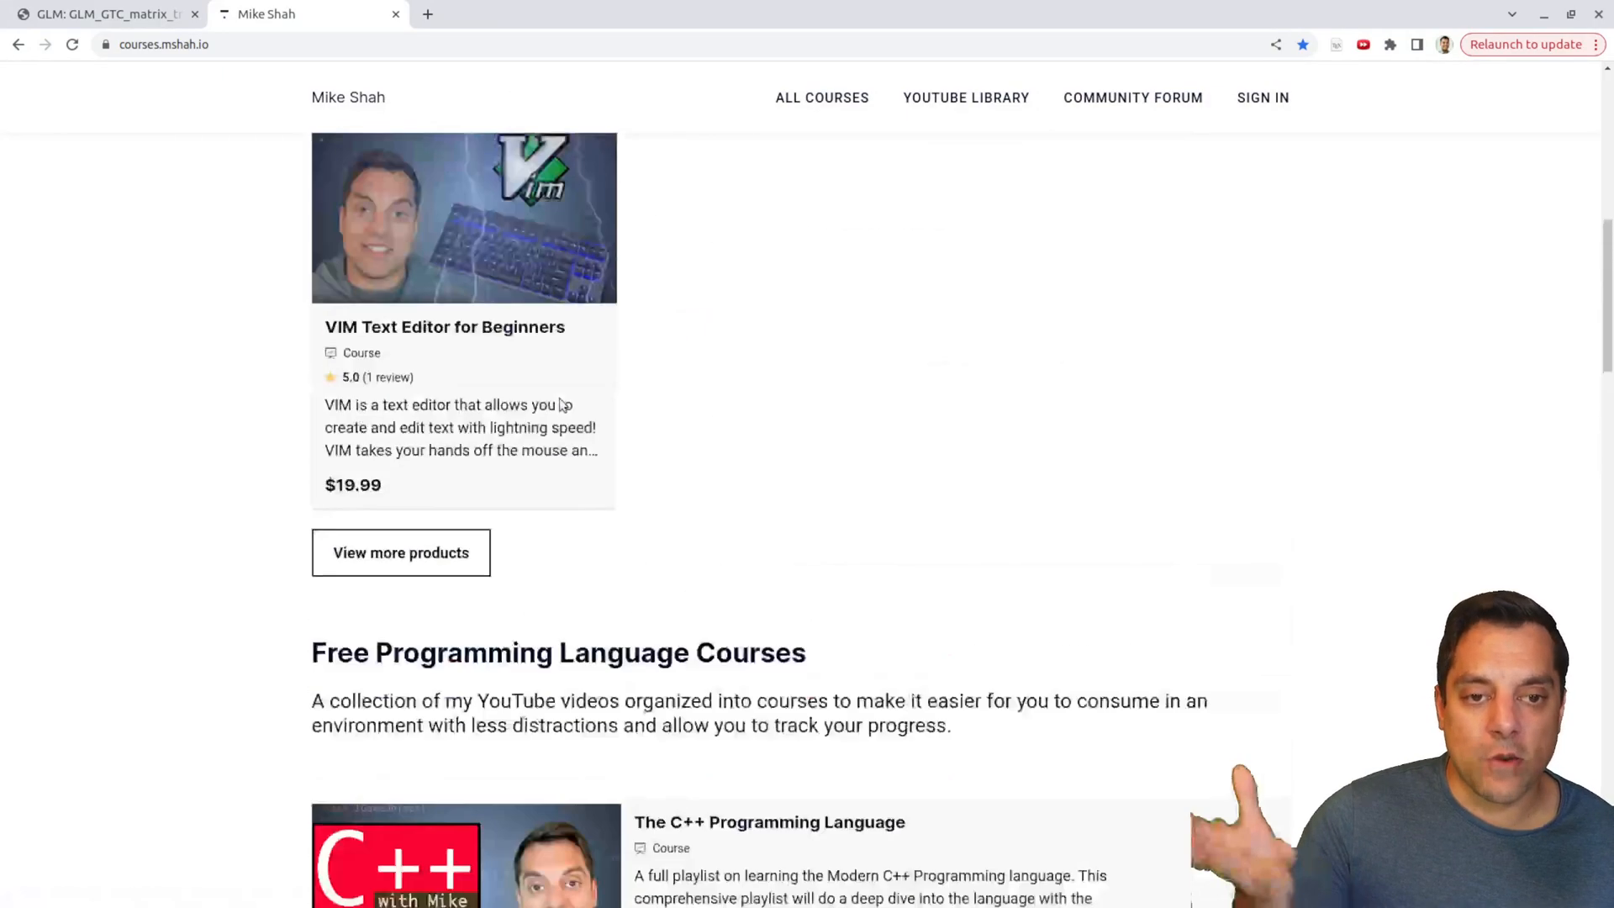
scroll("down", 3)
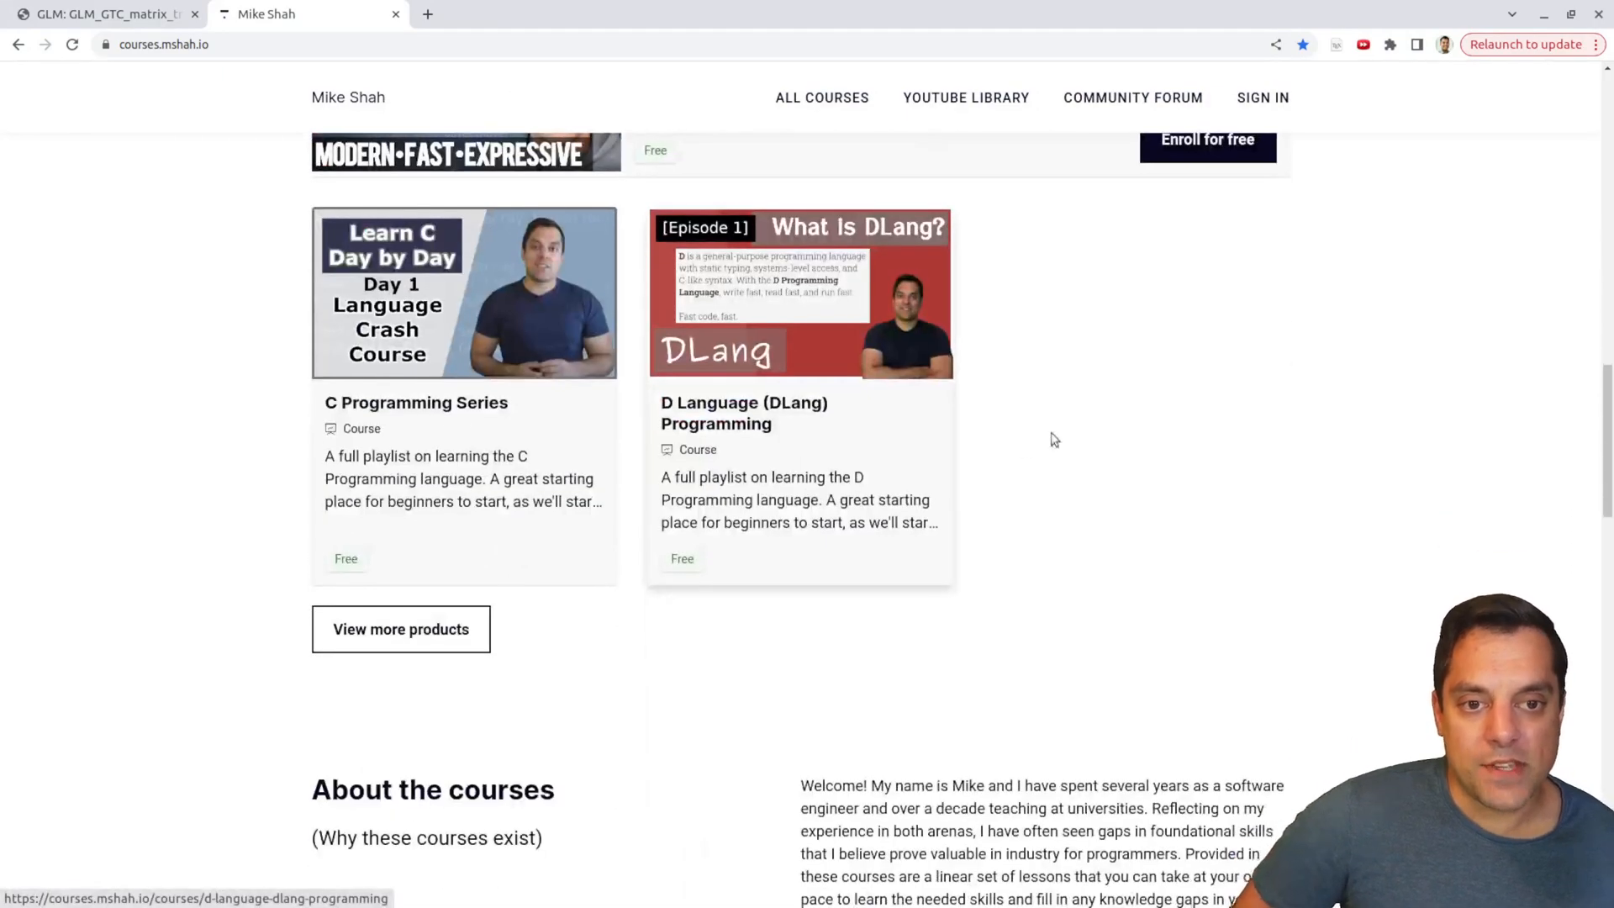
scroll("up", 3)
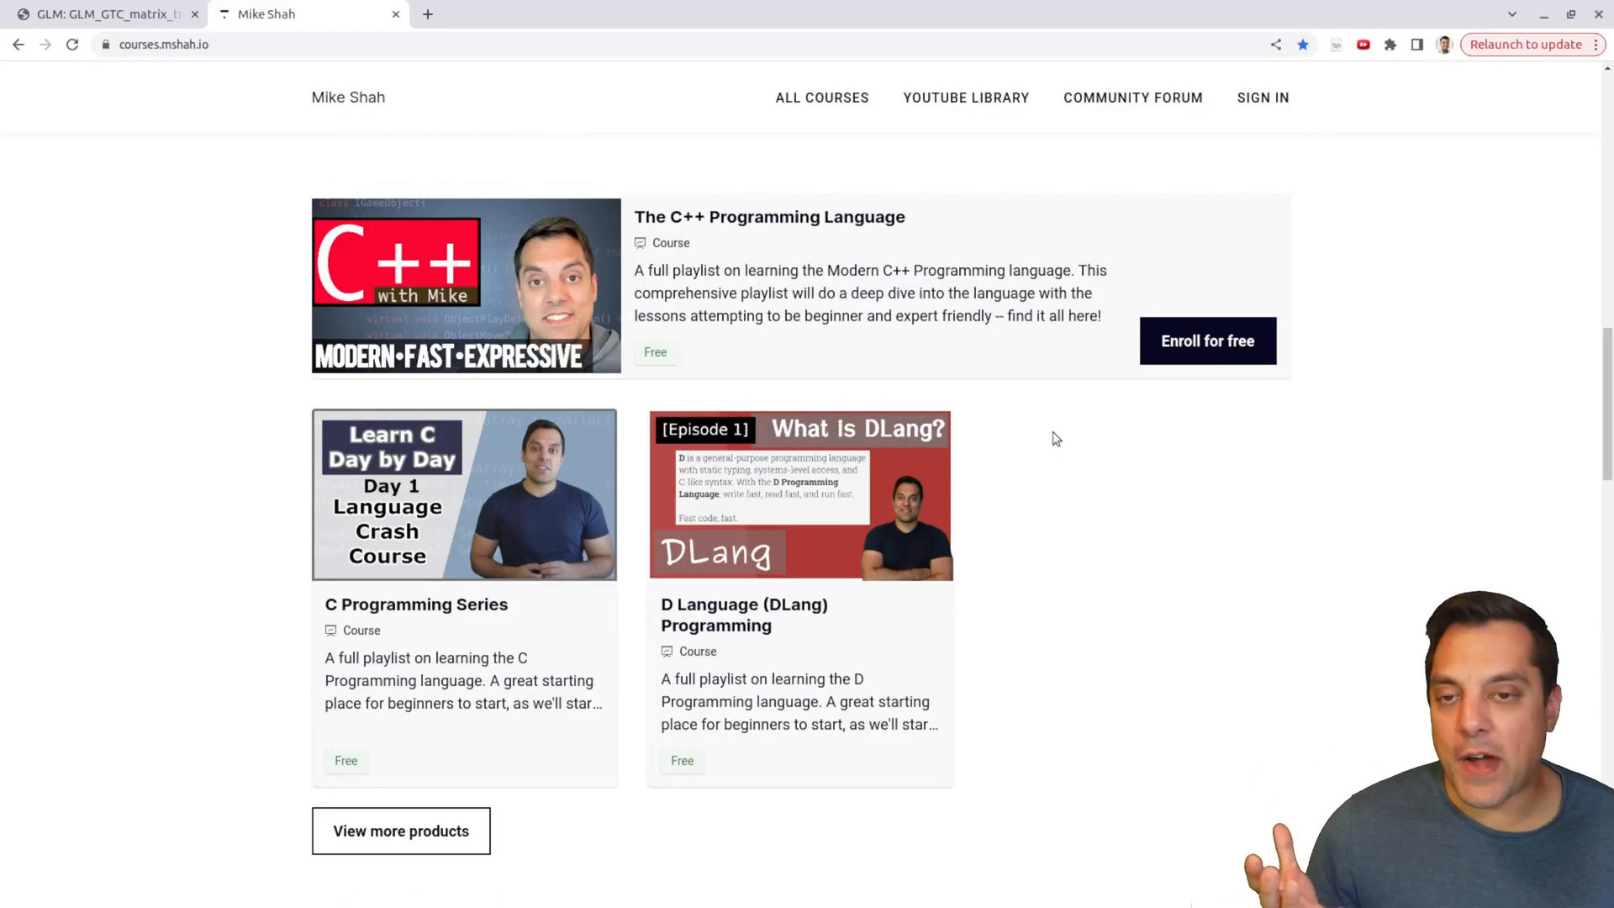
mouse_move(1062, 516)
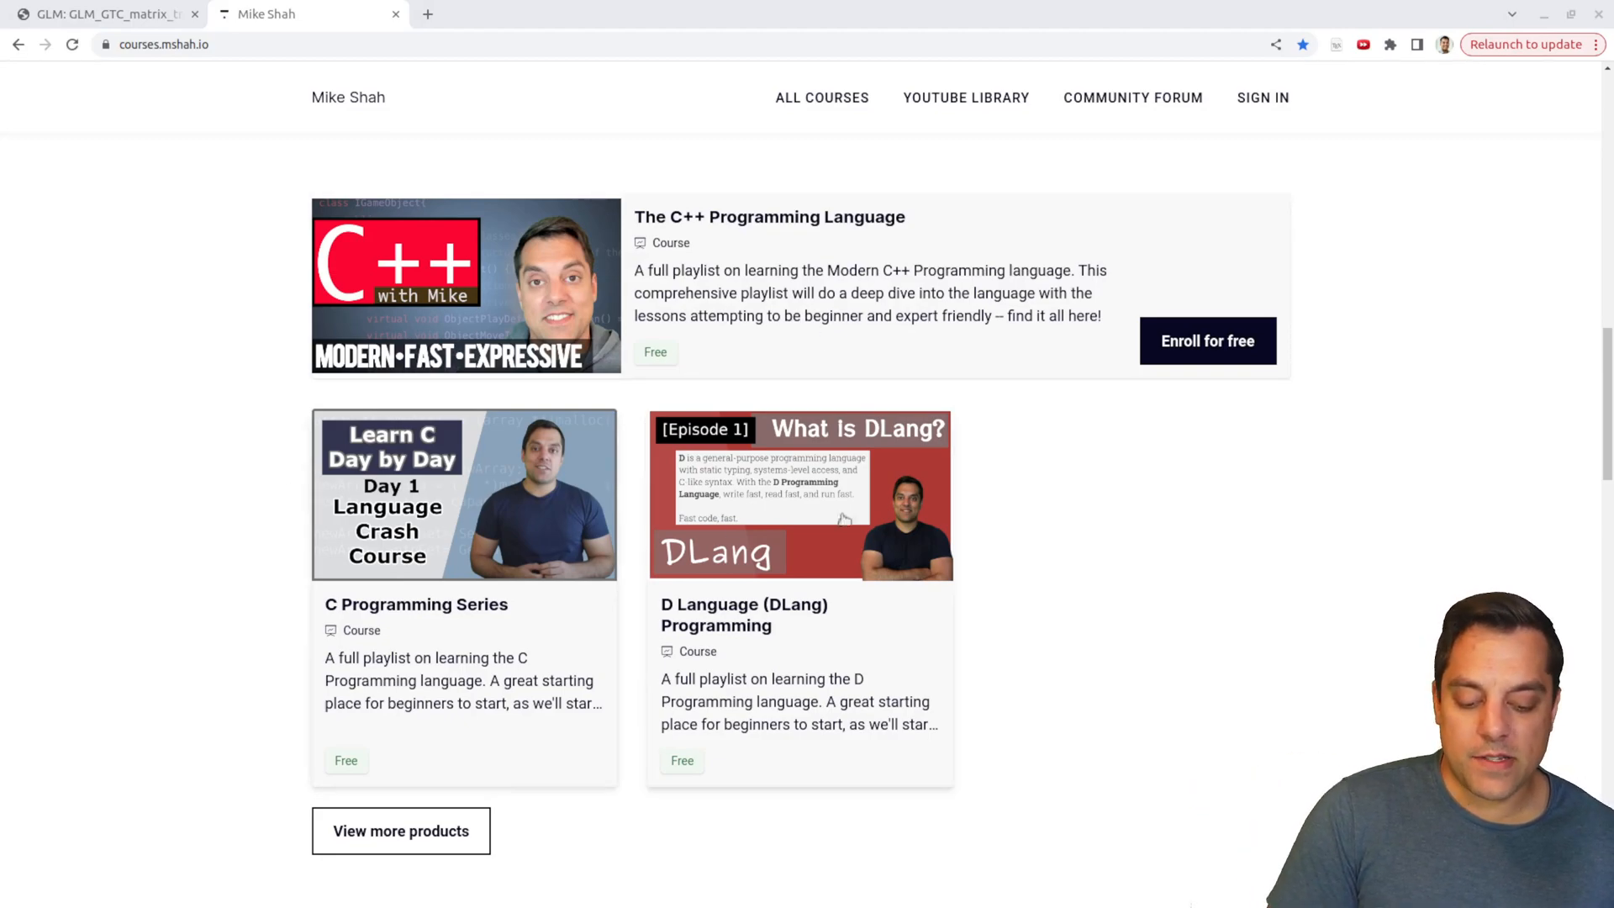
mouse_move(1075, 585)
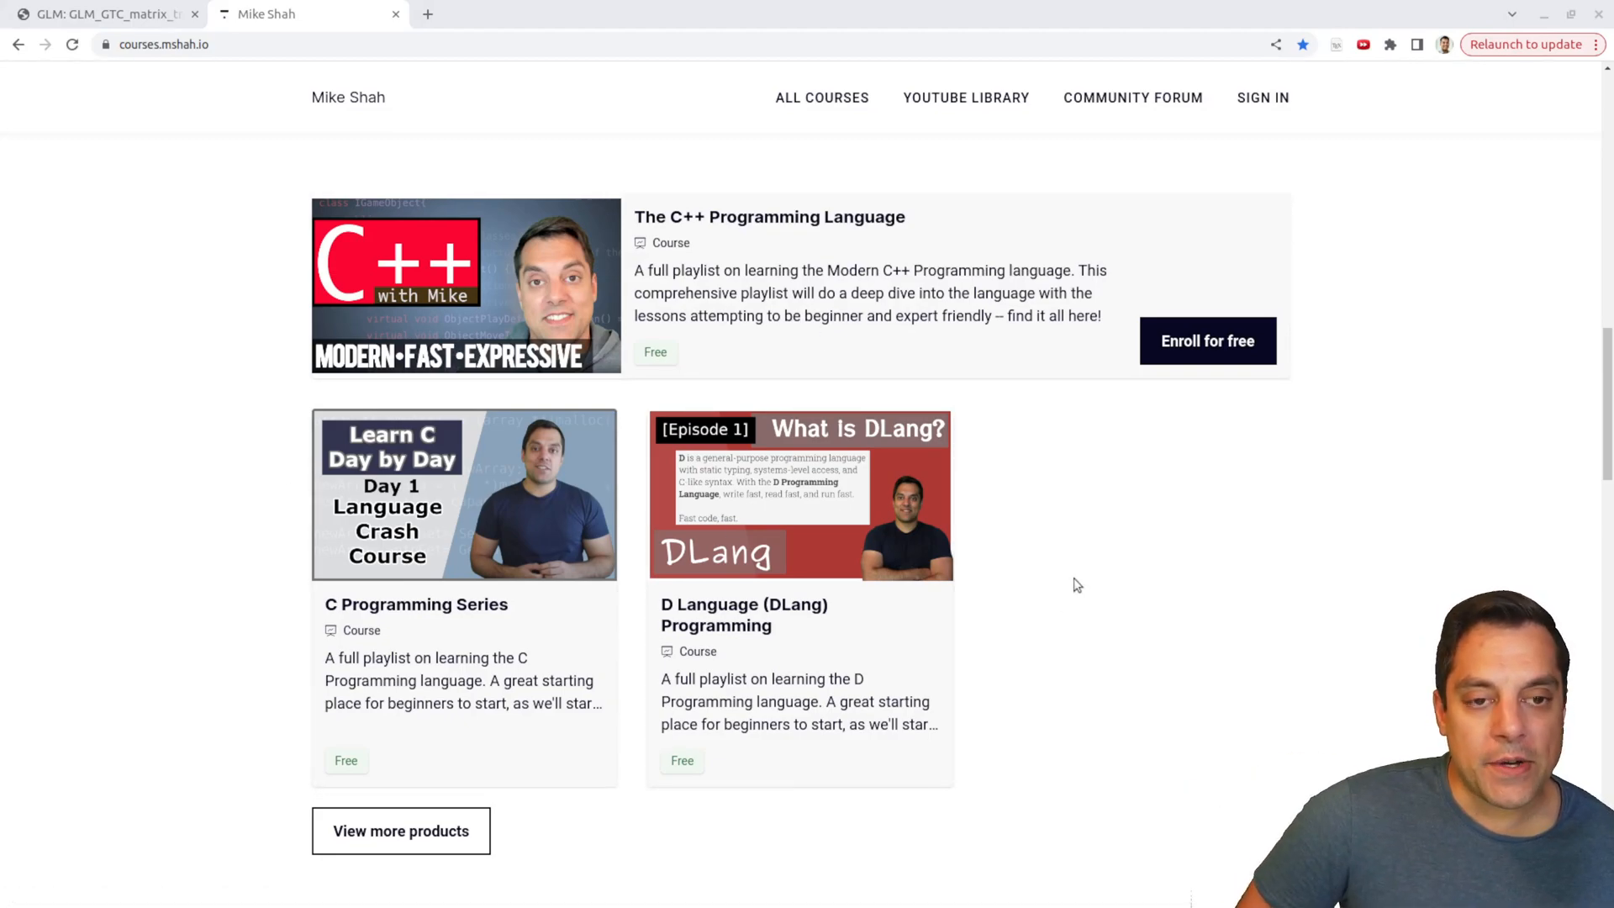
mouse_move(1027, 561)
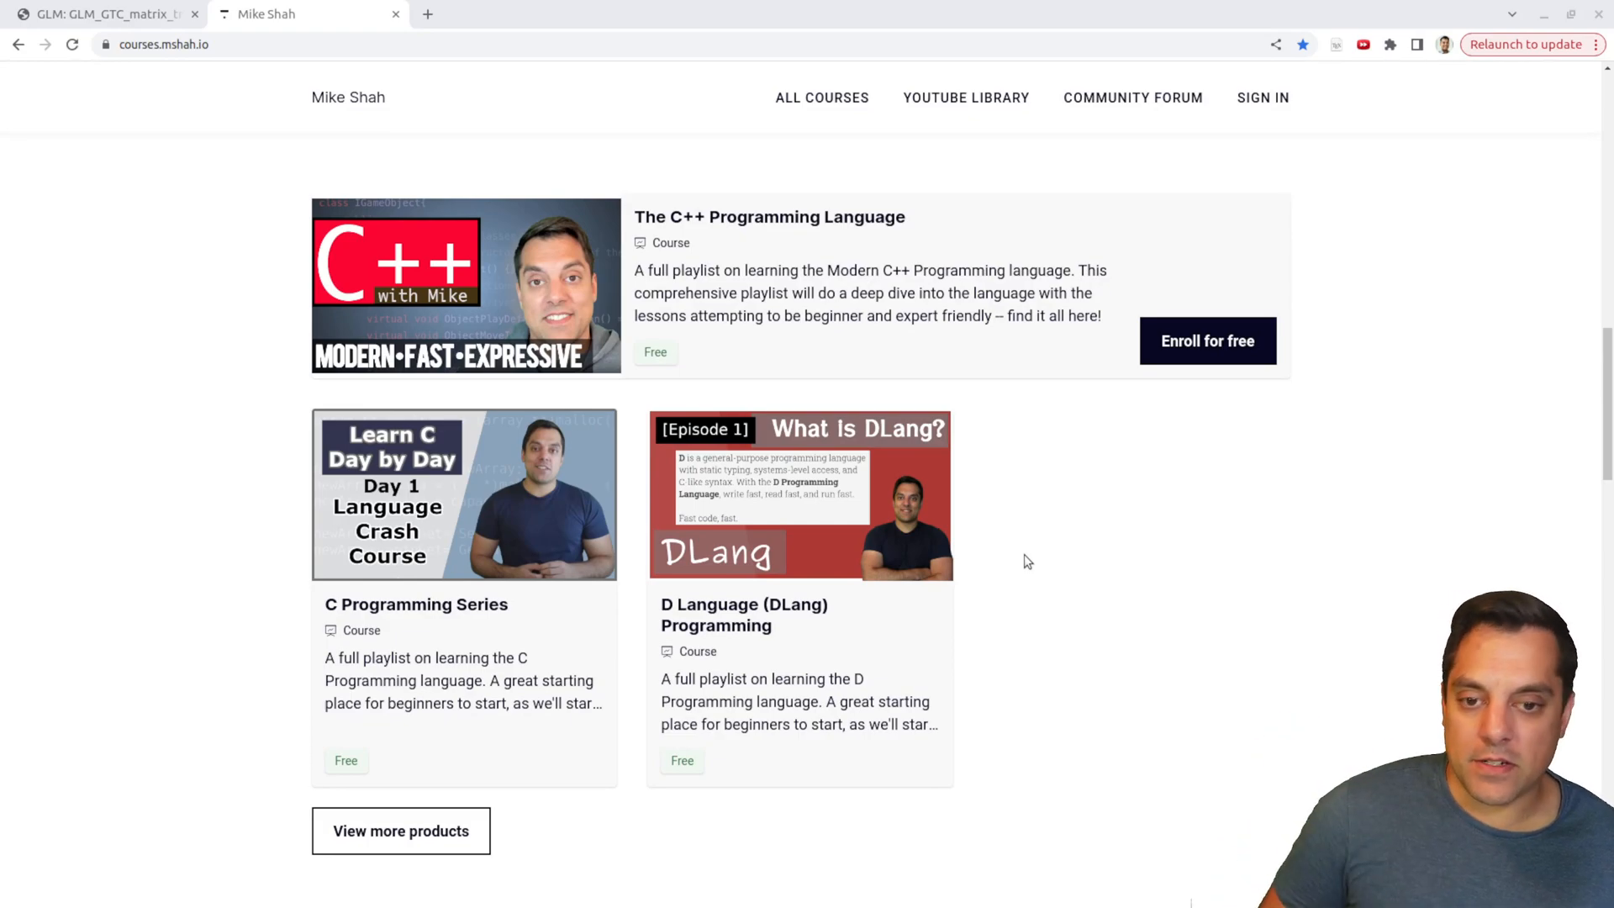